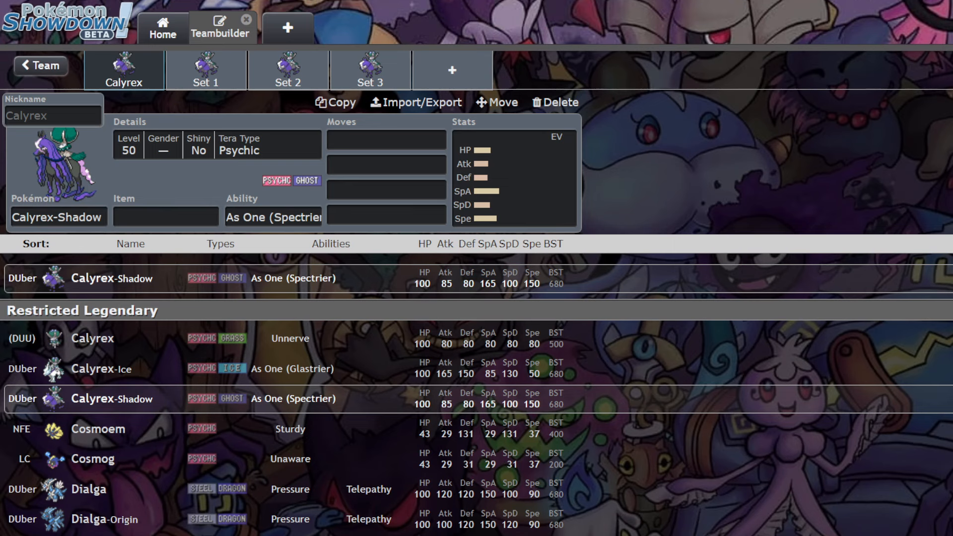
Step: Review Calyrex-Shadow's EV spread, then bring up its Popular items list without choosing one
{"action": "left_click", "coordinate": [513, 176]}
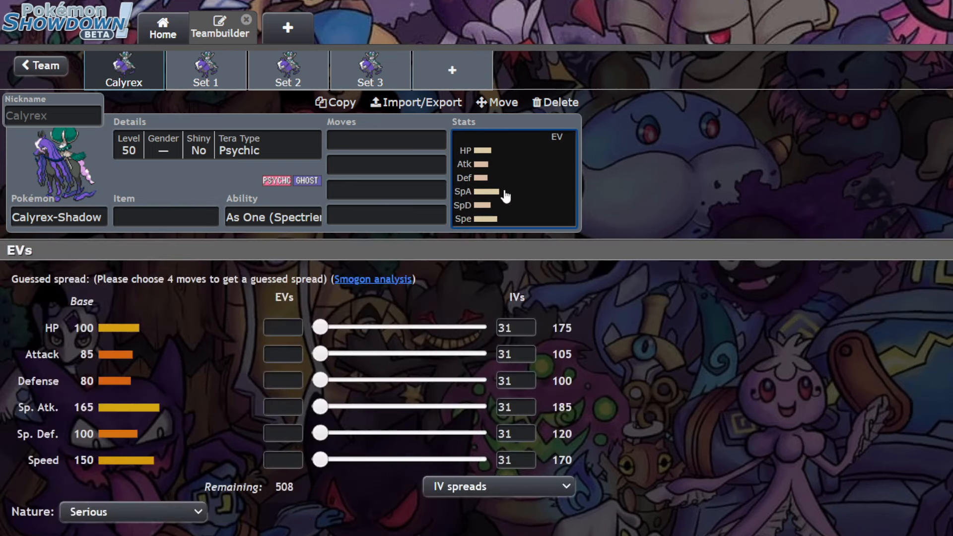
{"action": "mouse_move", "coordinate": [646, 188]}
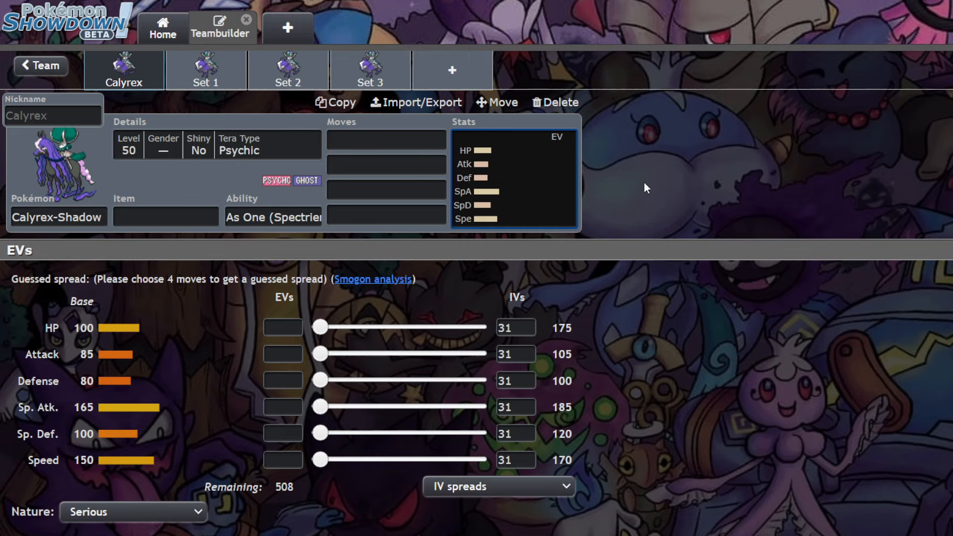
{"action": "left_click", "coordinate": [274, 218]}
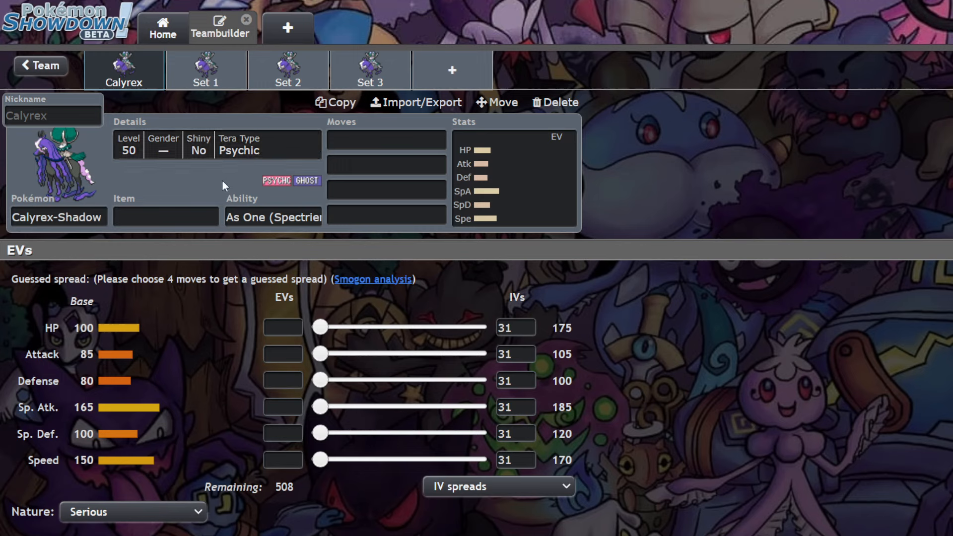
{"action": "mouse_move", "coordinate": [231, 475]}
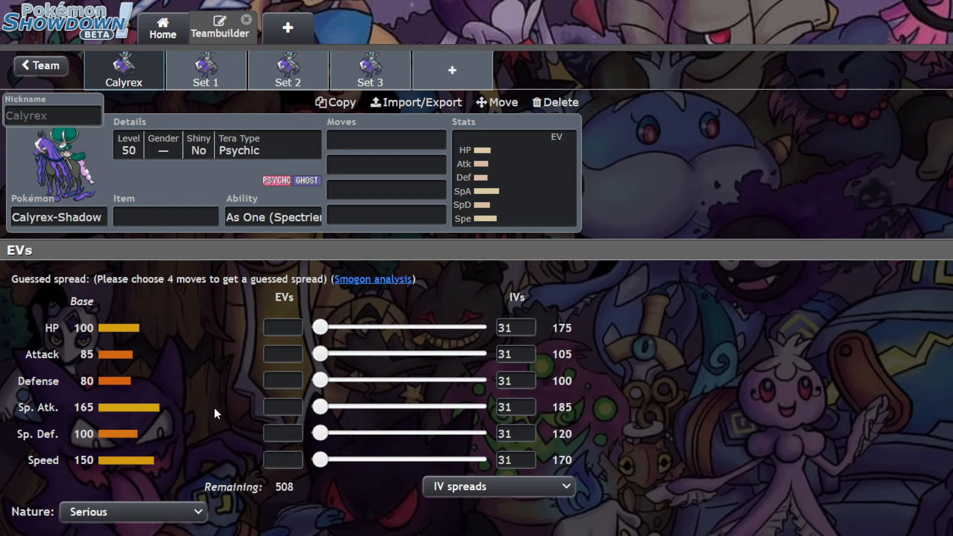
{"action": "left_click", "coordinate": [166, 216]}
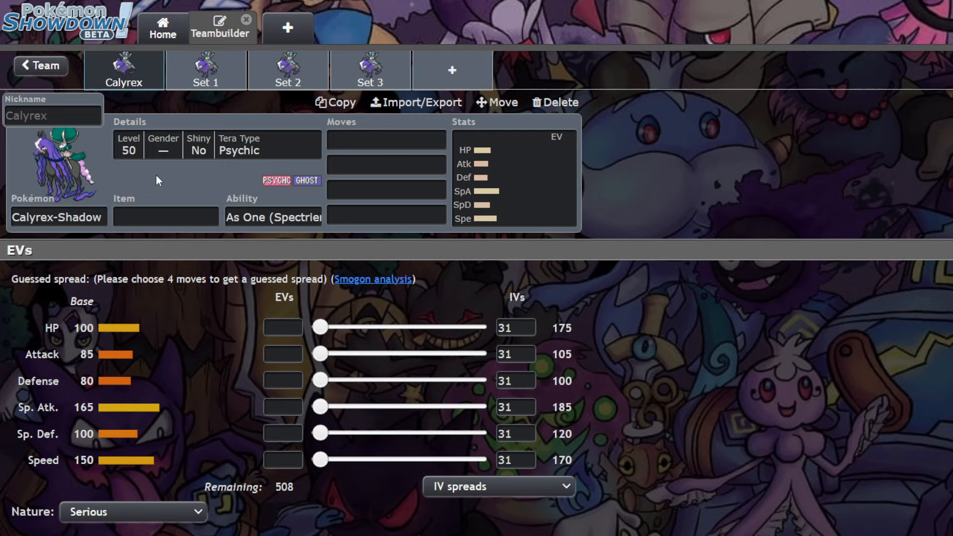
{"action": "mouse_move", "coordinate": [171, 200]}
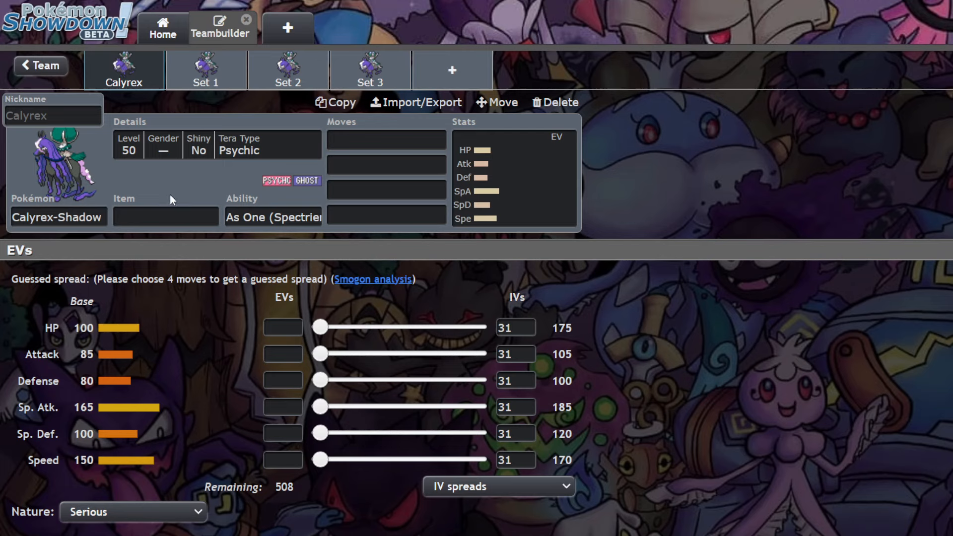
{"action": "left_click", "coordinate": [165, 218]}
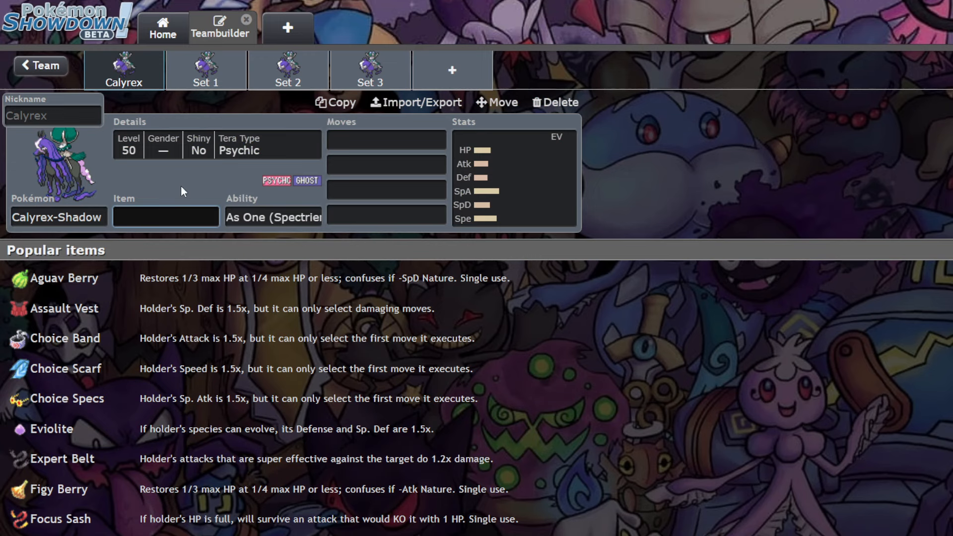
Step: Leave the item empty and show the ability list with As One (Spectrier) and its description
{"action": "left_click", "coordinate": [166, 216]}
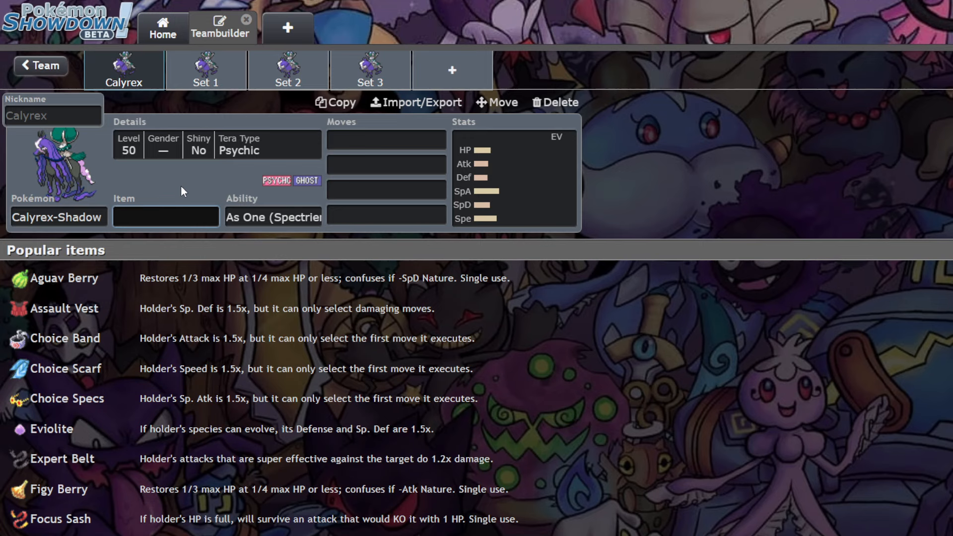
{"action": "mouse_move", "coordinate": [220, 187]}
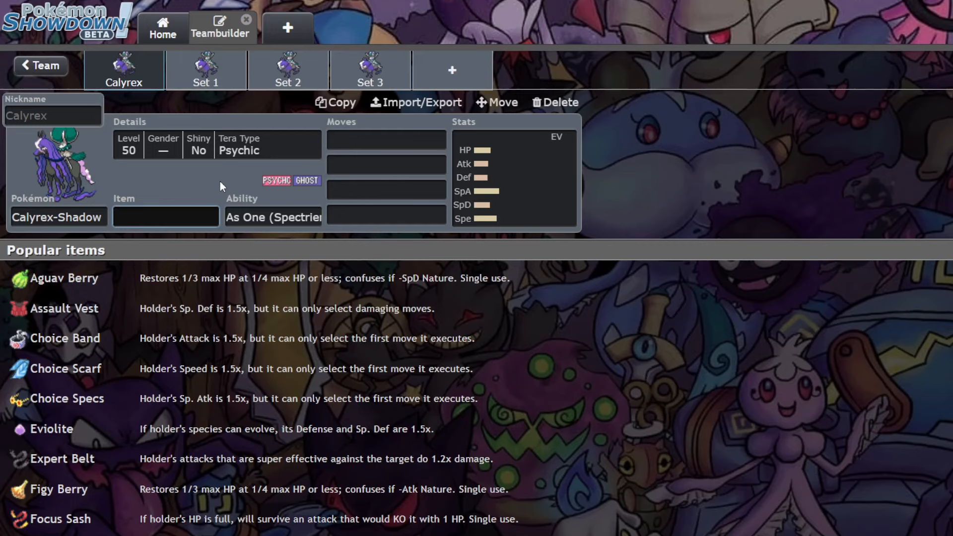
{"action": "left_click", "coordinate": [166, 217]}
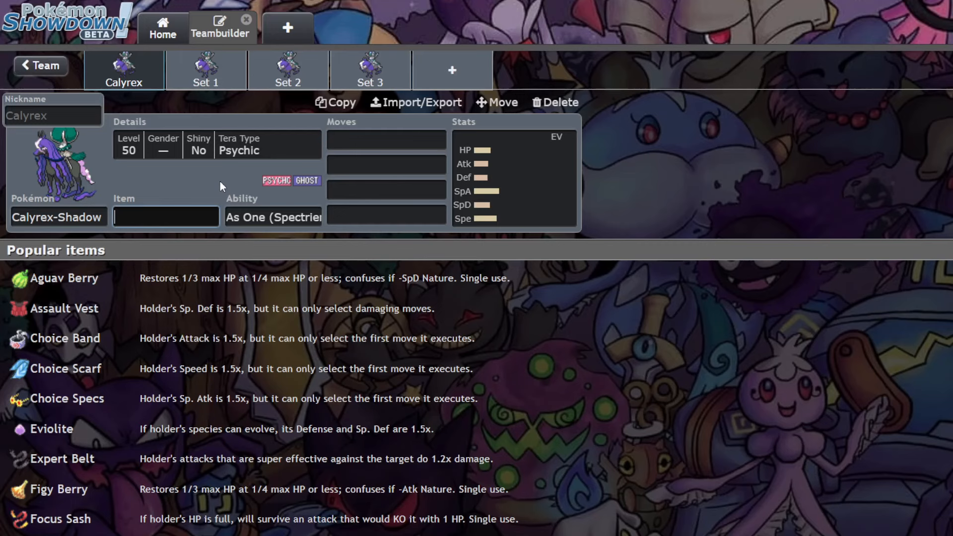
{"action": "left_click", "coordinate": [273, 217]}
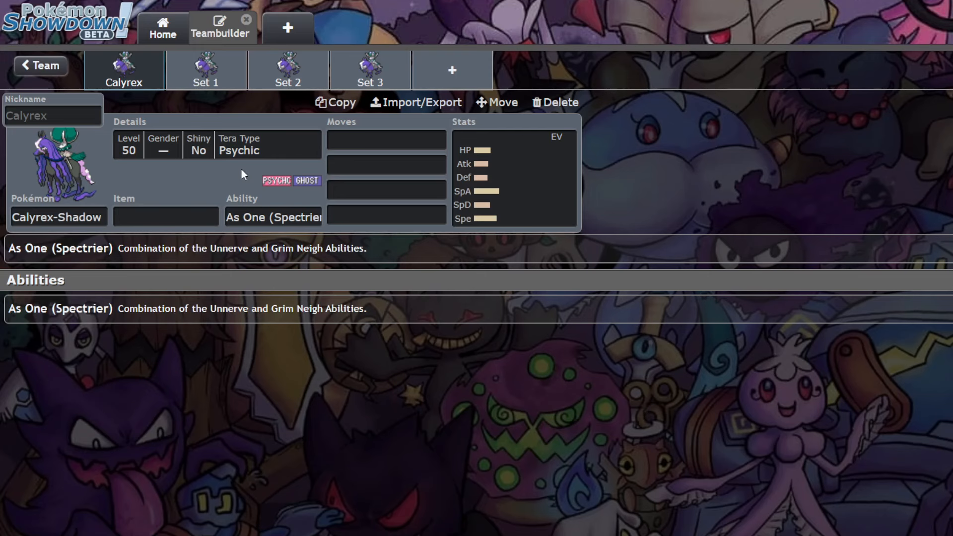
Step: Start the first move slot for Astral Barrage
{"action": "left_click", "coordinate": [386, 139]}
{"action": "type", "text": "Astral Barrage"}
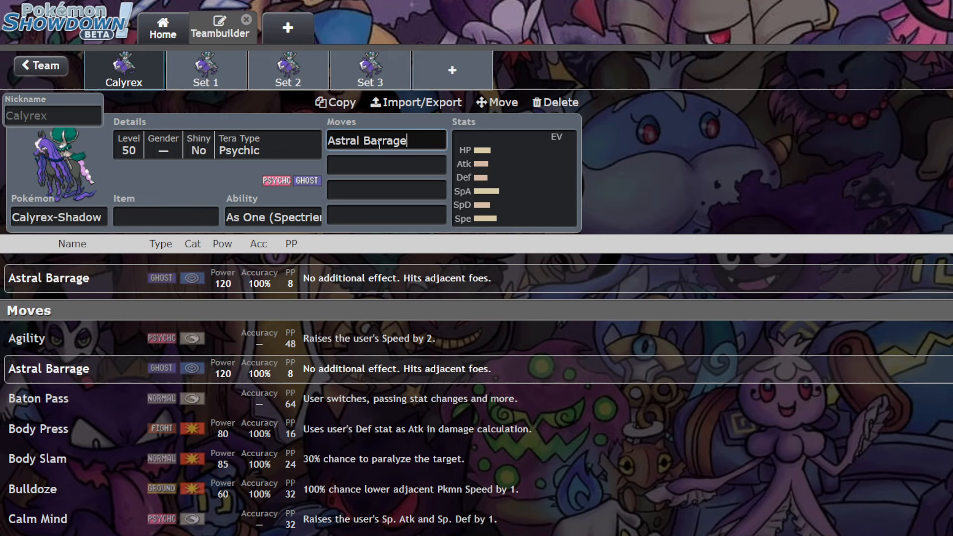
{"action": "mouse_move", "coordinate": [212, 190]}
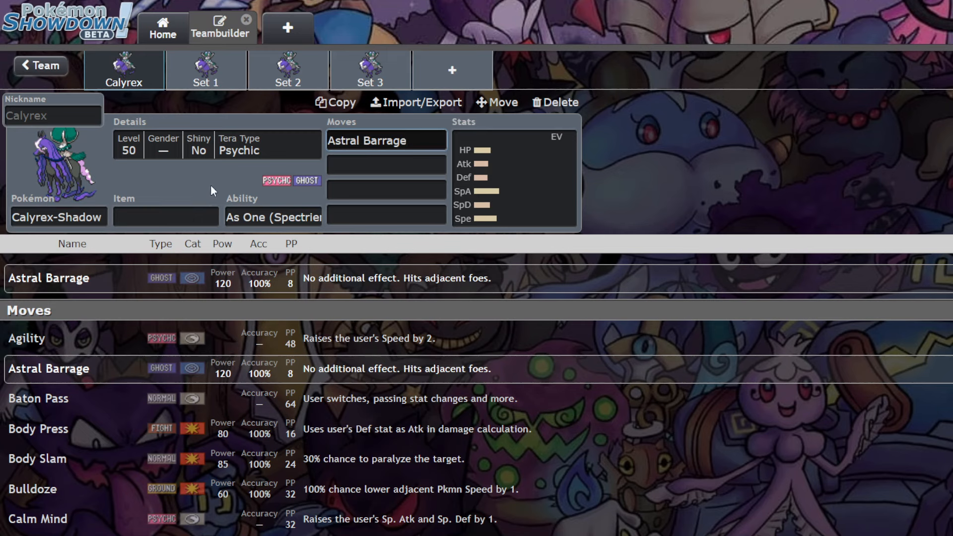
Step: Search 'exp' and set Expanding Force as the second move
{"action": "left_click", "coordinate": [386, 164]}
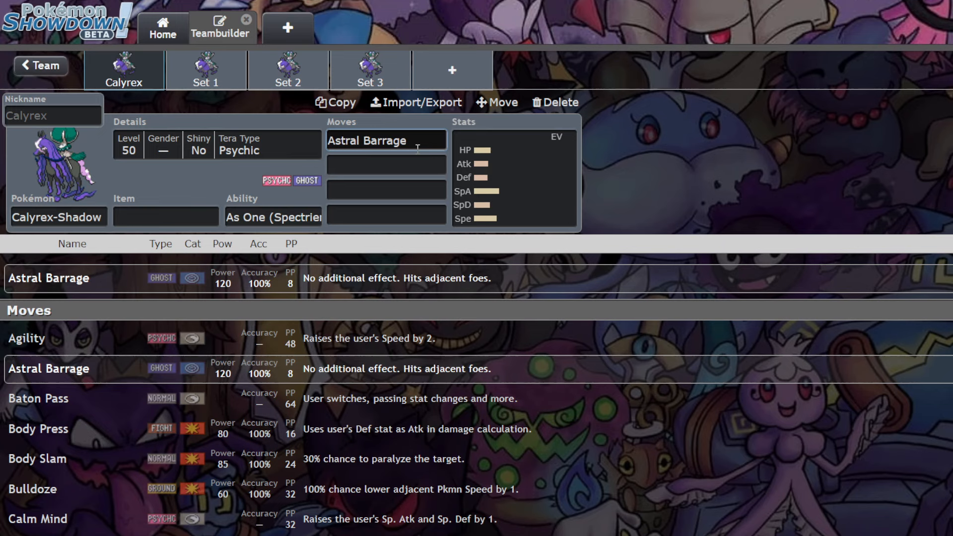
{"action": "left_click", "coordinate": [386, 164]}
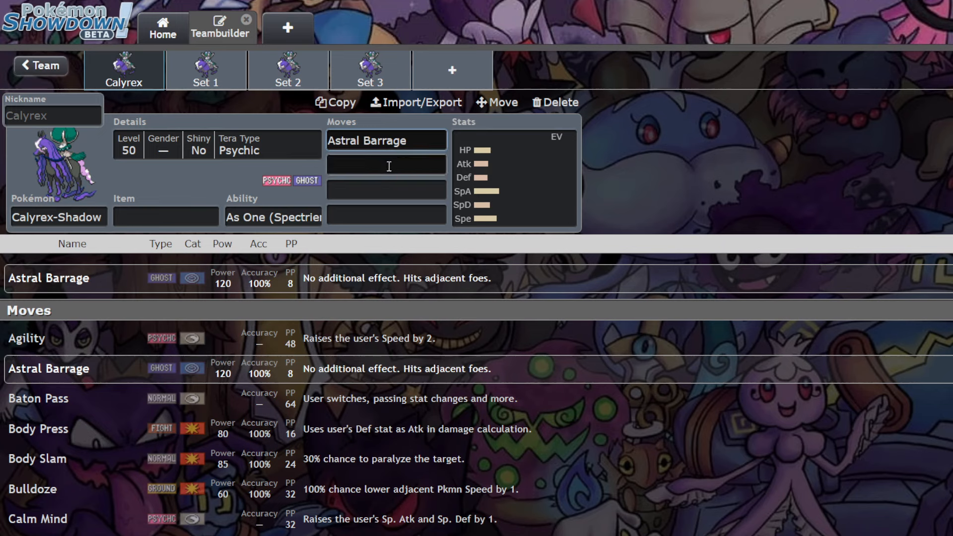
{"action": "left_click", "coordinate": [386, 140]}
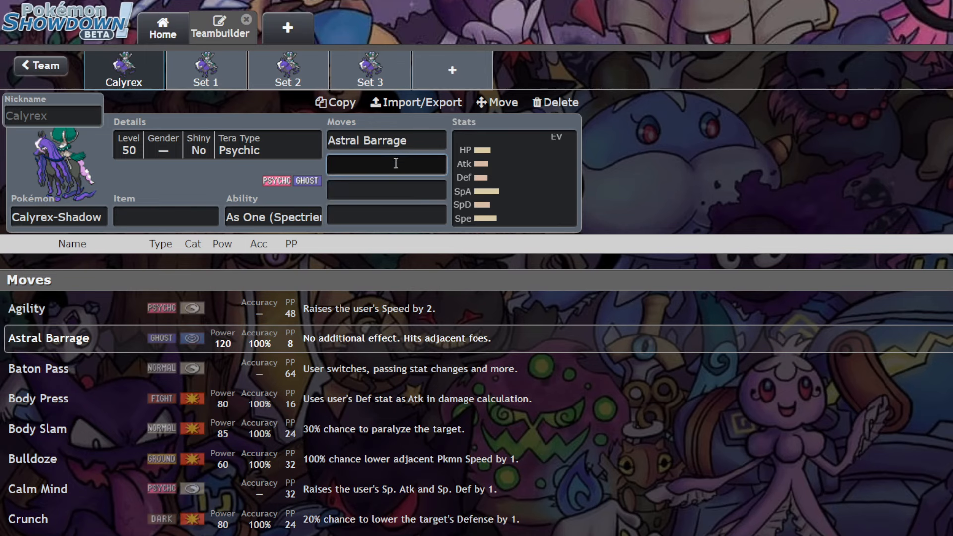
{"action": "type", "text": "e"}
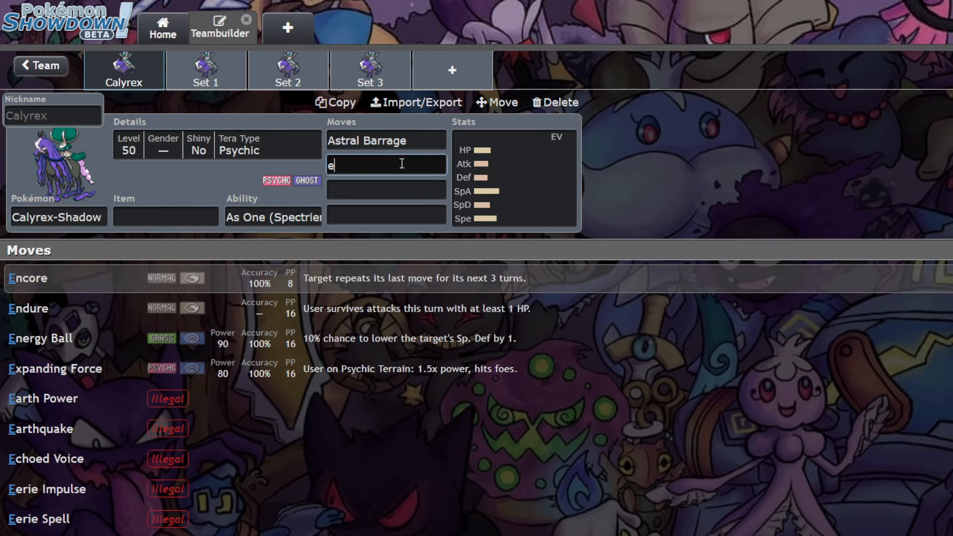
{"action": "type", "text": "xpanding Forc"}
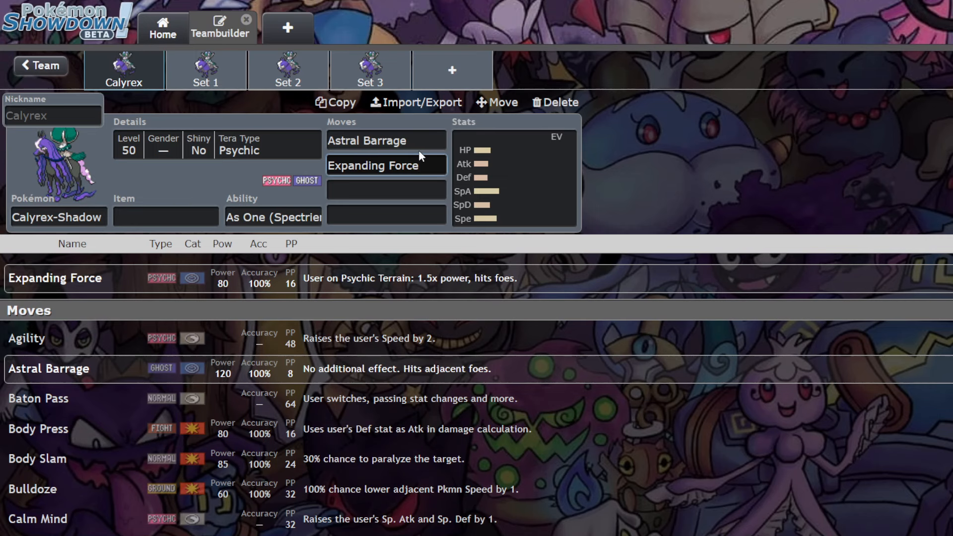
Step: Search 'drain' and set Draining Kiss as the third move
{"action": "left_click", "coordinate": [386, 189]}
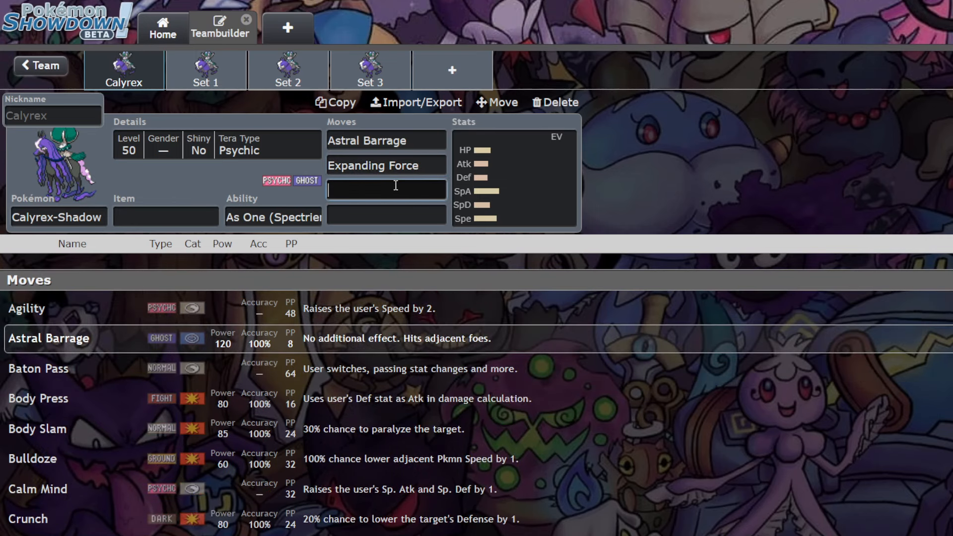
{"action": "type", "text": "draining Kiss"}
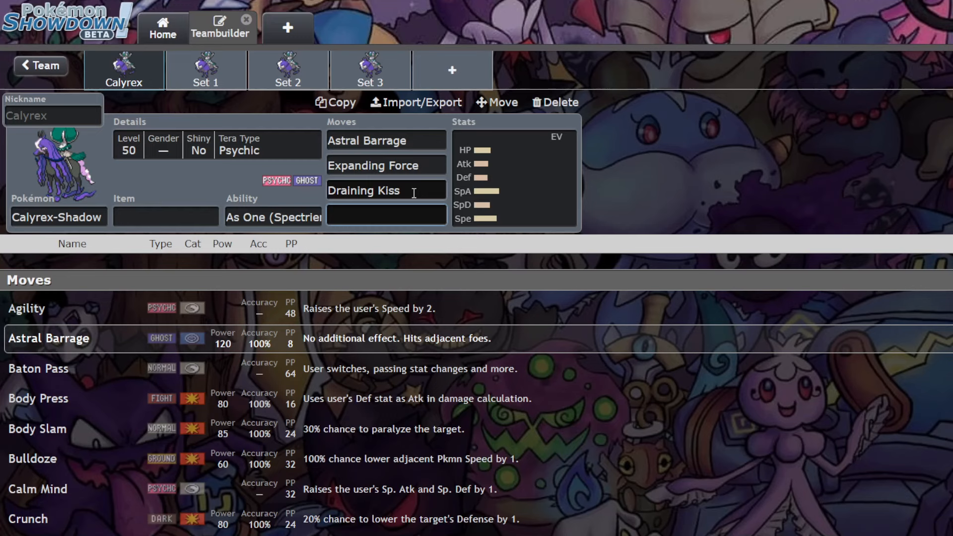
{"action": "left_click", "coordinate": [386, 191]}
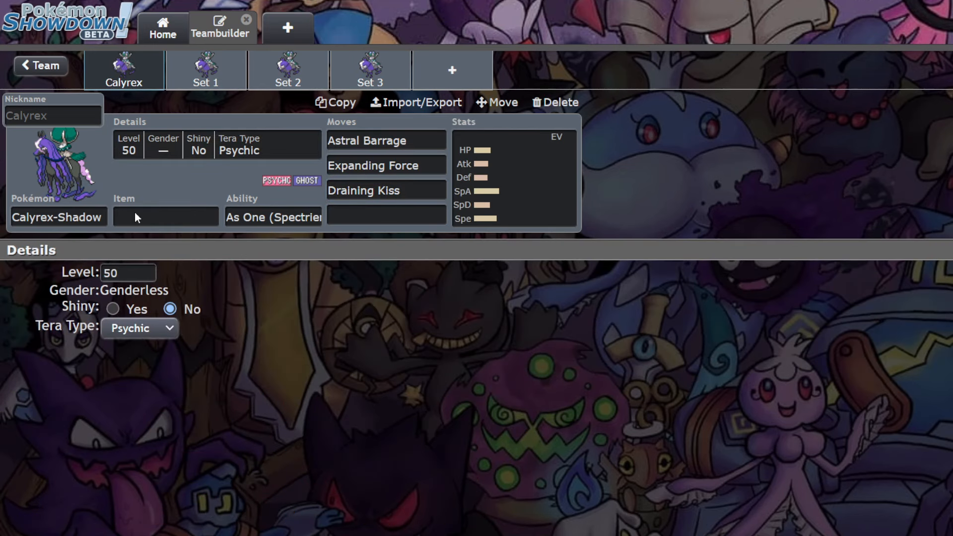
Step: Set the Tera Type to Fairy and return to the Draining Kiss move slot
{"action": "left_click", "coordinate": [139, 328]}
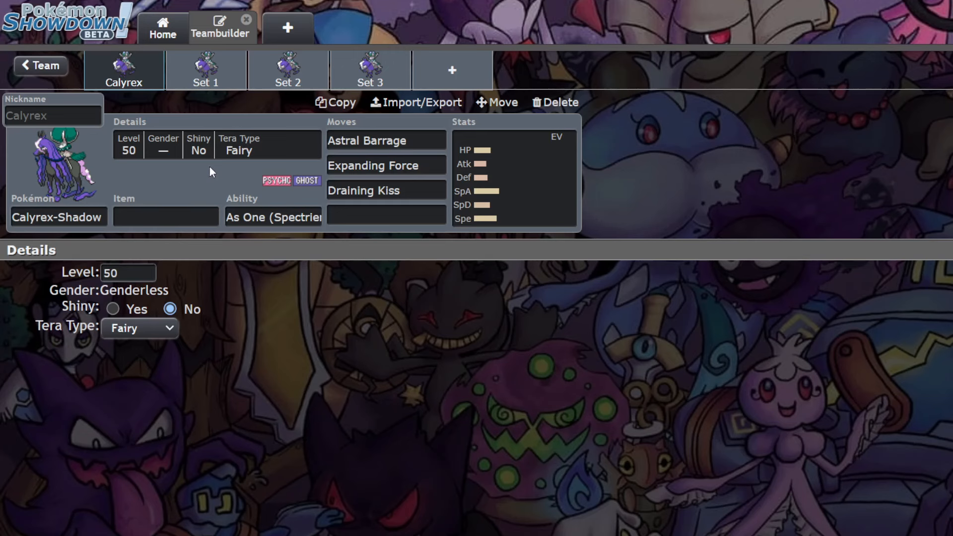
{"action": "left_click", "coordinate": [387, 190]}
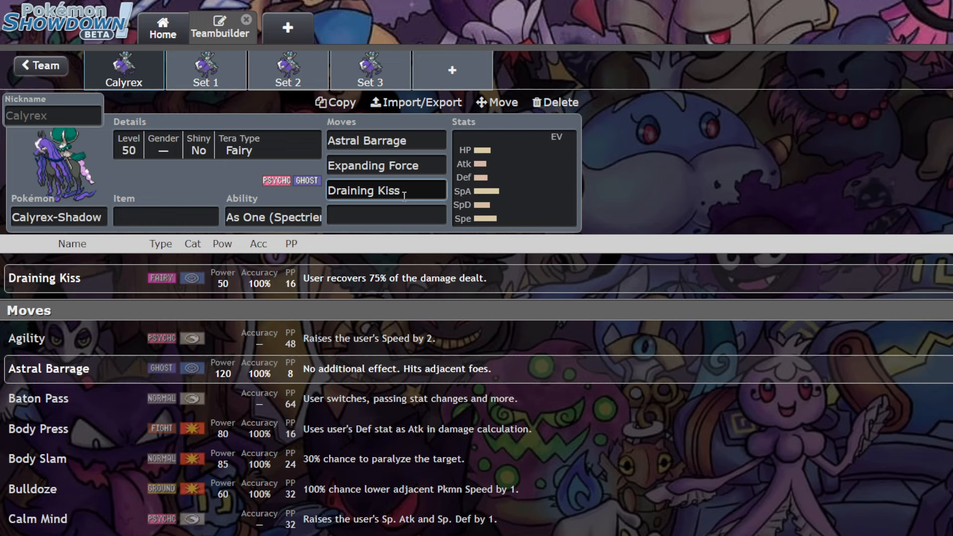
Step: Try 'poll', Snarl and Will-O-Wisp for the fourth move, then discard the tentative choice
{"action": "left_click", "coordinate": [386, 191]}
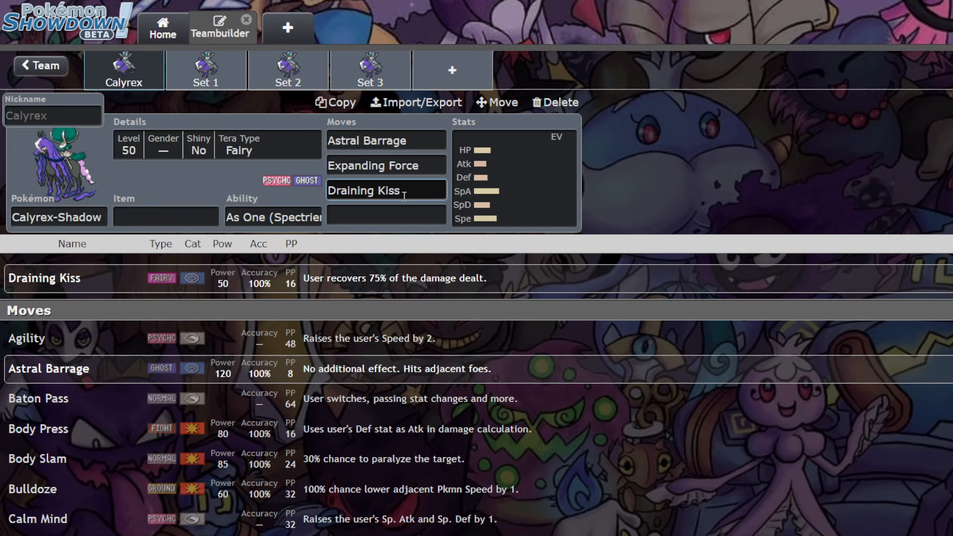
{"action": "left_click", "coordinate": [386, 190]}
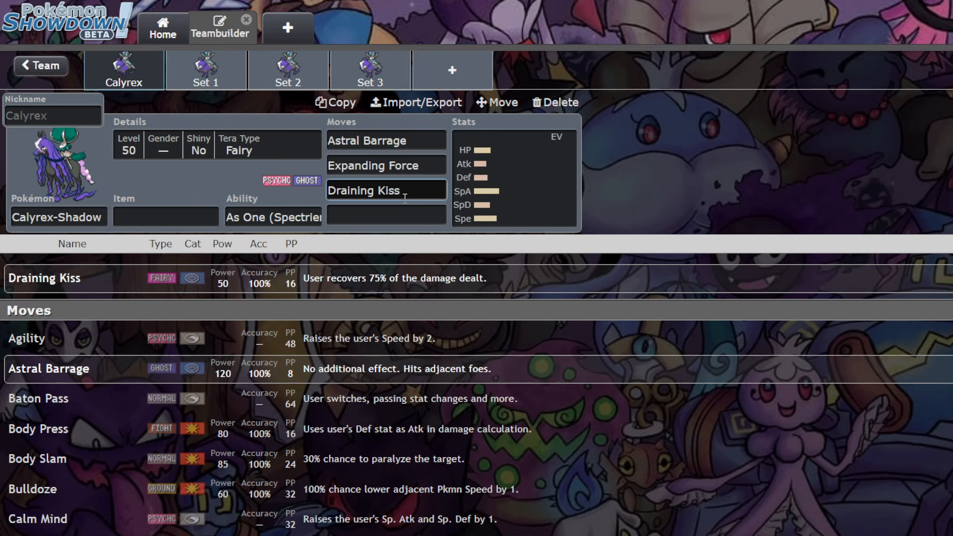
{"action": "left_click", "coordinate": [386, 215]}
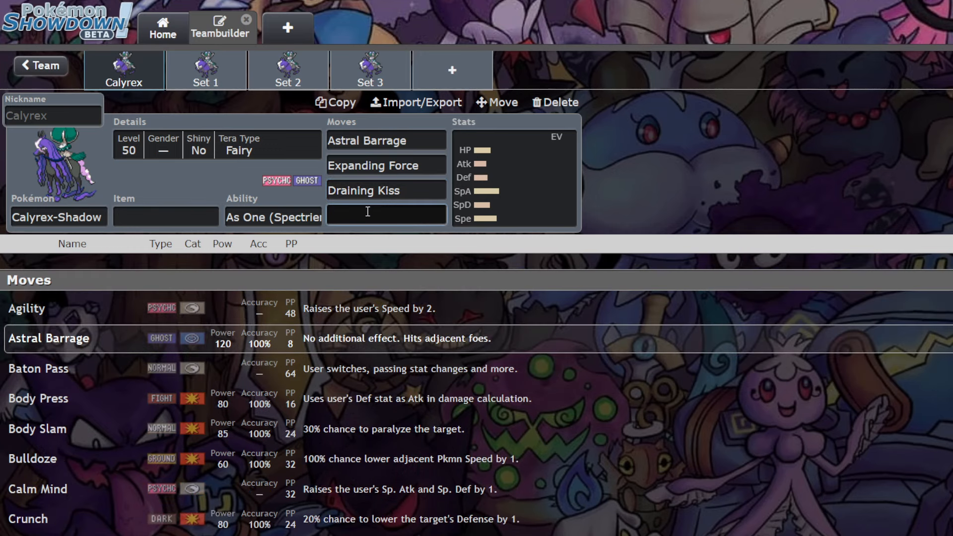
{"action": "type", "text": "poll"}
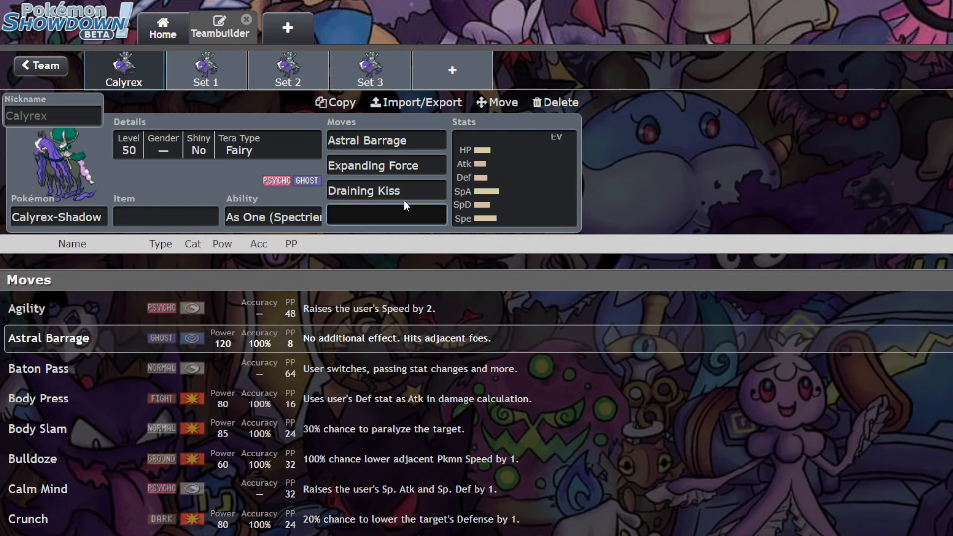
{"action": "type", "text": "snarl"}
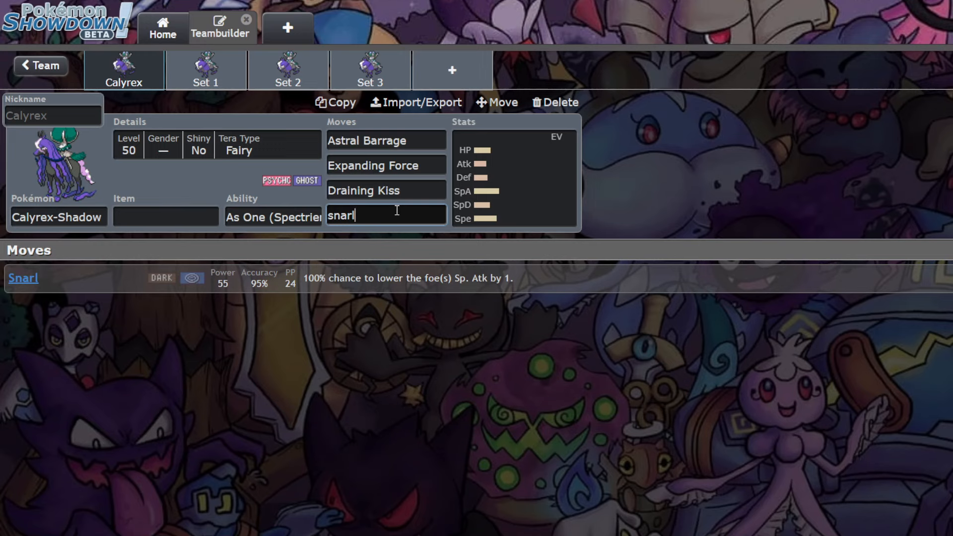
{"action": "type", "text": "w"}
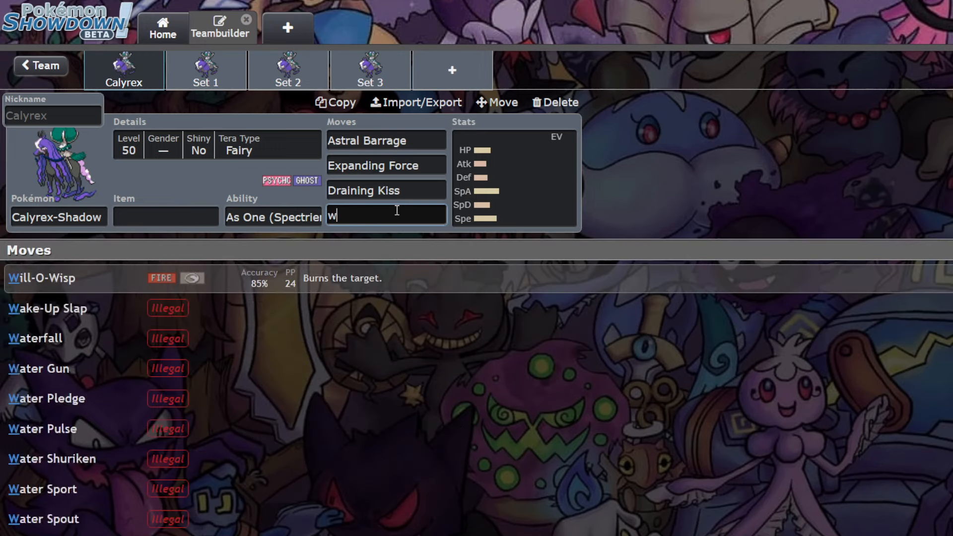
{"action": "type", "text": "ill"}
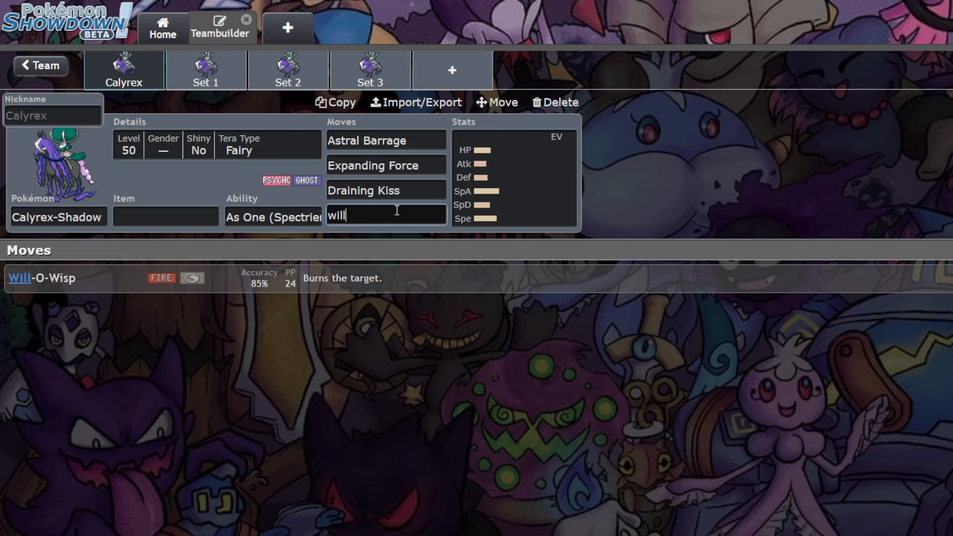
{"action": "key", "text": "Backspace"}
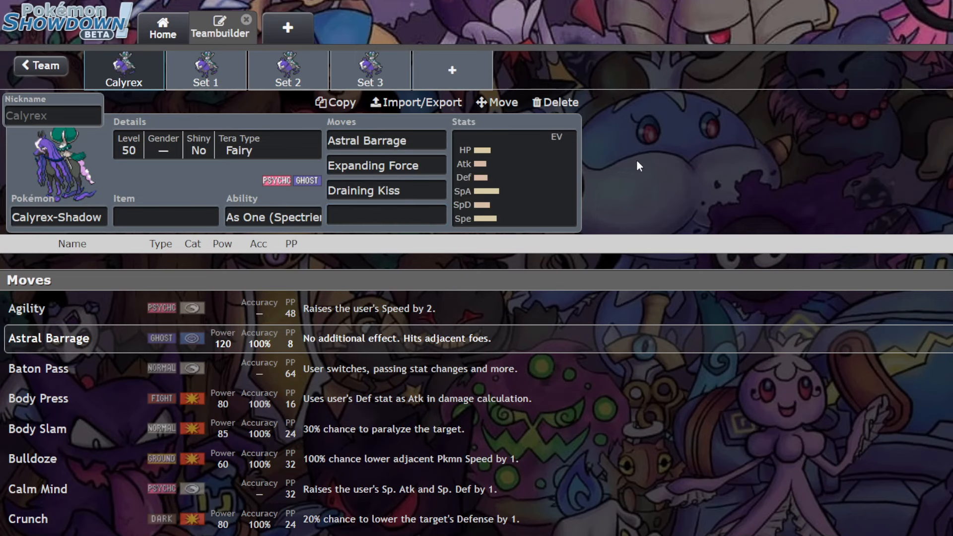
Step: Switch to the Focus Sash Set 1 and show details of its first move
{"action": "left_click", "coordinate": [206, 70]}
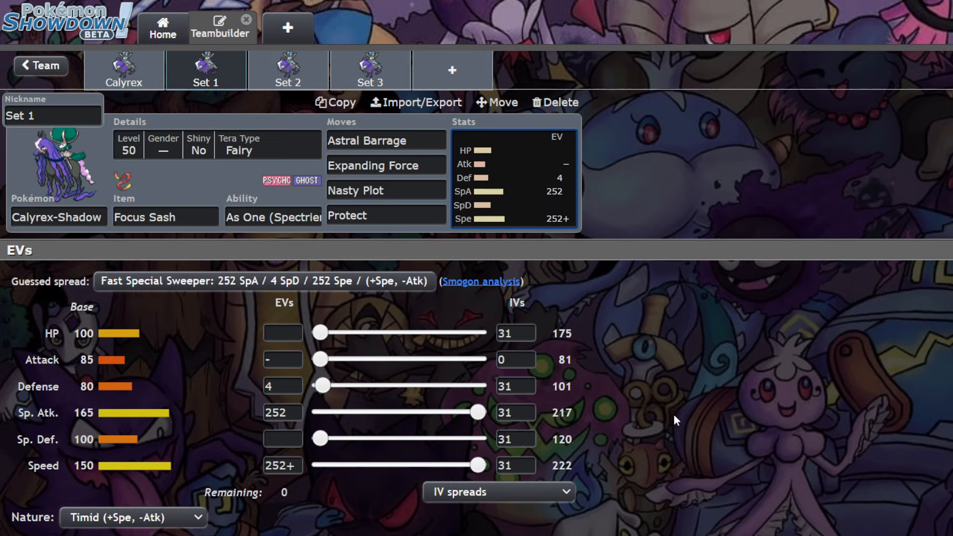
{"action": "mouse_move", "coordinate": [339, 398]}
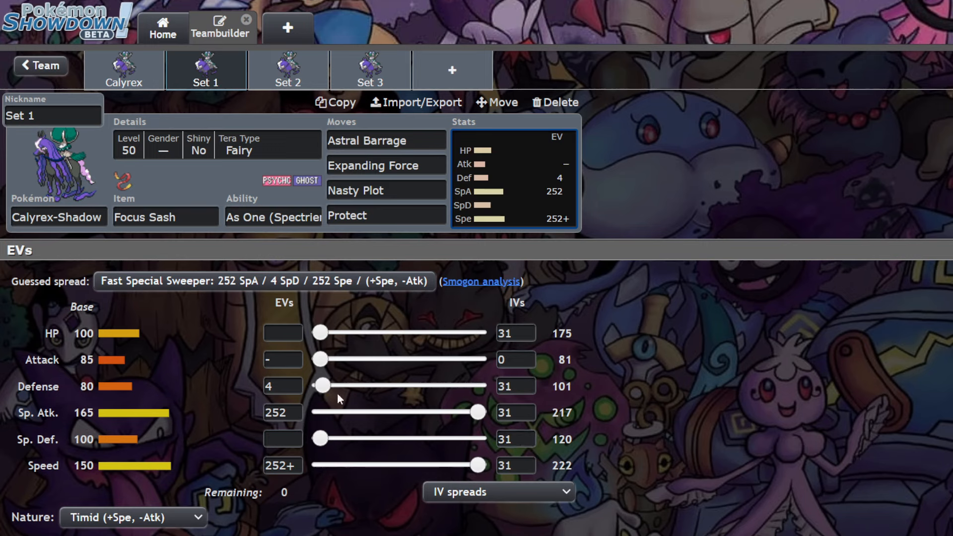
{"action": "mouse_move", "coordinate": [721, 316]}
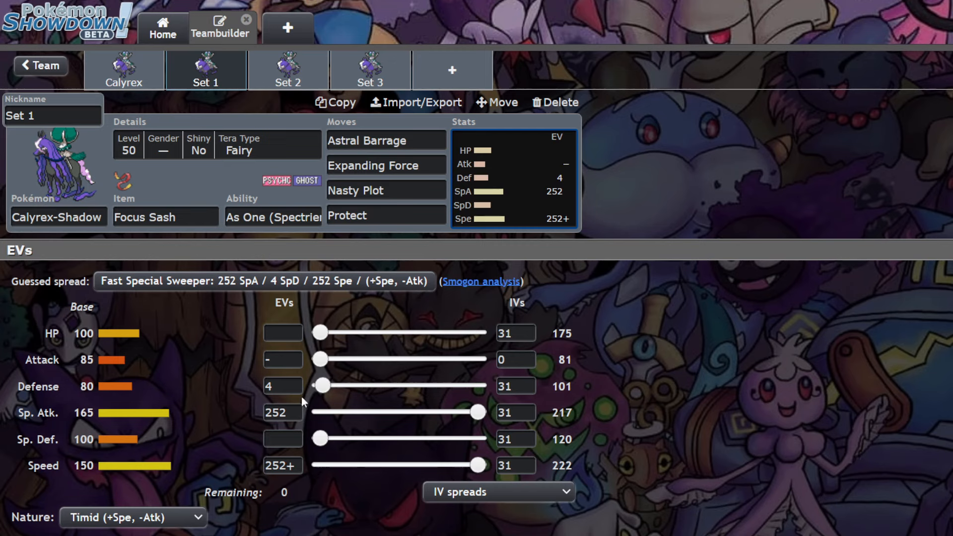
{"action": "mouse_move", "coordinate": [647, 153]}
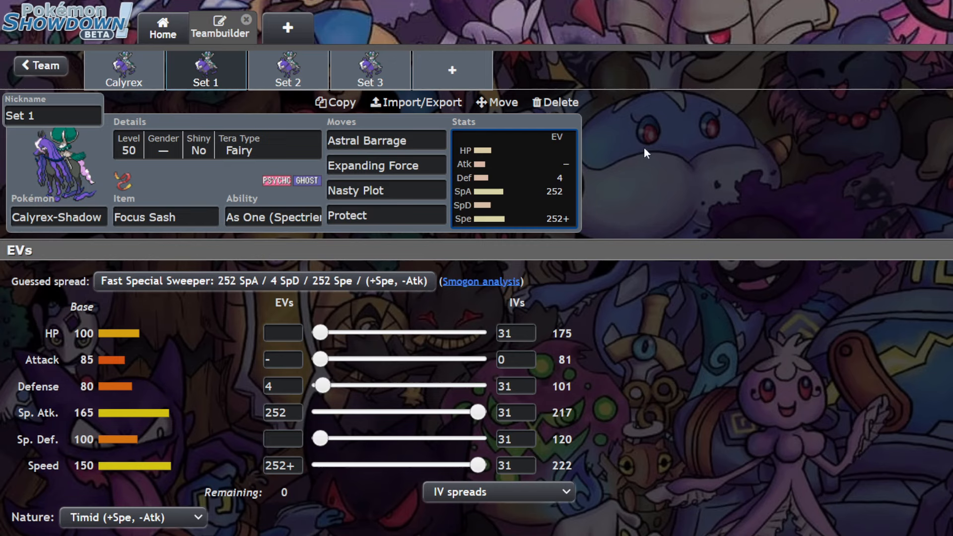
{"action": "left_click", "coordinate": [386, 140]}
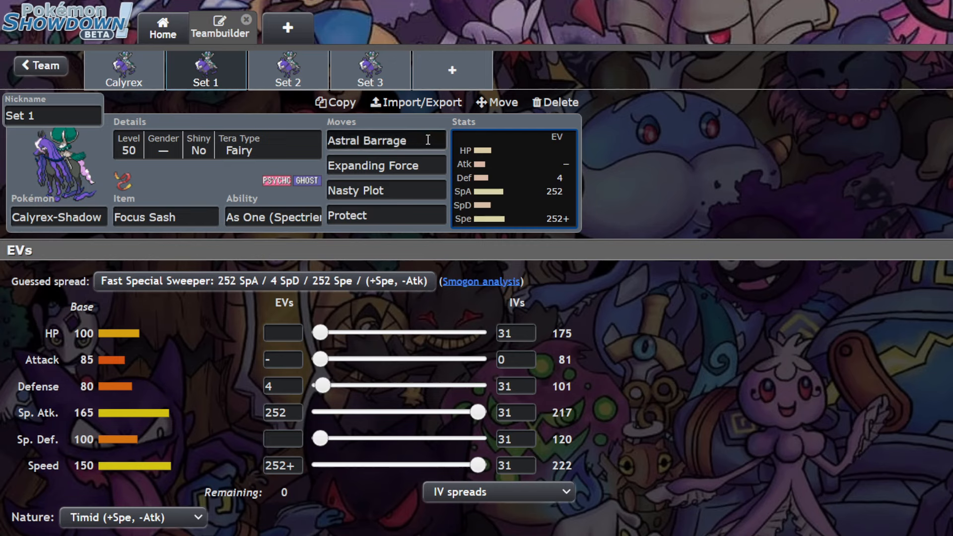
{"action": "left_click", "coordinate": [385, 140]}
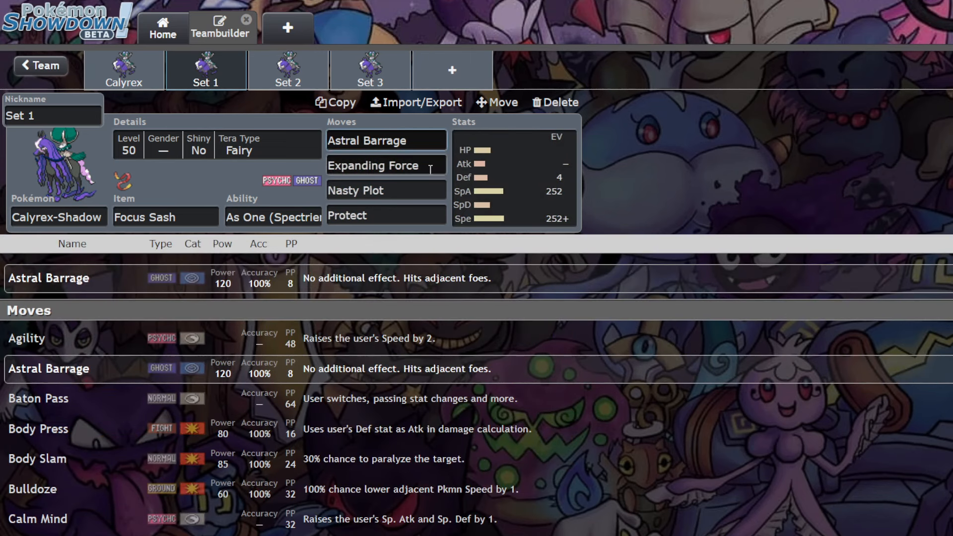
{"action": "left_click", "coordinate": [385, 165]}
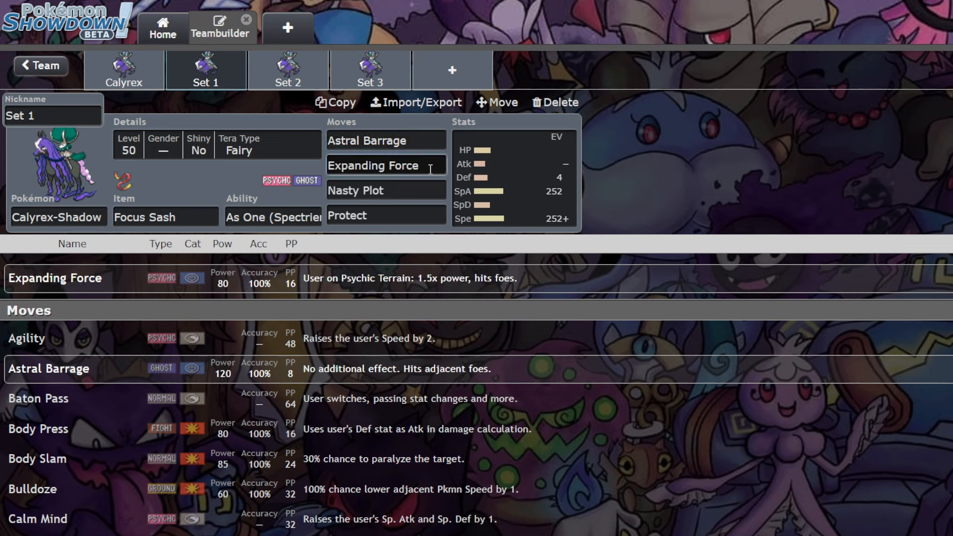
{"action": "left_click", "coordinate": [377, 166]}
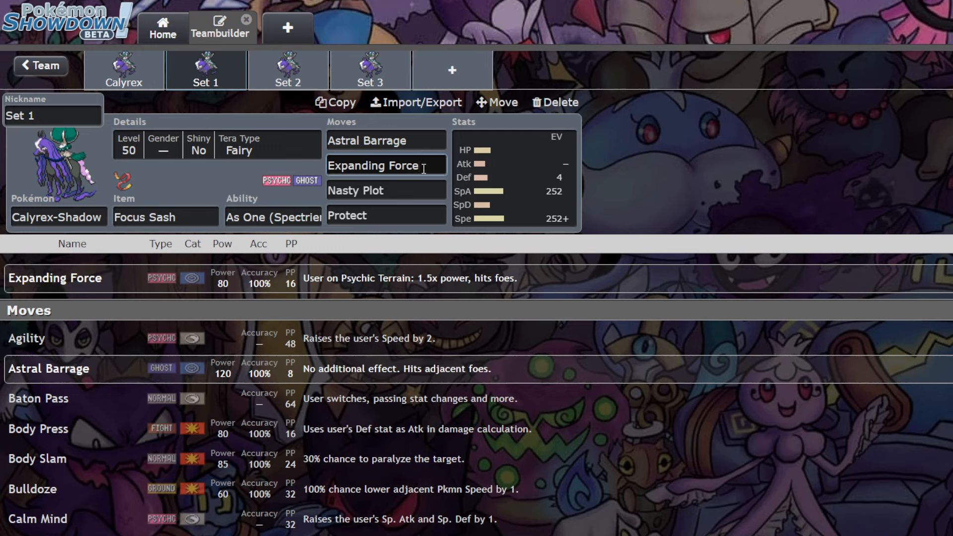
{"action": "type", "text": "psy"}
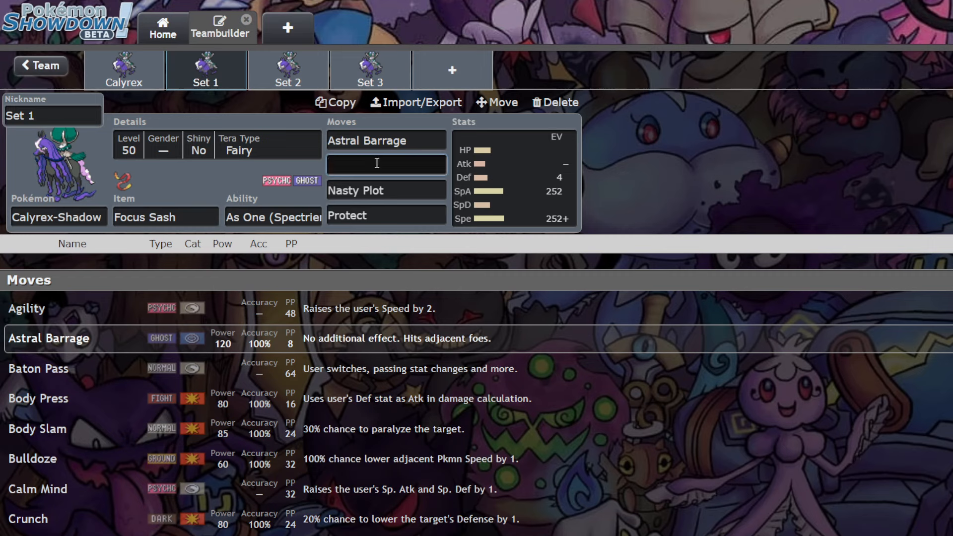
{"action": "type", "text": "expanding Force"}
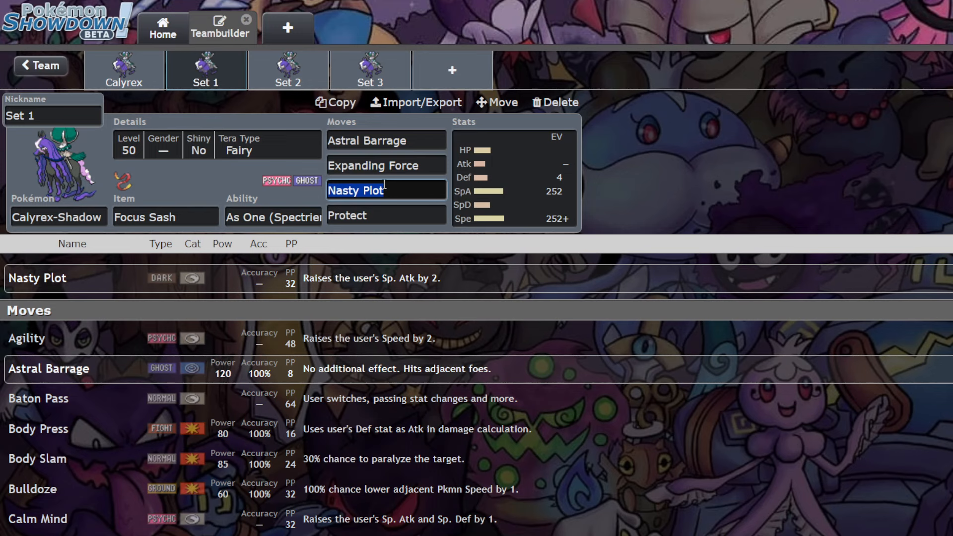
{"action": "left_click", "coordinate": [385, 190]}
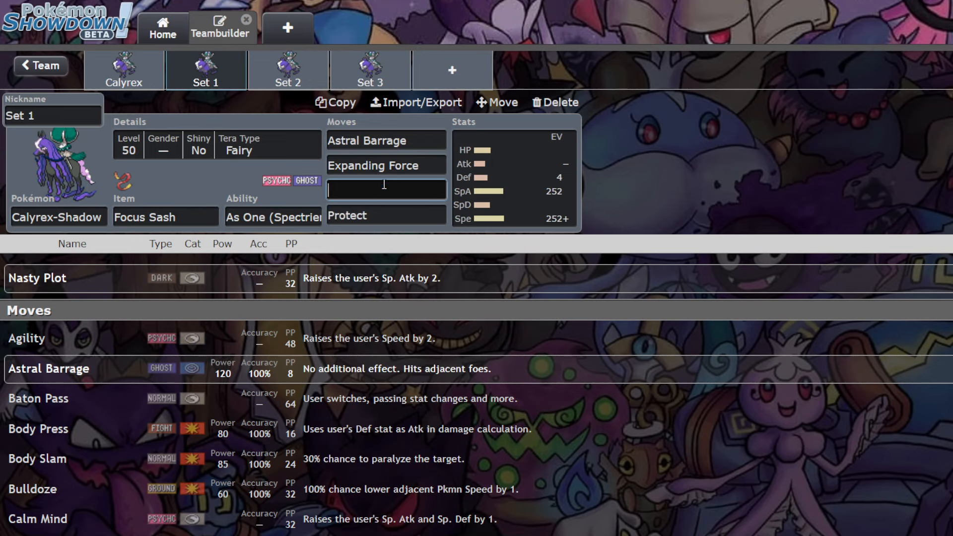
{"action": "type", "text": "drai"}
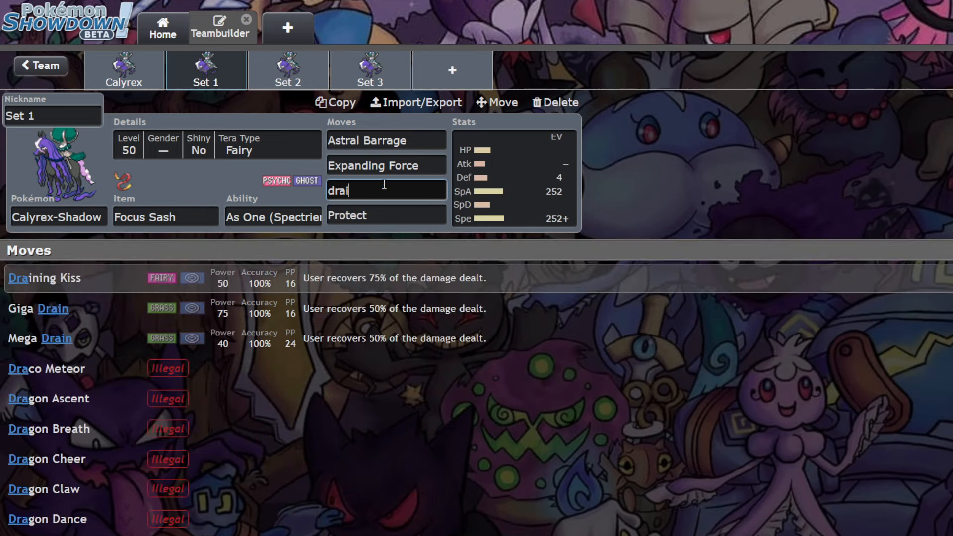
{"action": "key", "text": "Backspace"}
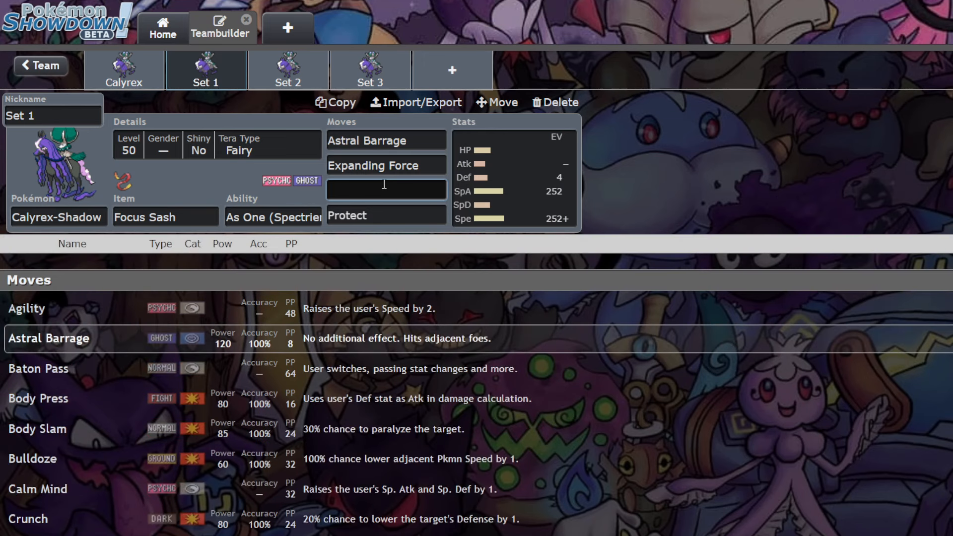
{"action": "type", "text": "will"}
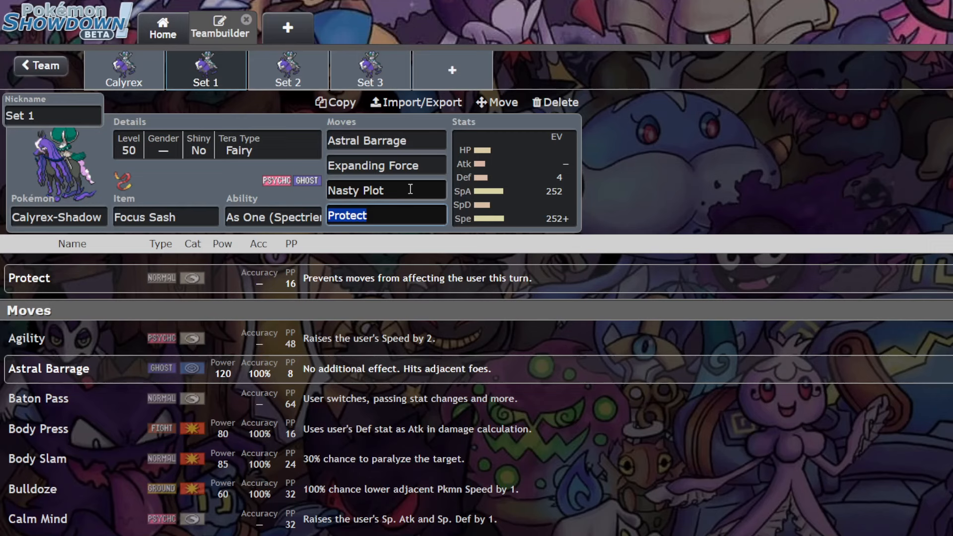
{"action": "left_click", "coordinate": [387, 189]}
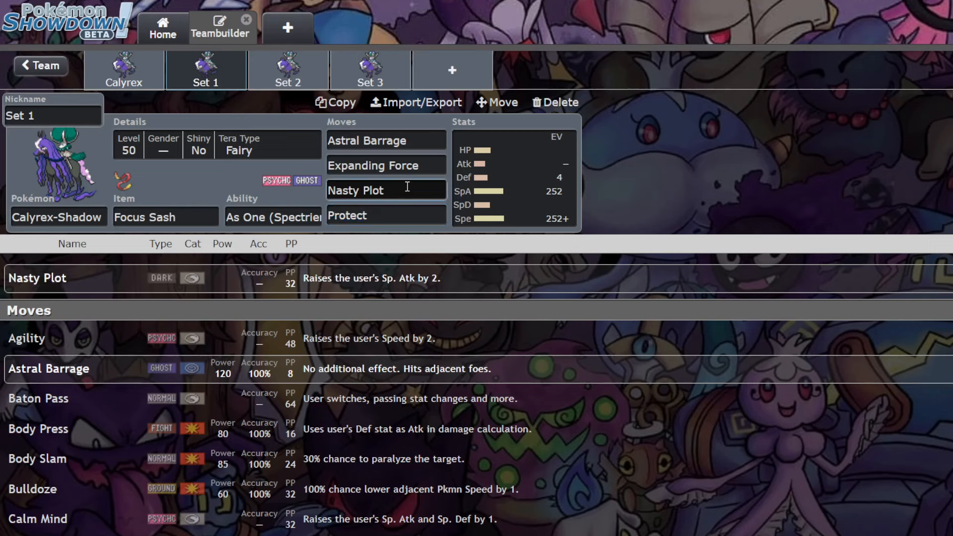
{"action": "left_click", "coordinate": [385, 166]}
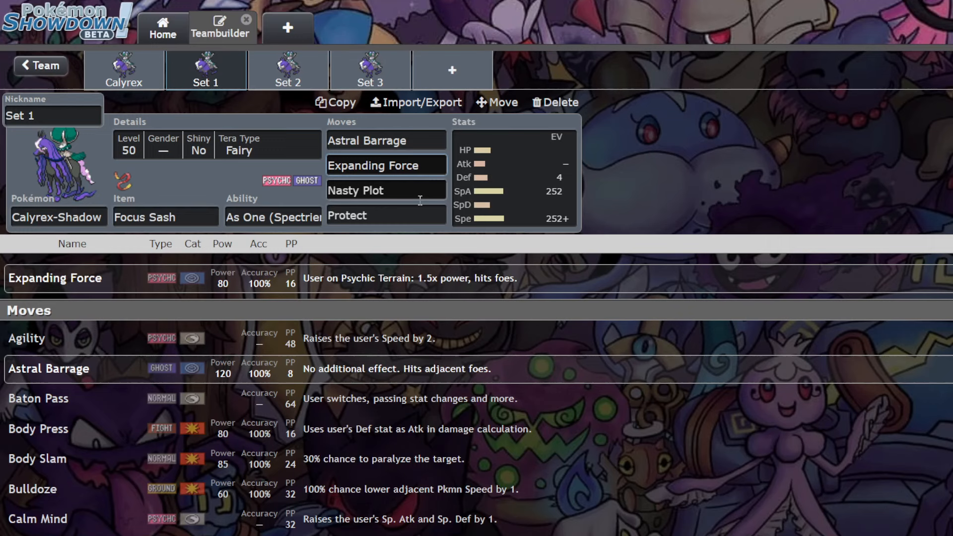
{"action": "left_click", "coordinate": [386, 165]}
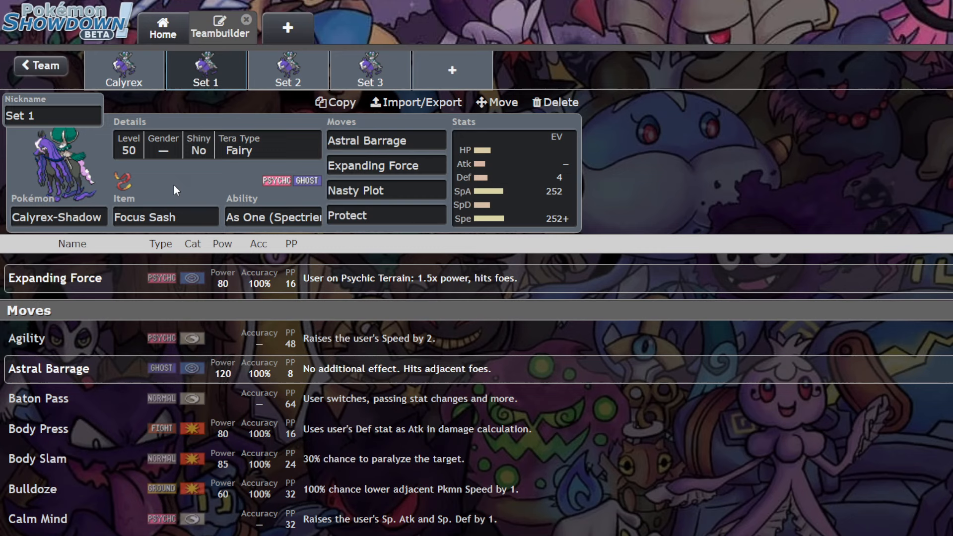
{"action": "left_click", "coordinate": [288, 69]}
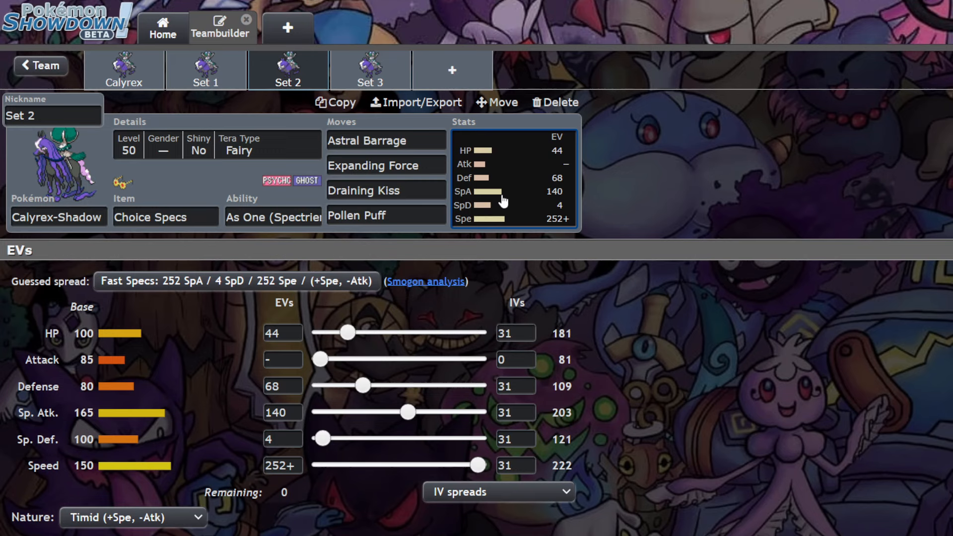
{"action": "mouse_move", "coordinate": [248, 159]}
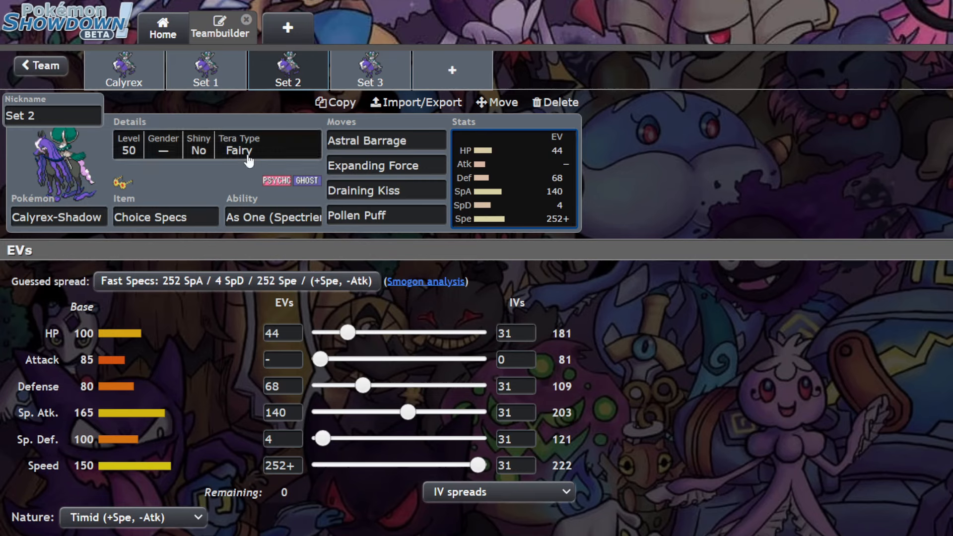
{"action": "mouse_move", "coordinate": [225, 178]}
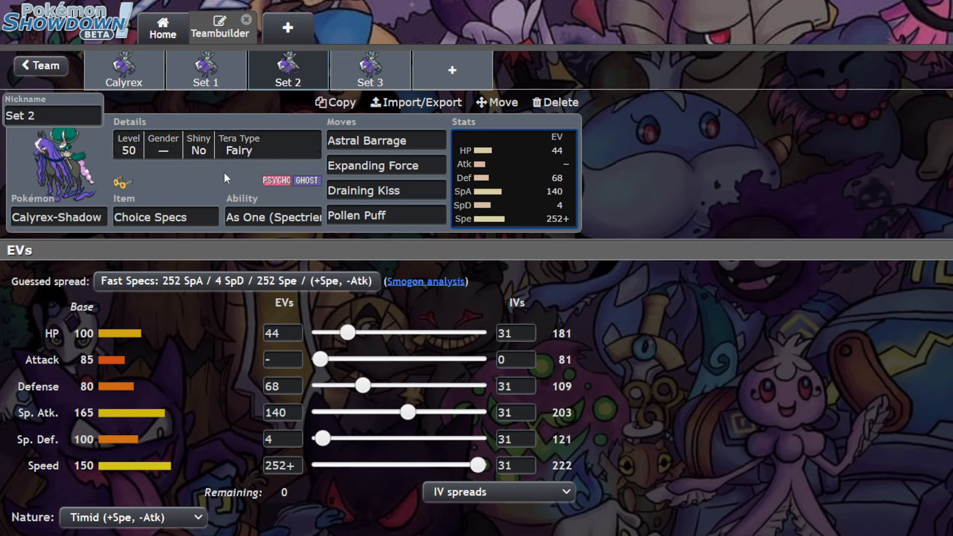
{"action": "mouse_move", "coordinate": [672, 221]}
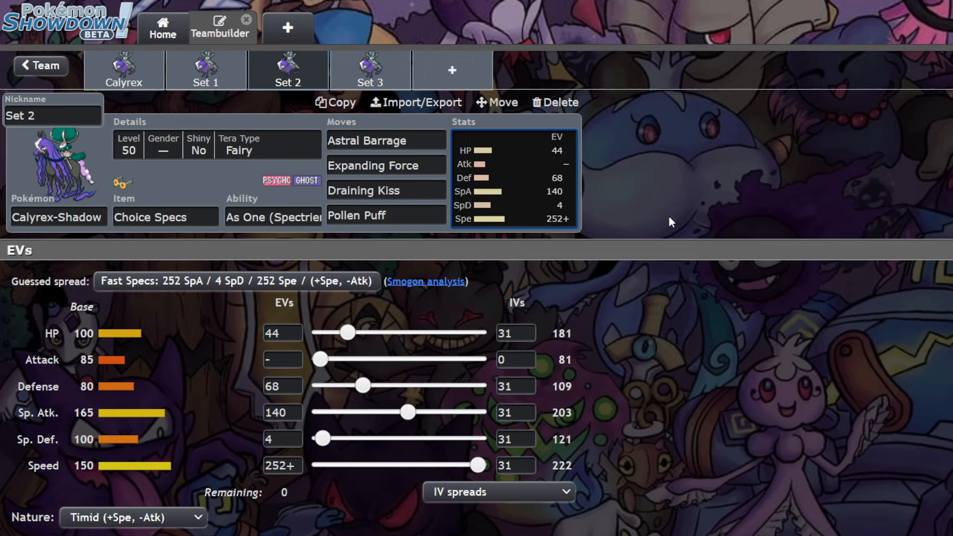
{"action": "mouse_move", "coordinate": [646, 221]}
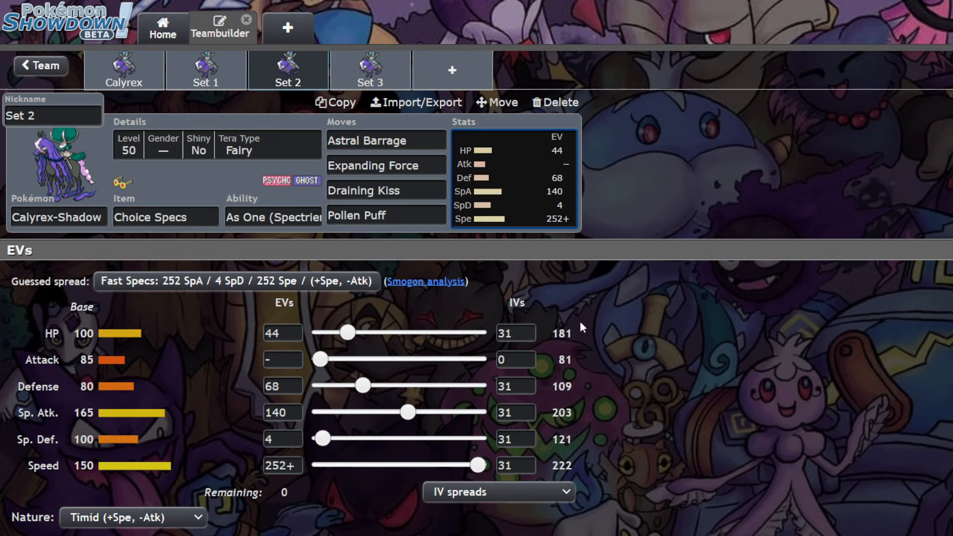
{"action": "mouse_move", "coordinate": [308, 392]}
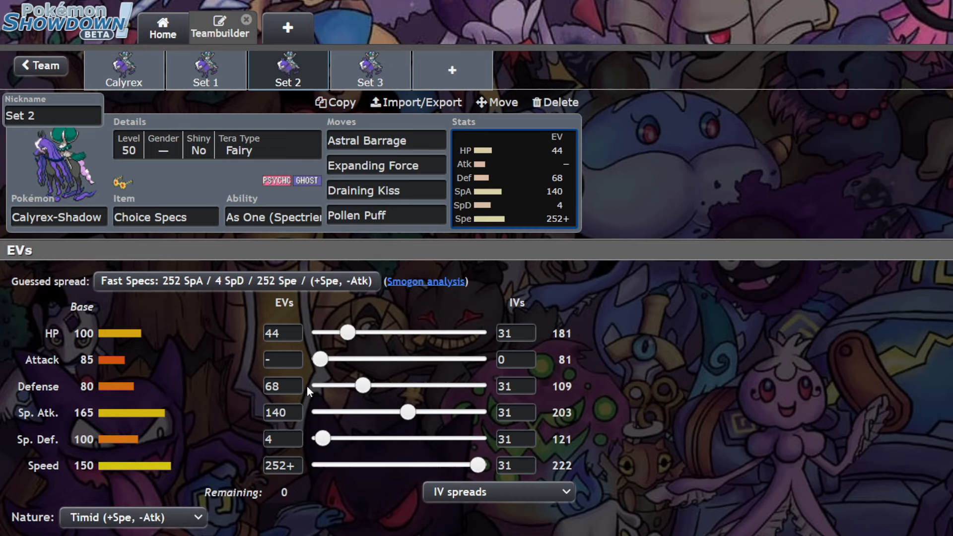
{"action": "mouse_move", "coordinate": [364, 385]}
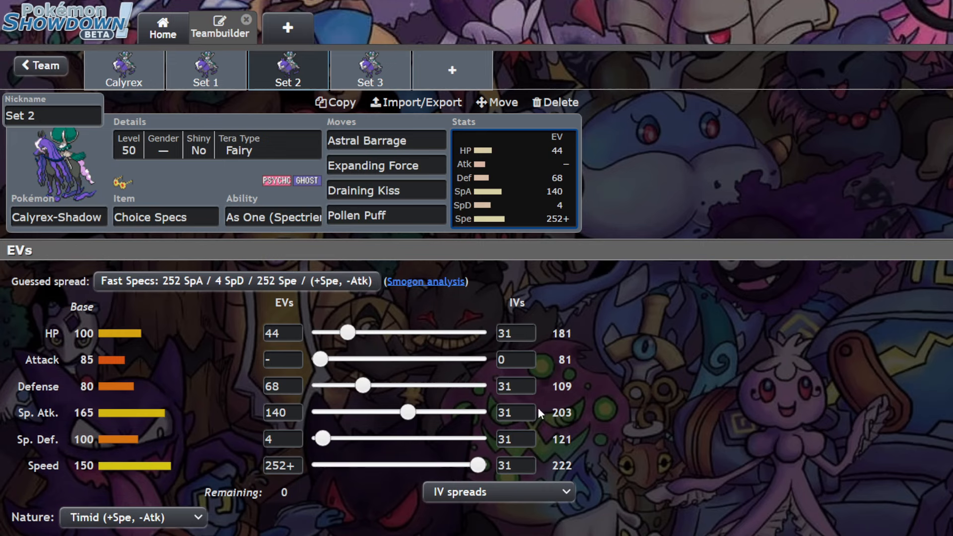
{"action": "mouse_move", "coordinate": [584, 416]}
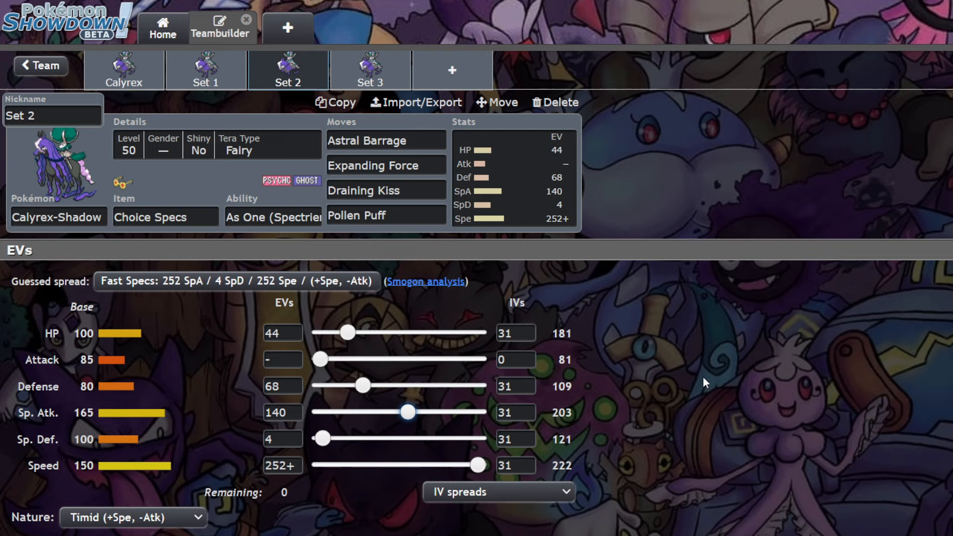
{"action": "mouse_move", "coordinate": [578, 430]}
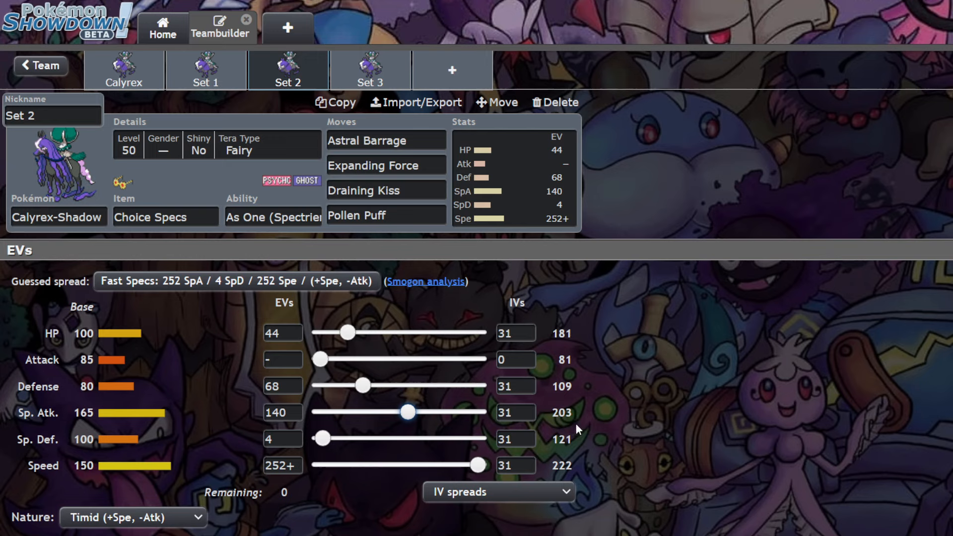
{"action": "mouse_move", "coordinate": [576, 425]}
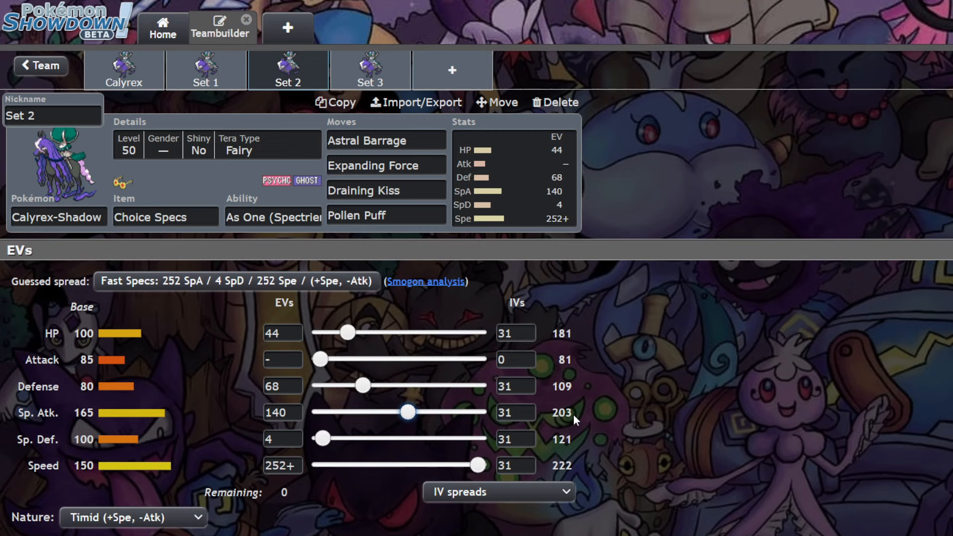
{"action": "left_click", "coordinate": [387, 216]}
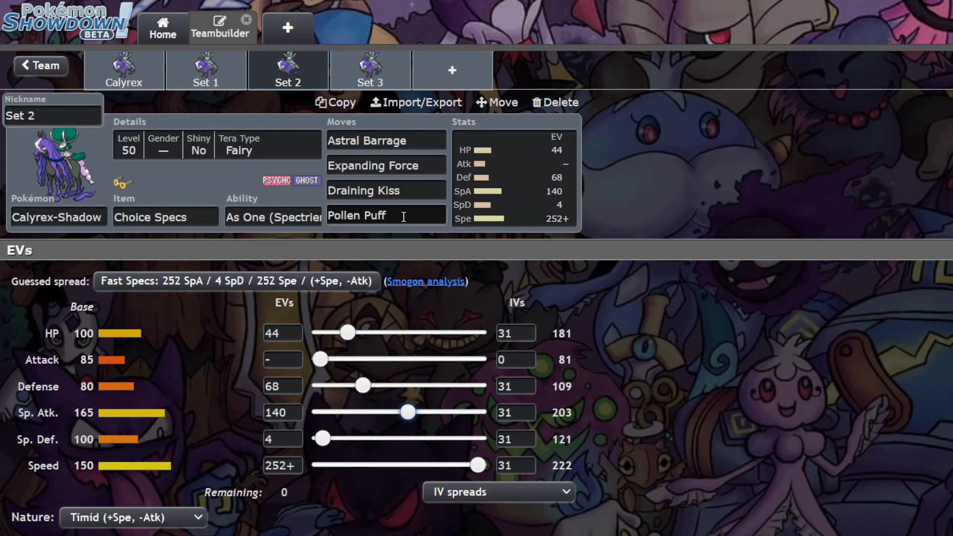
Step: Search 'sh' and replace Pollen Puff with Shadow Ball as Set 2's fourth move
{"action": "left_click", "coordinate": [385, 215]}
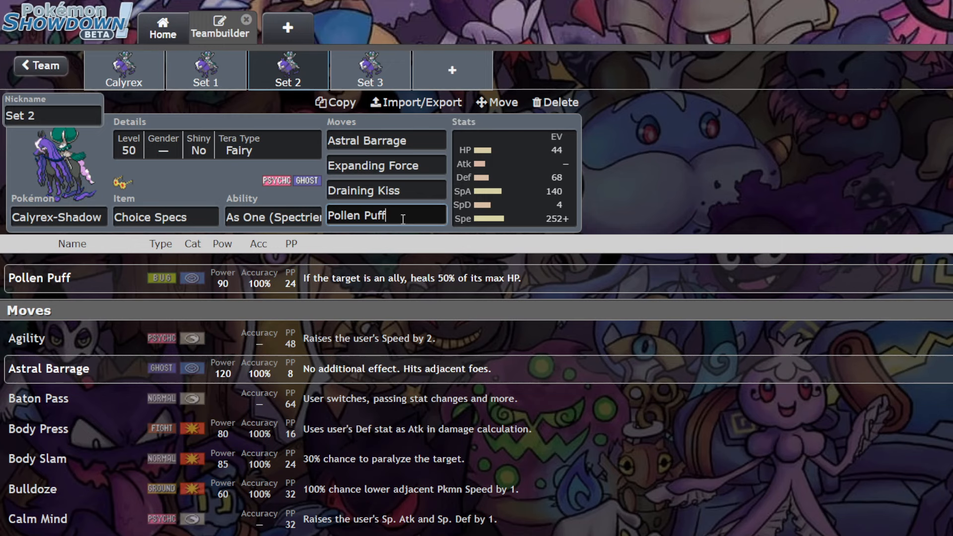
{"action": "type", "text": "s"}
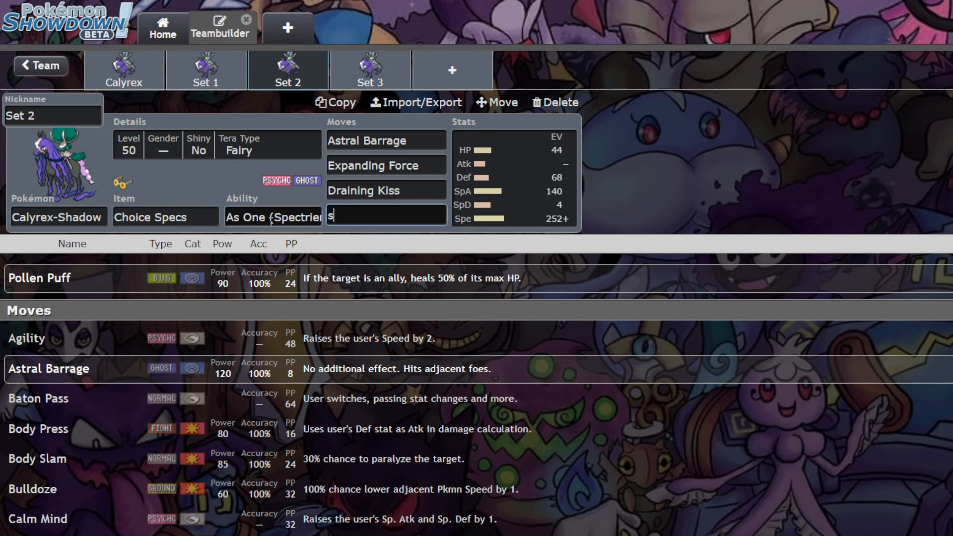
{"action": "type", "text": "hadow"}
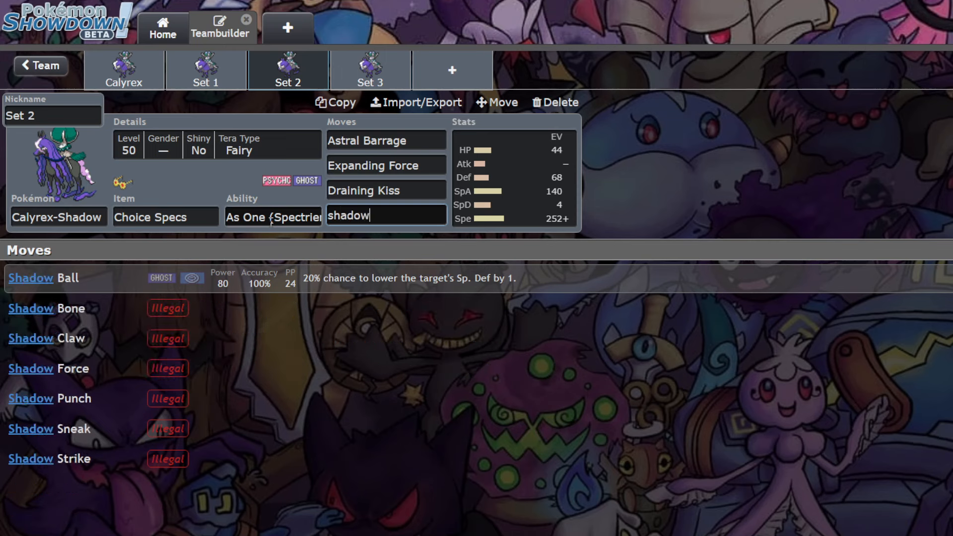
{"action": "left_click", "coordinate": [44, 278]}
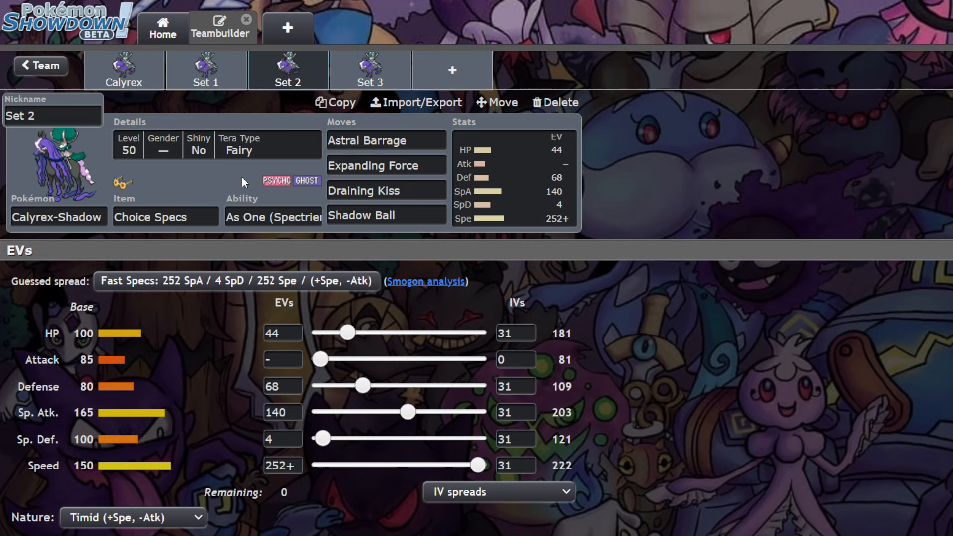
Step: Recheck the fourth move slot and item, then bring back Set 2's EV spread
{"action": "left_click", "coordinate": [385, 215]}
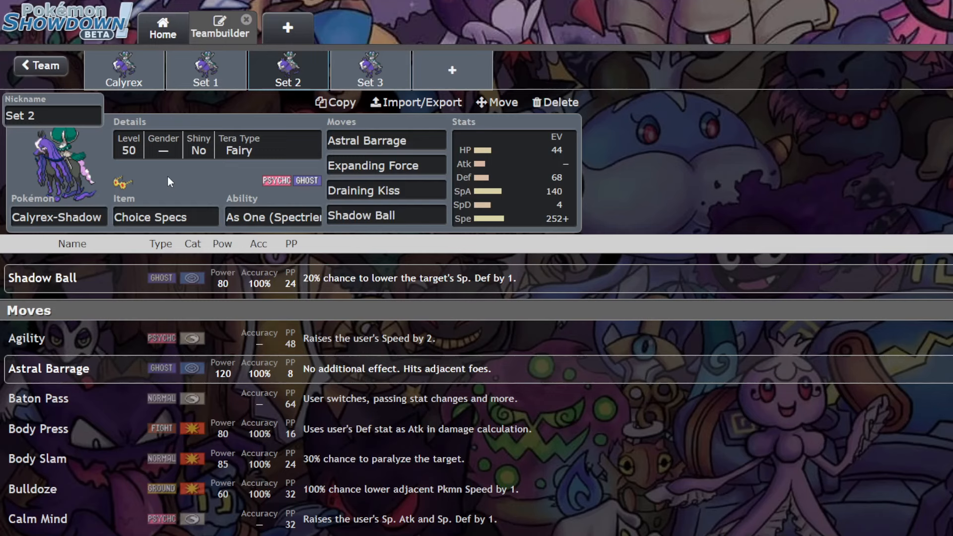
{"action": "mouse_move", "coordinate": [406, 236]}
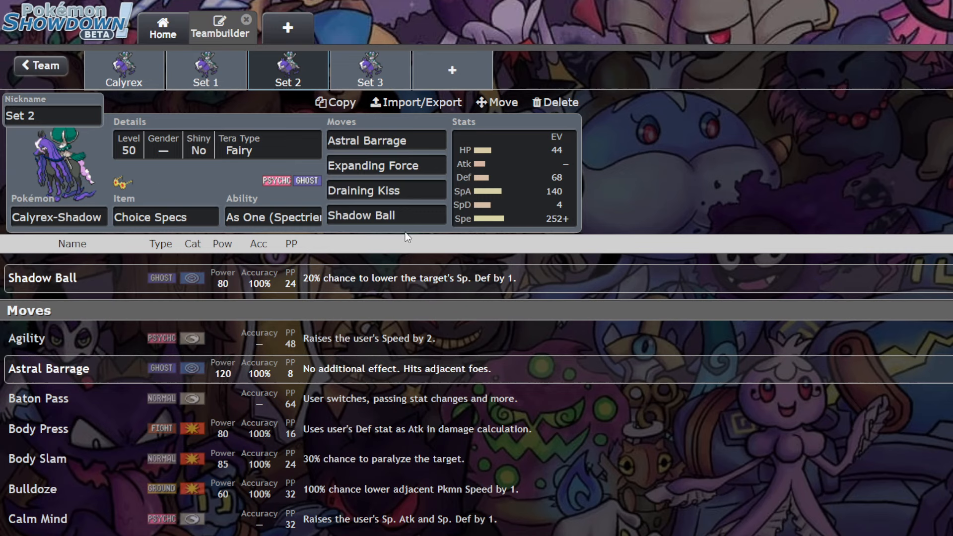
{"action": "left_click", "coordinate": [386, 215]}
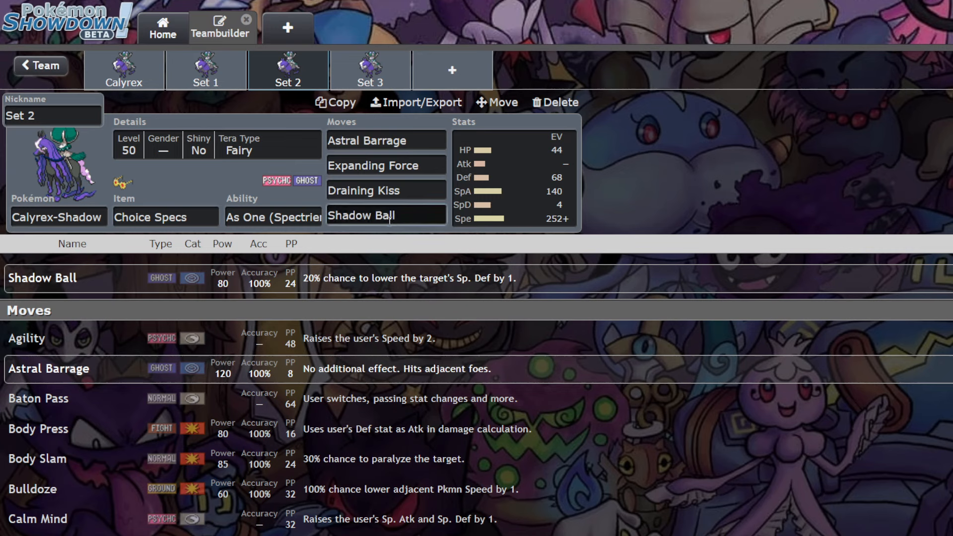
{"action": "left_click", "coordinate": [386, 215]}
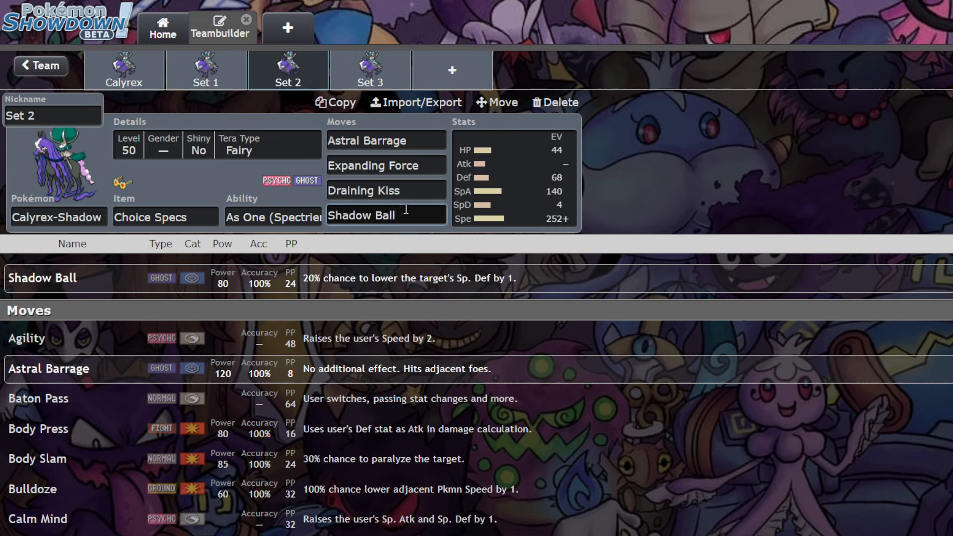
{"action": "left_click", "coordinate": [386, 215]}
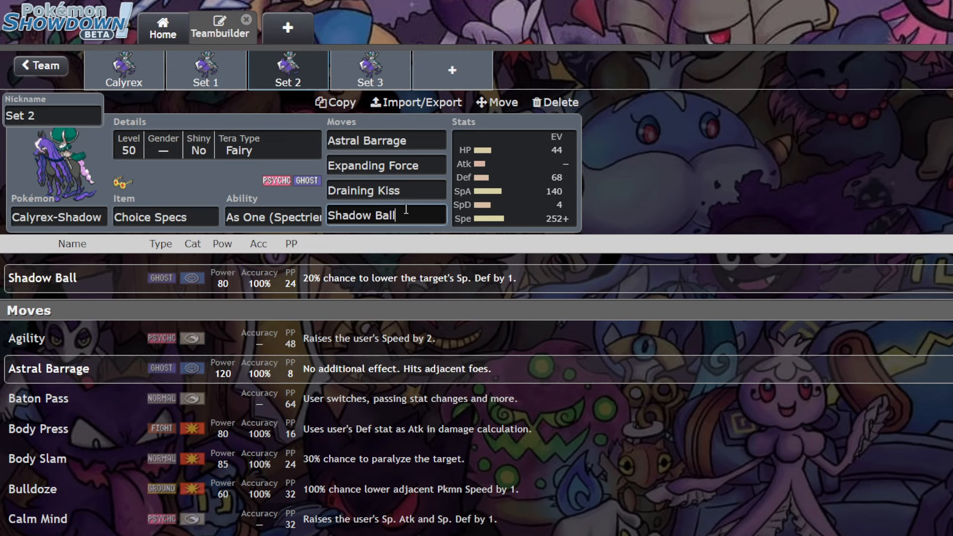
{"action": "left_click", "coordinate": [166, 216]}
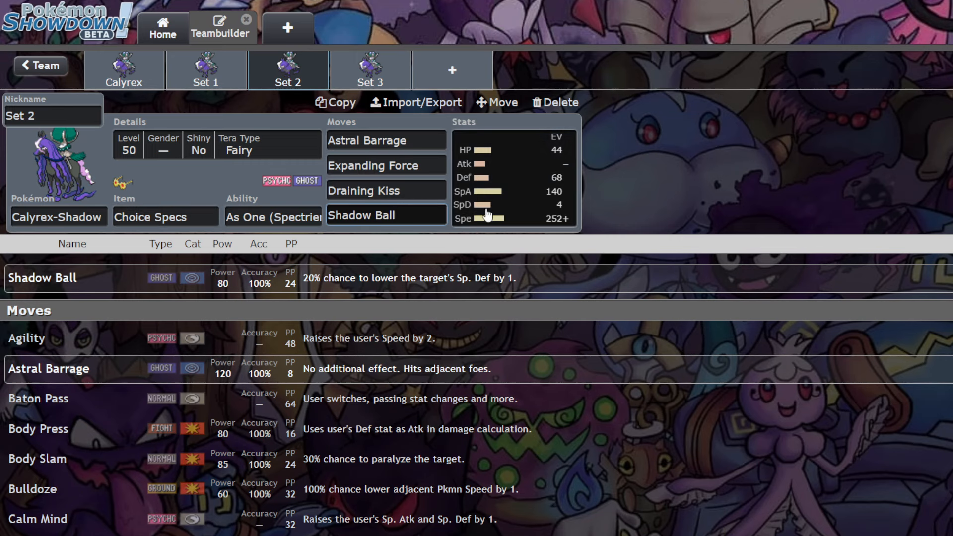
{"action": "left_click", "coordinate": [513, 177]}
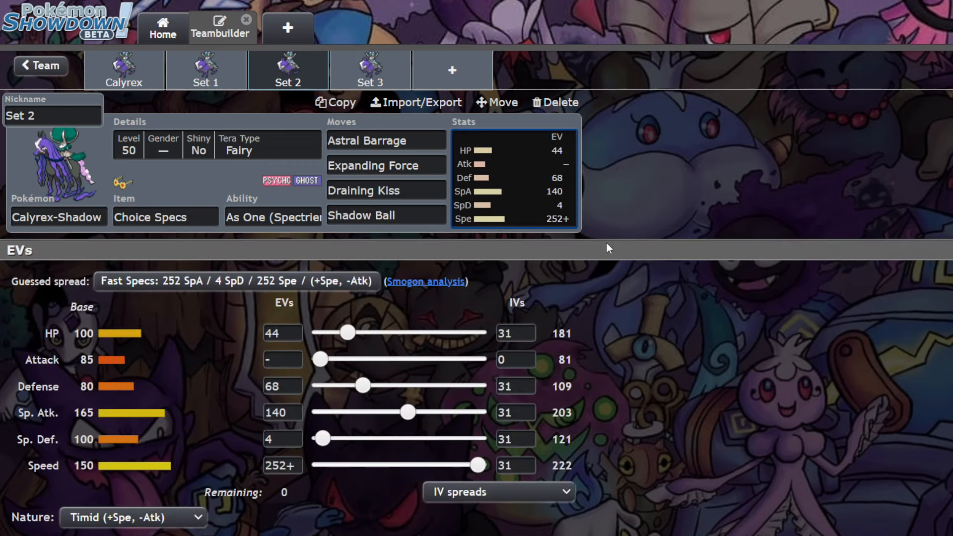
{"action": "mouse_move", "coordinate": [257, 157]}
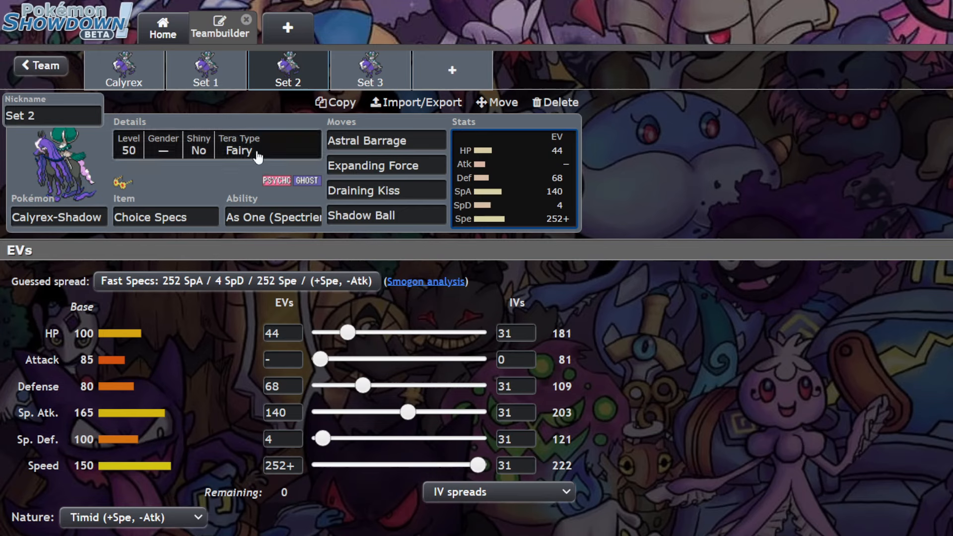
{"action": "mouse_move", "coordinate": [237, 166]}
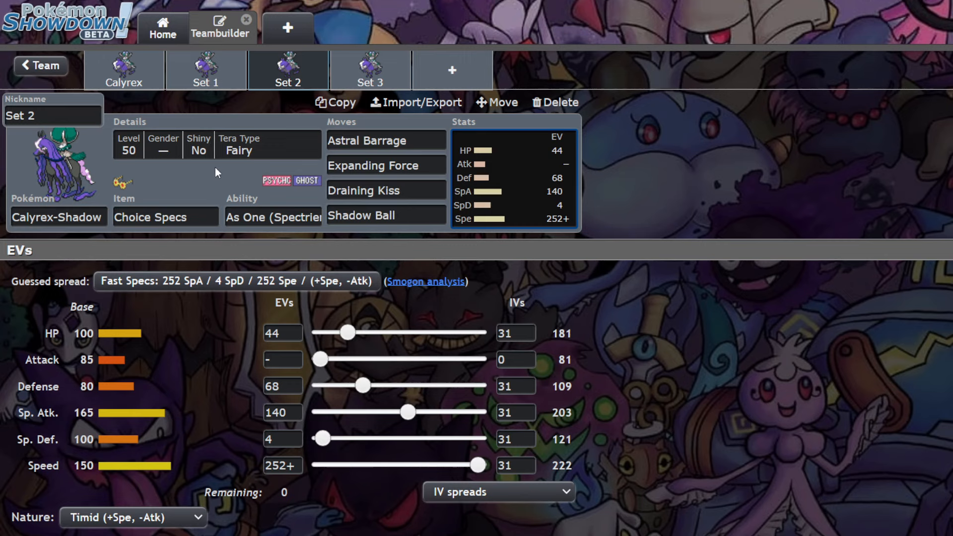
{"action": "mouse_move", "coordinate": [239, 172]}
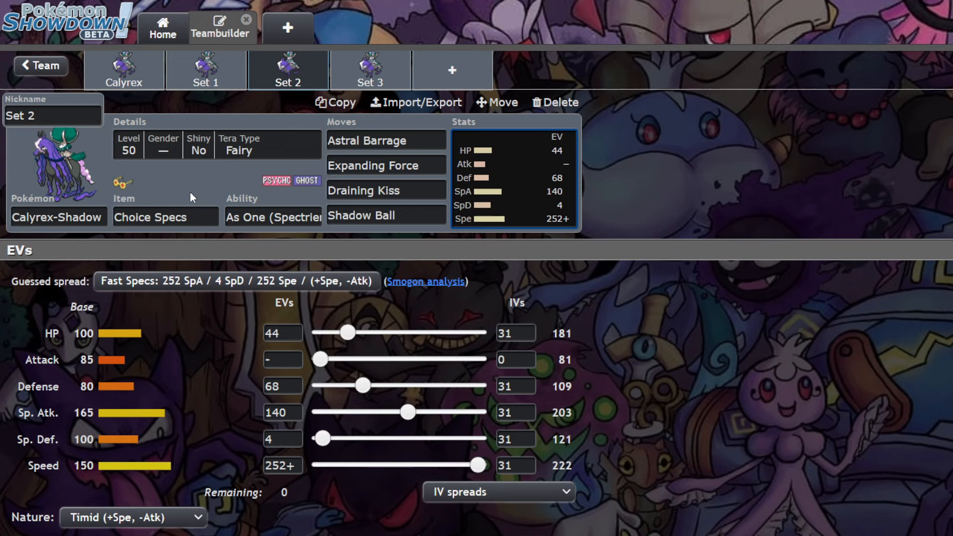
{"action": "mouse_move", "coordinate": [218, 178]}
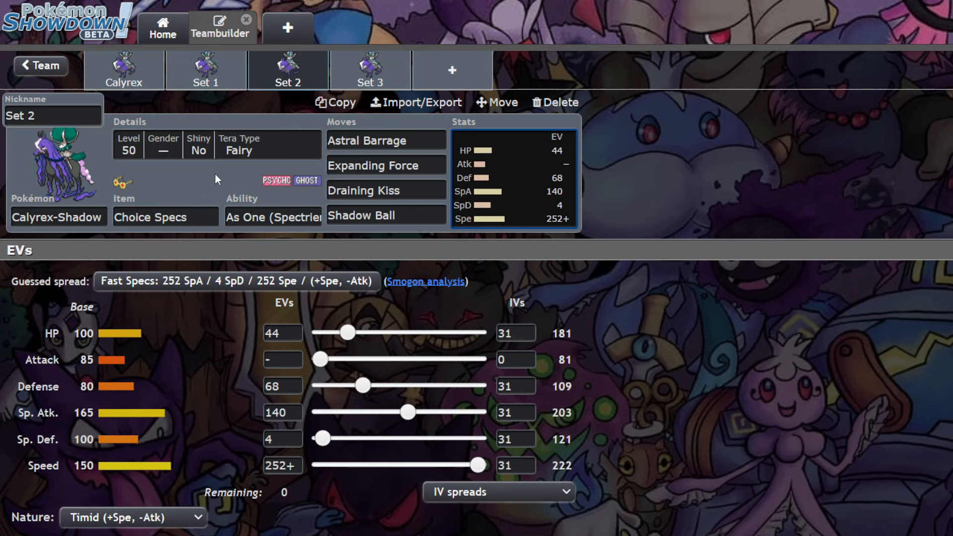
{"action": "mouse_move", "coordinate": [223, 166]}
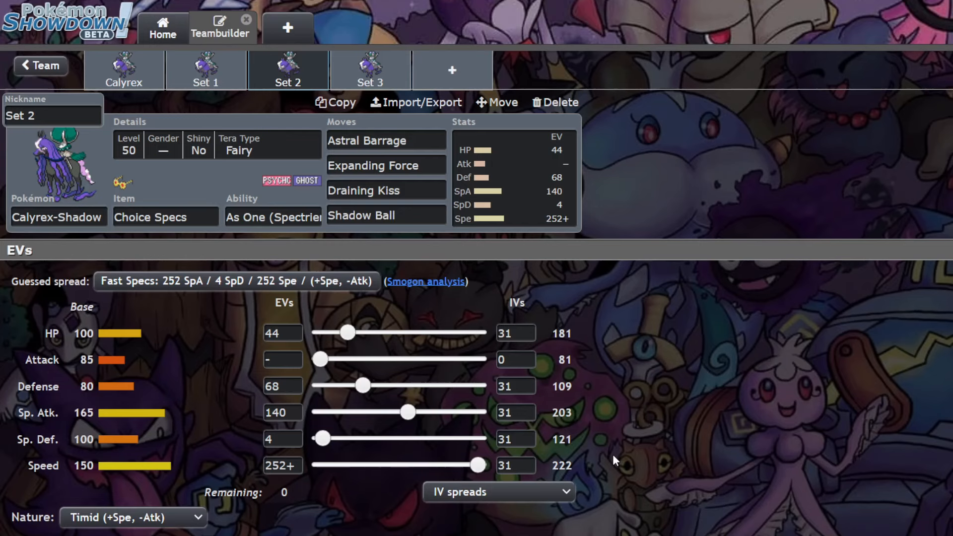
{"action": "mouse_move", "coordinate": [605, 429]}
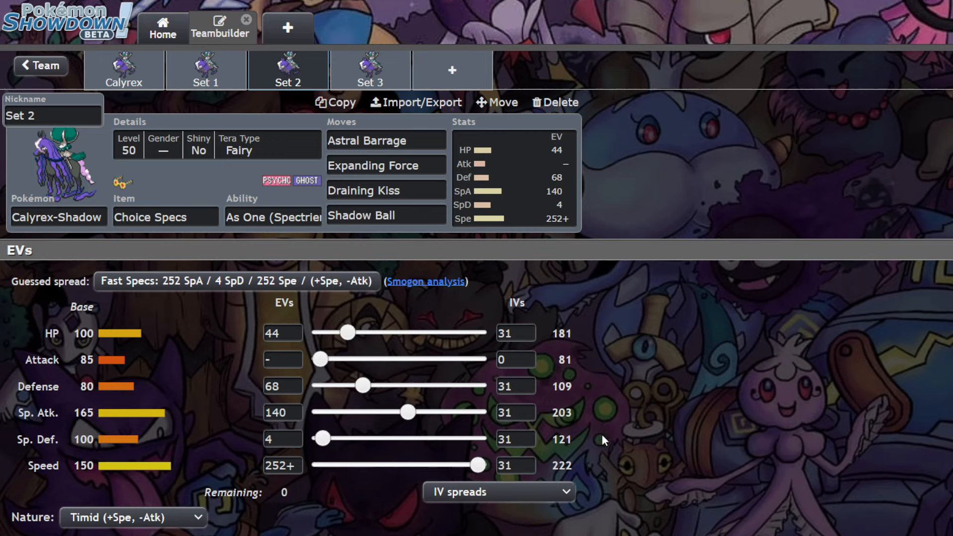
Step: Nudge Speed EVs to 244 and back to 252, then switch to the Life Orb Set 3
{"action": "left_click_drag", "start_coordinate": [484, 465], "coordinate": [471, 464]}
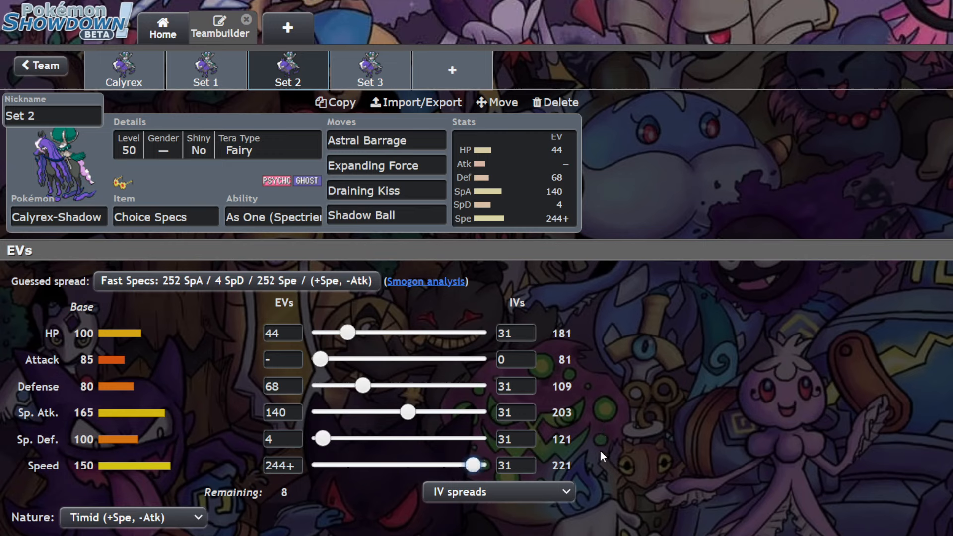
{"action": "left_click_drag", "start_coordinate": [481, 465], "coordinate": [483, 465]}
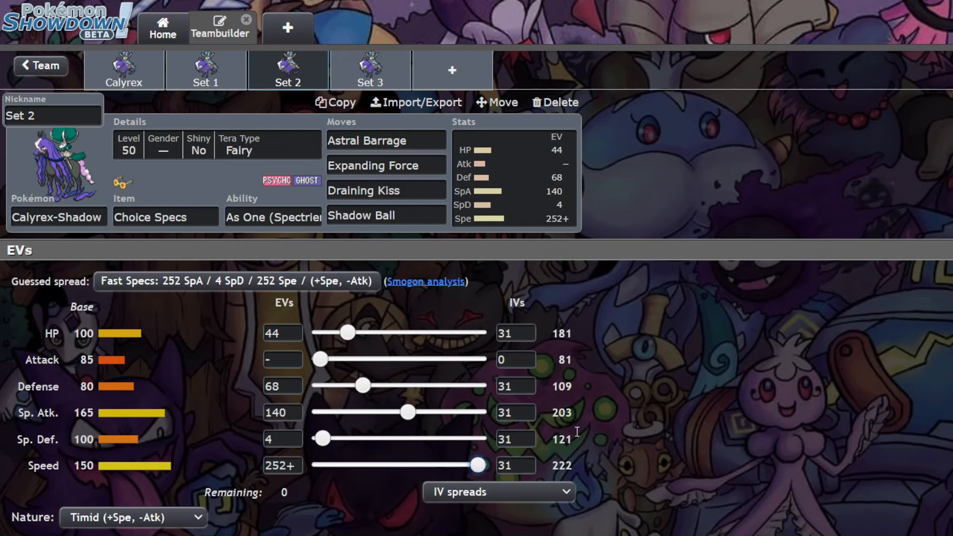
{"action": "mouse_move", "coordinate": [685, 411]}
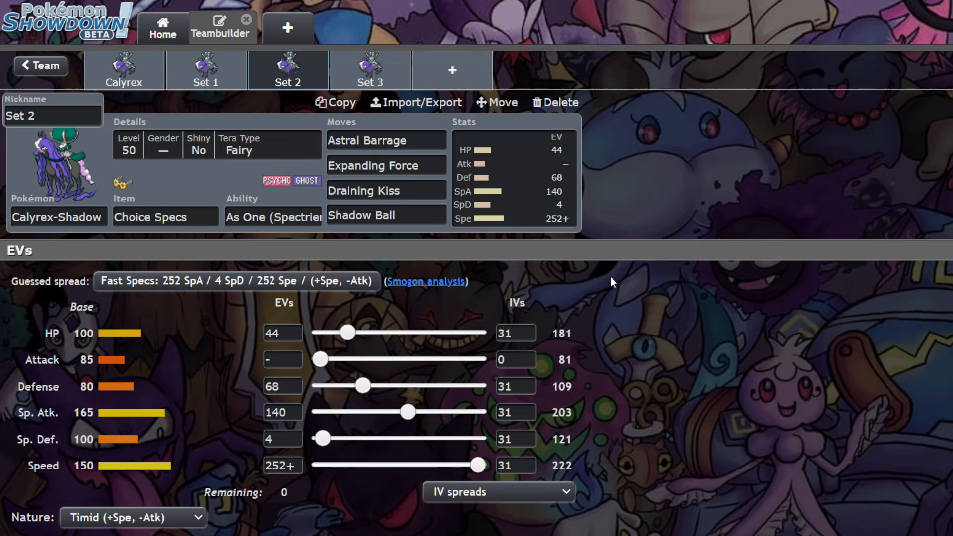
{"action": "mouse_move", "coordinate": [619, 248]}
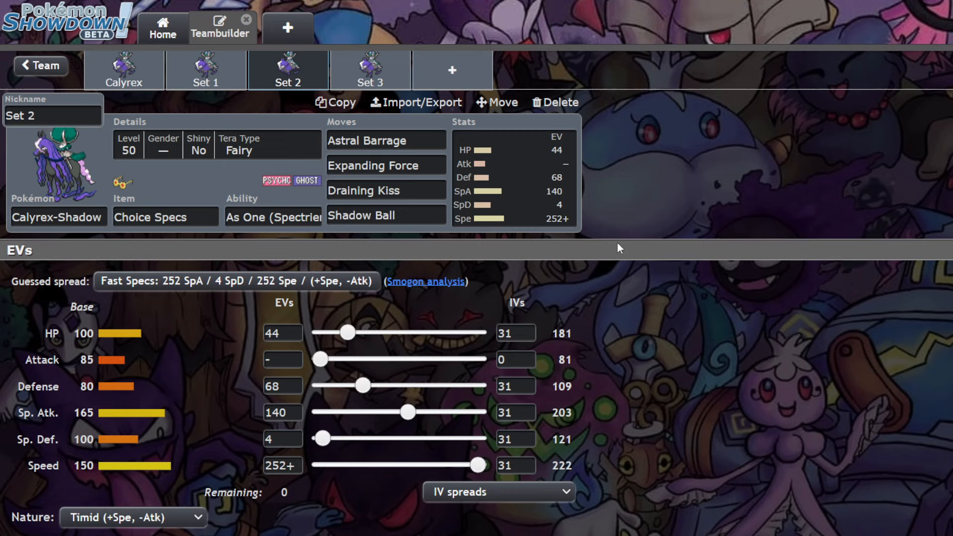
{"action": "mouse_move", "coordinate": [603, 244]}
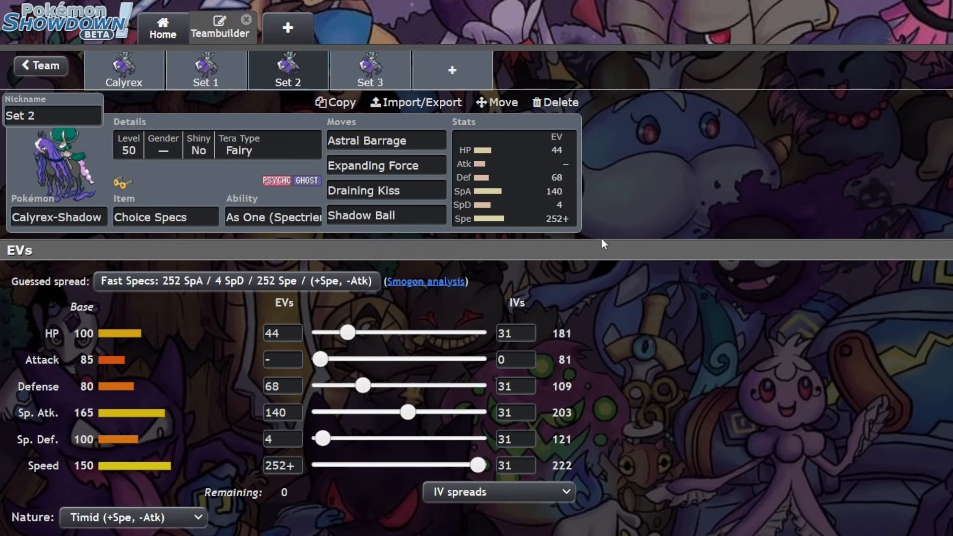
{"action": "mouse_move", "coordinate": [611, 237]}
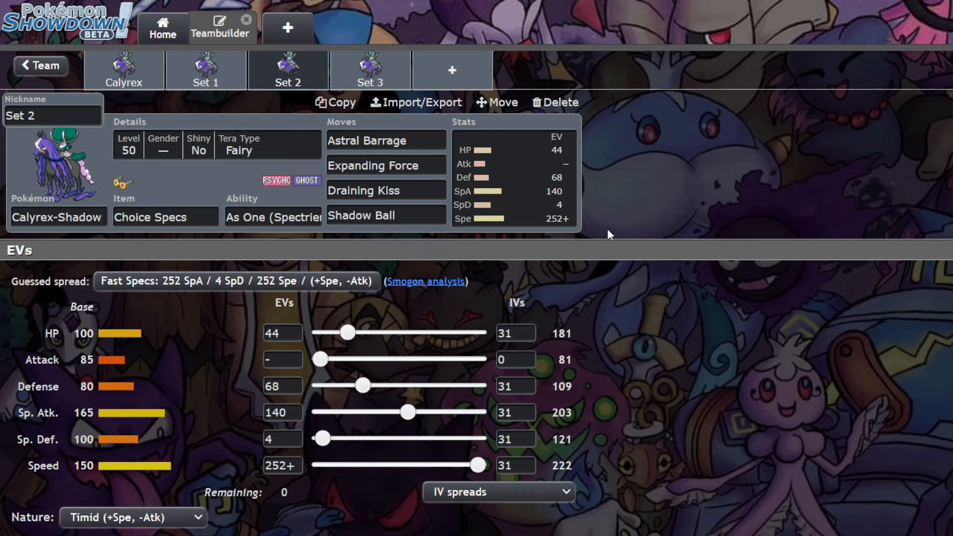
{"action": "mouse_move", "coordinate": [646, 208]}
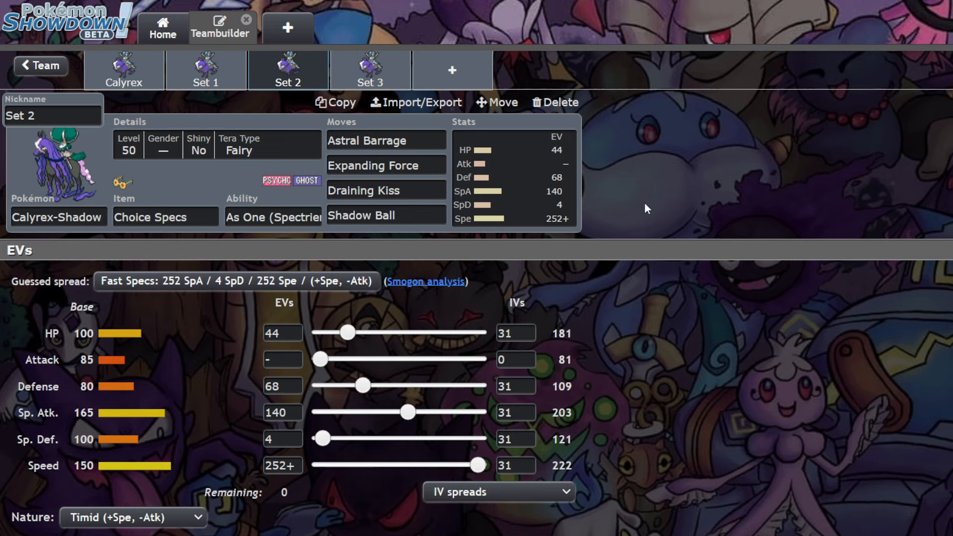
{"action": "left_click", "coordinate": [369, 70]}
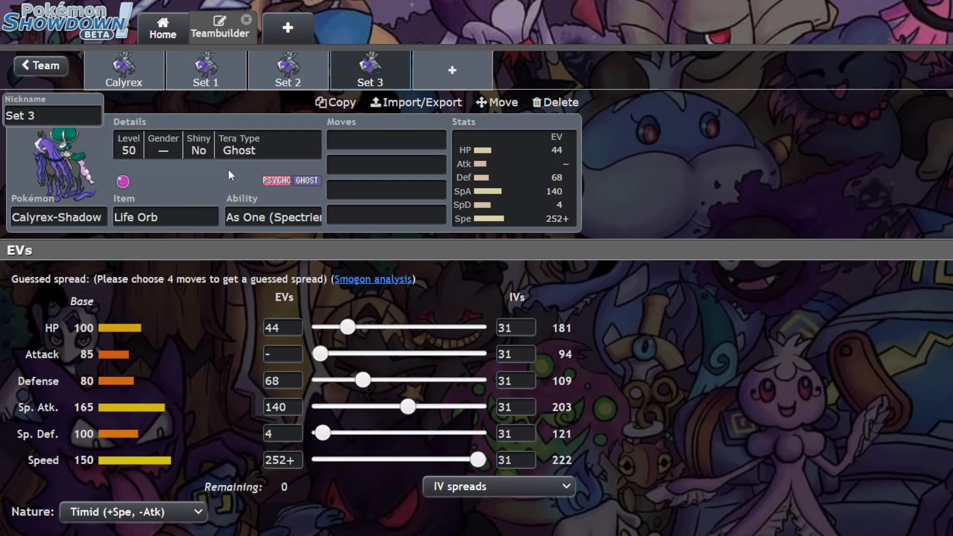
{"action": "mouse_move", "coordinate": [209, 94]}
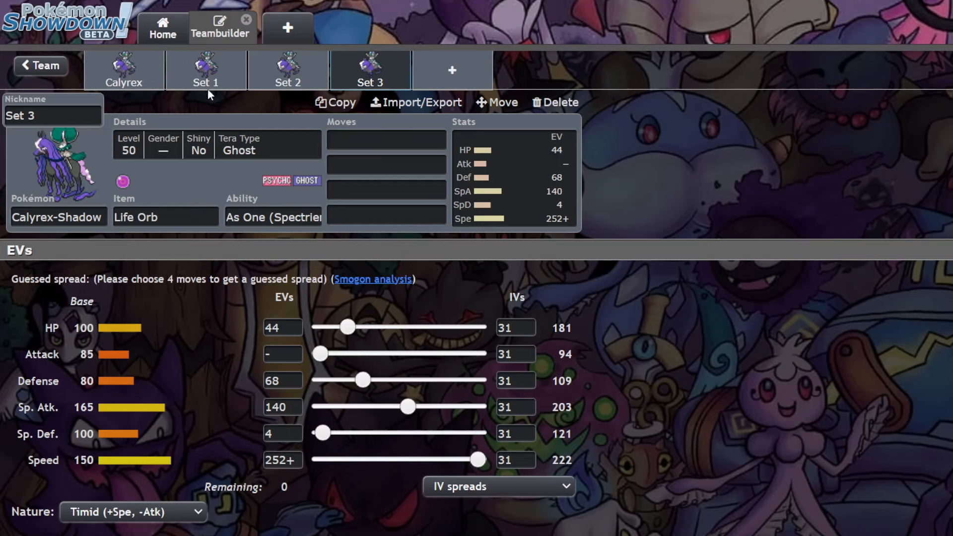
{"action": "mouse_move", "coordinate": [206, 201]}
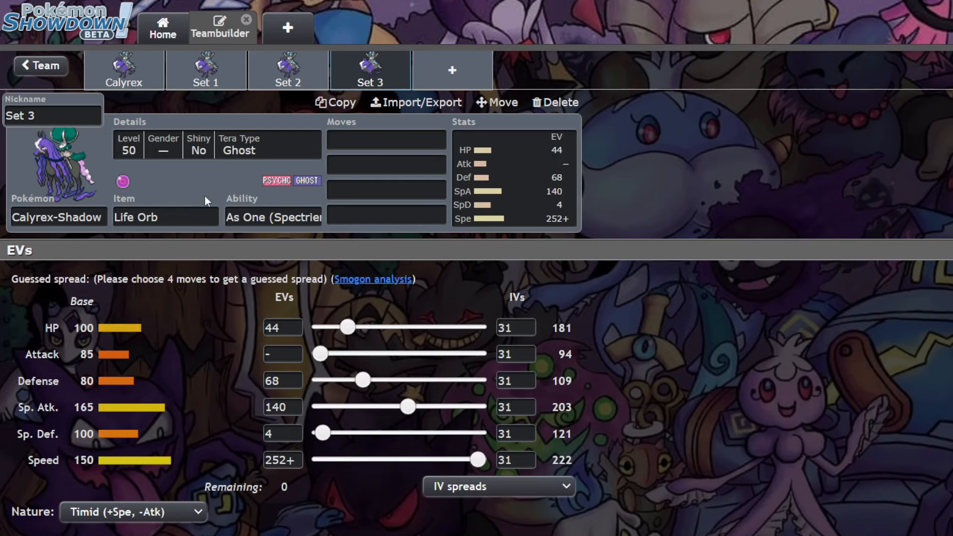
{"action": "mouse_move", "coordinate": [458, 212]}
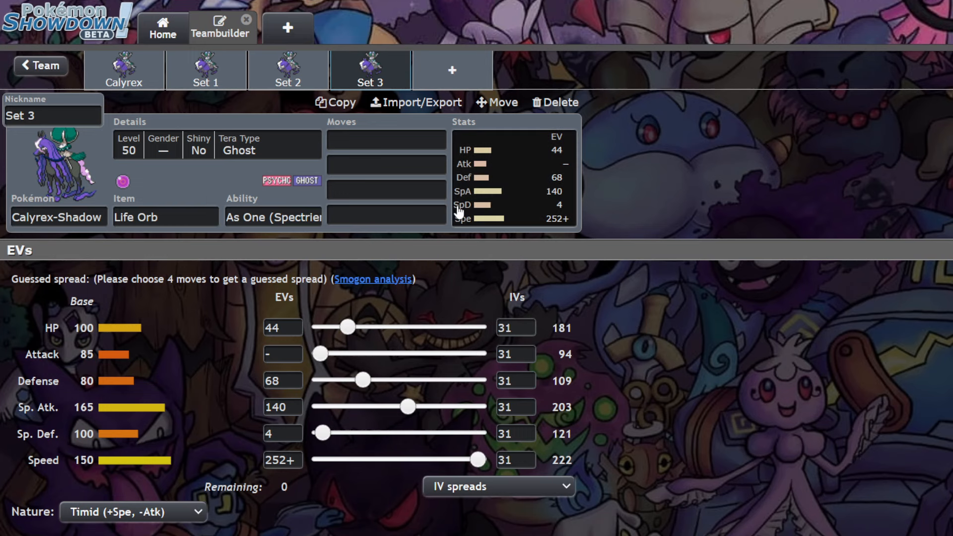
Step: Search 'prot' to give Set 3 Protect and show its level, gender and Tera Type details
{"action": "type", "text": "prot"}
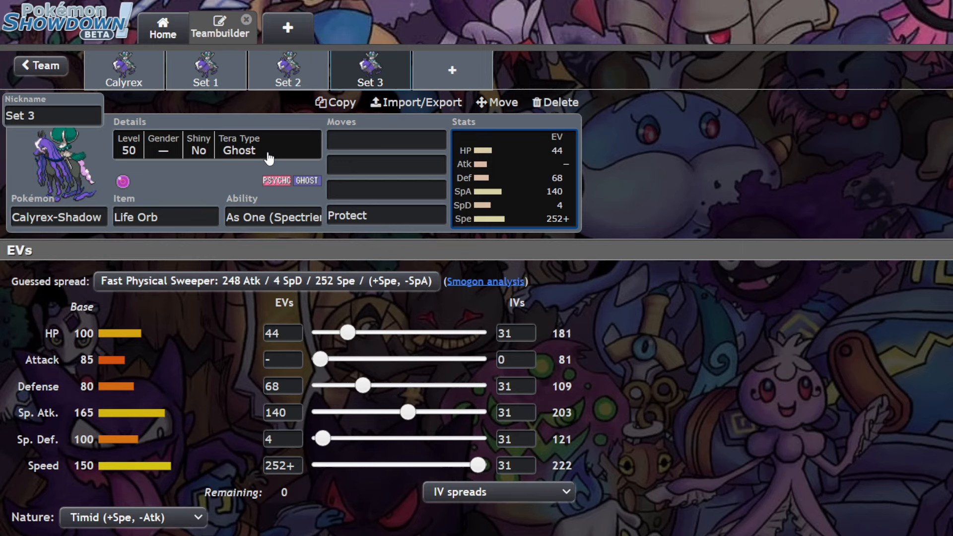
{"action": "mouse_move", "coordinate": [236, 188]}
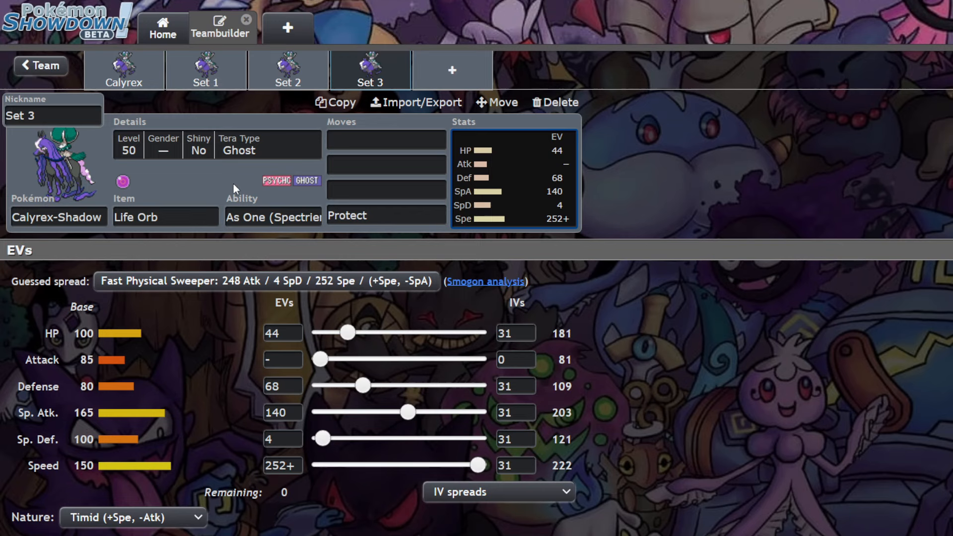
{"action": "mouse_move", "coordinate": [272, 97]}
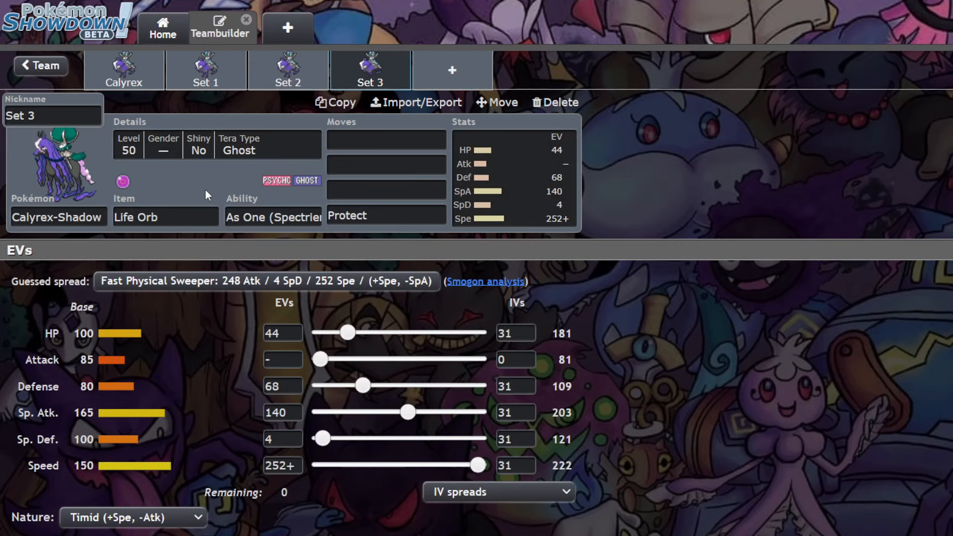
{"action": "left_click", "coordinate": [387, 140]}
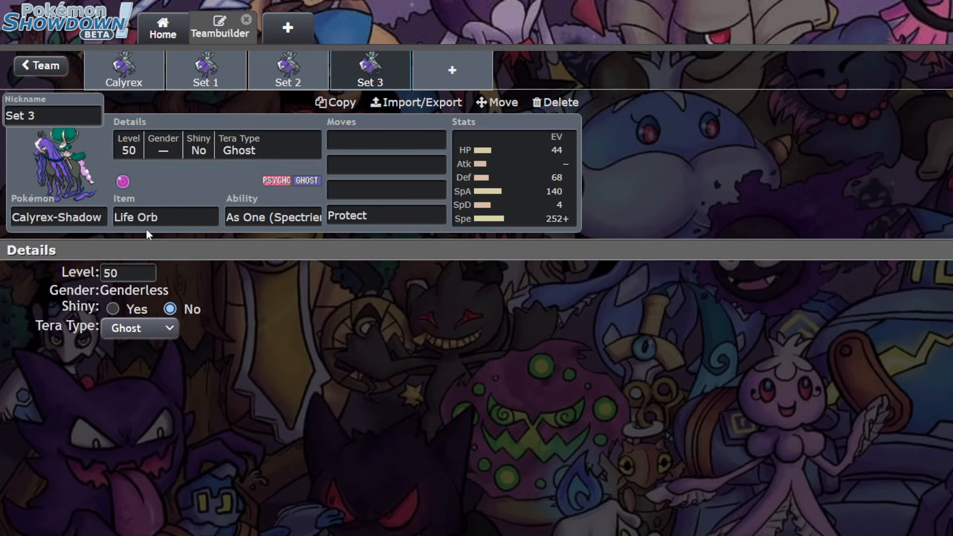
Step: Switch Set 3's Tera Type to Normal and move on to its third move slot
{"action": "left_click", "coordinate": [139, 328]}
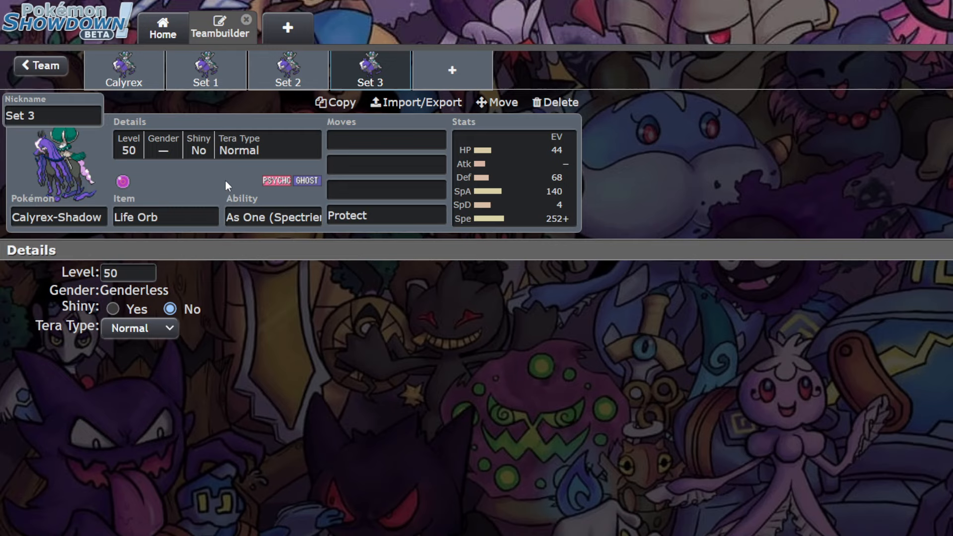
{"action": "mouse_move", "coordinate": [247, 187]}
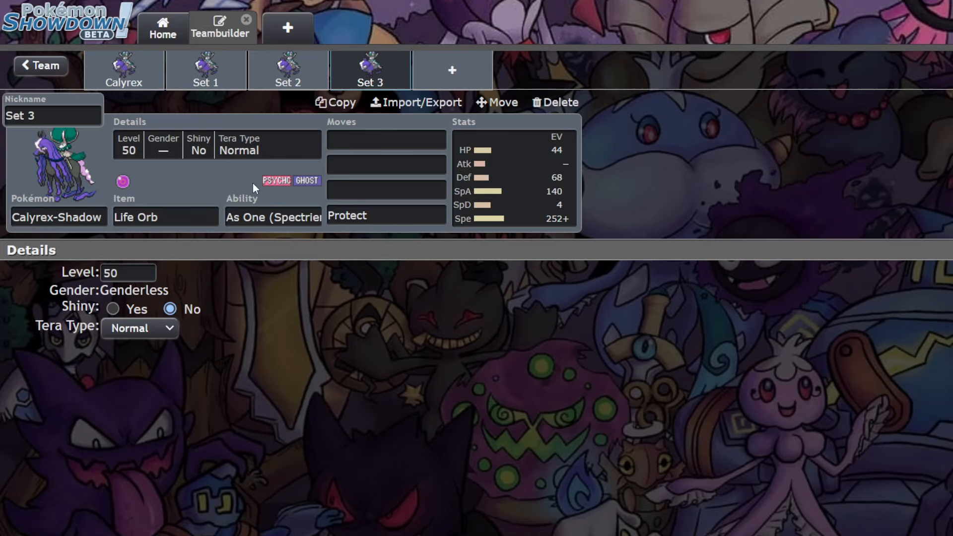
{"action": "left_click", "coordinate": [385, 189]}
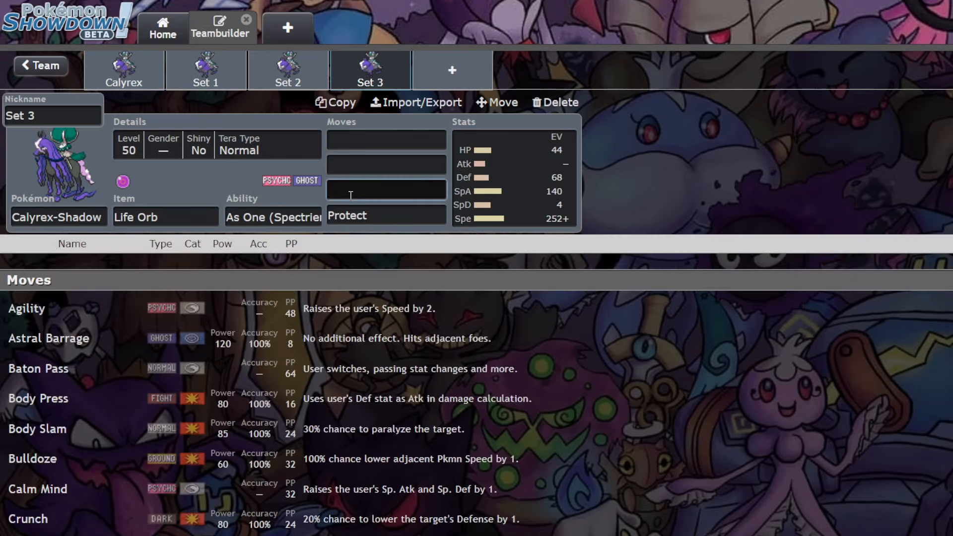
Step: Try Hyper Beam in Set 3's third move slot, then clear it back to empty
{"action": "type", "text": "hype"}
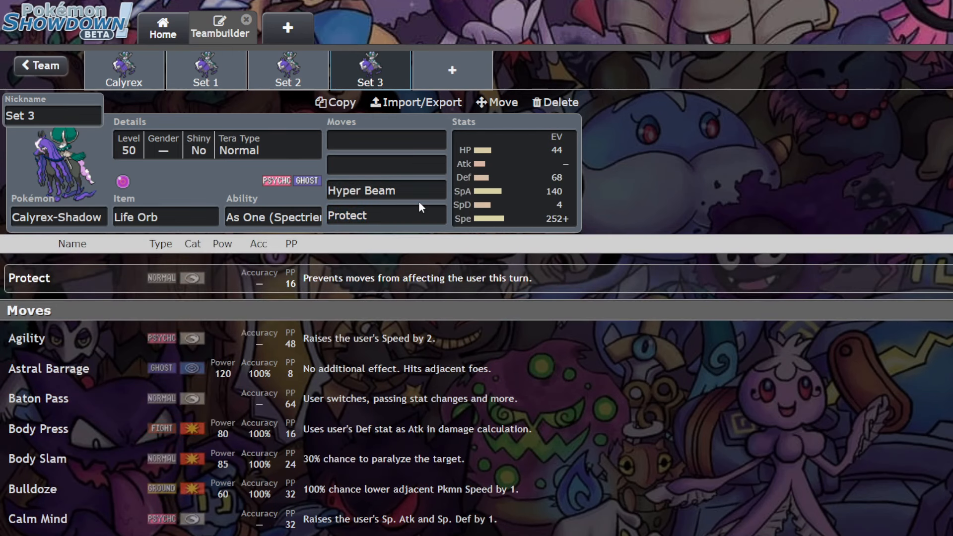
{"action": "left_click", "coordinate": [387, 191]}
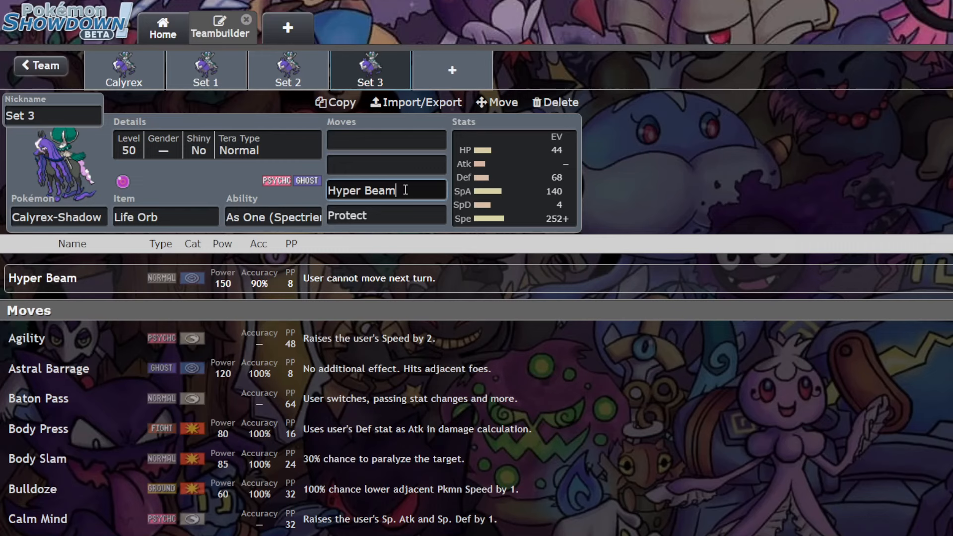
{"action": "key", "text": "Backspace"}
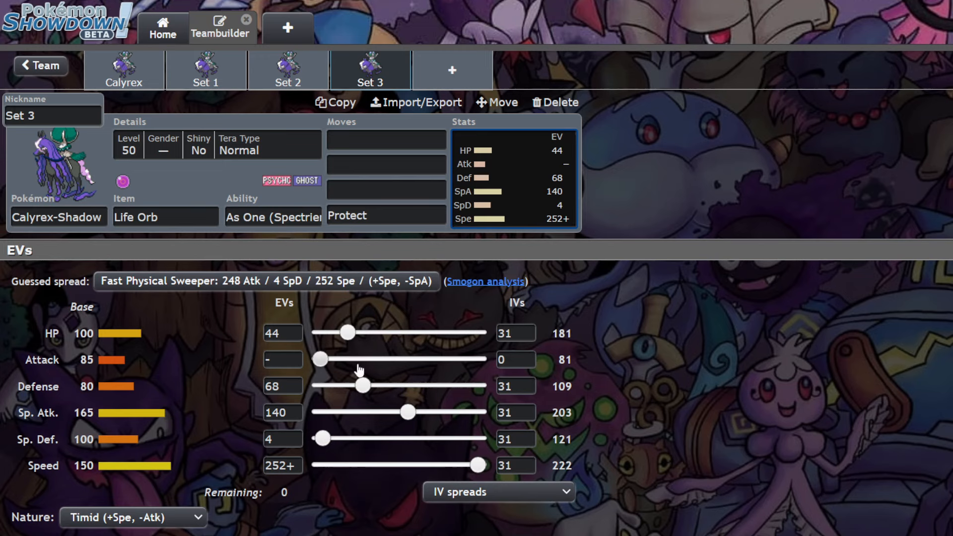
Step: Lower Set 3's HP EVs to 28 and cut Special Attack down to 76
{"action": "left_click_drag", "start_coordinate": [347, 333], "coordinate": [338, 333]}
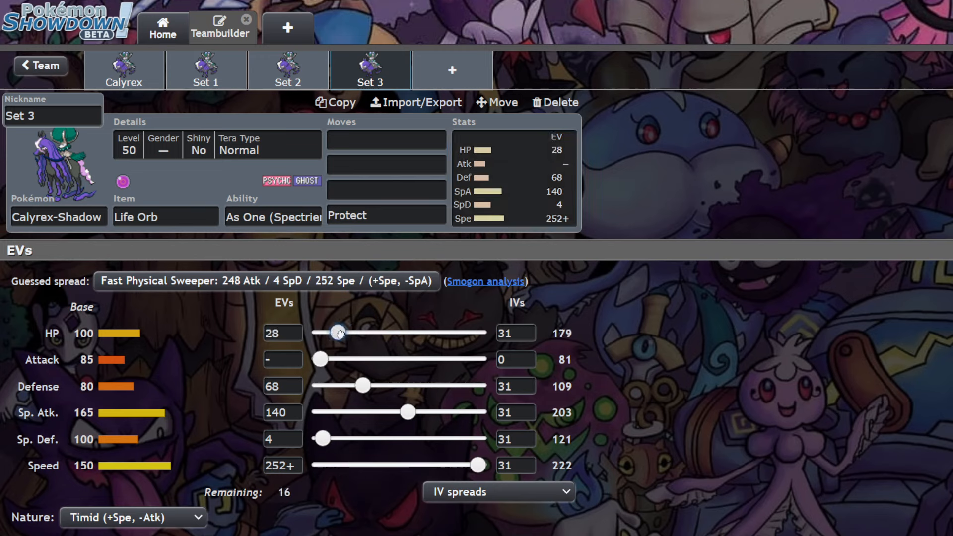
{"action": "left_click", "coordinate": [513, 333]}
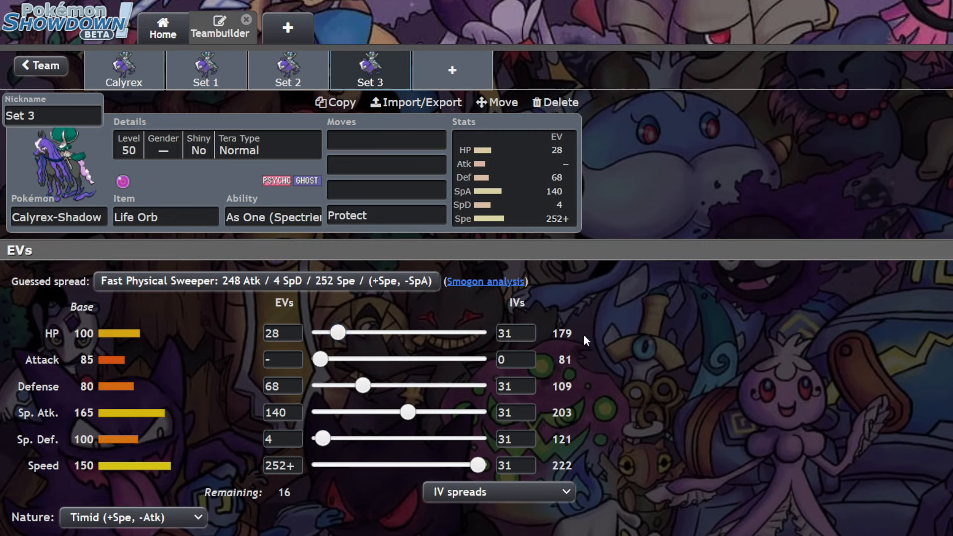
{"action": "mouse_move", "coordinate": [594, 355]}
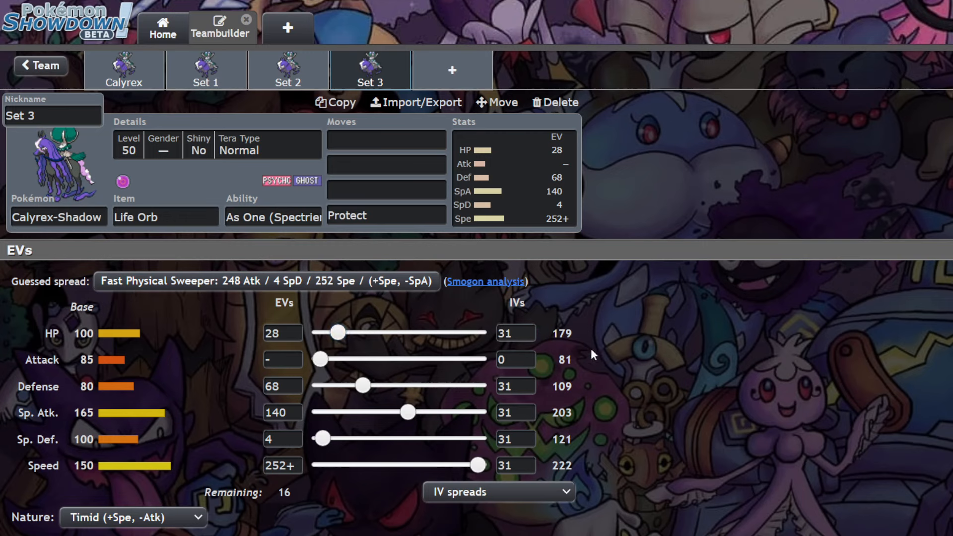
{"action": "mouse_move", "coordinate": [631, 371]}
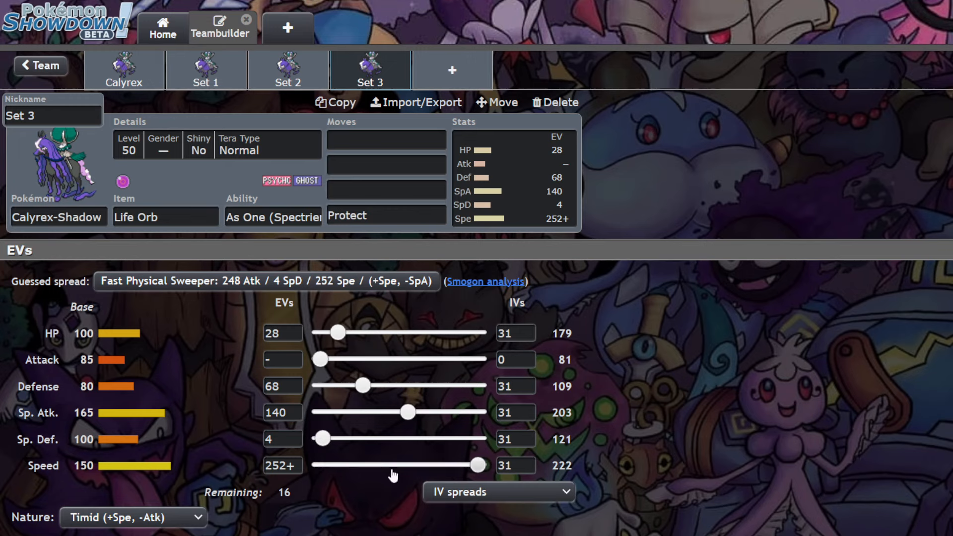
{"action": "left_click_drag", "start_coordinate": [407, 412], "coordinate": [370, 412]}
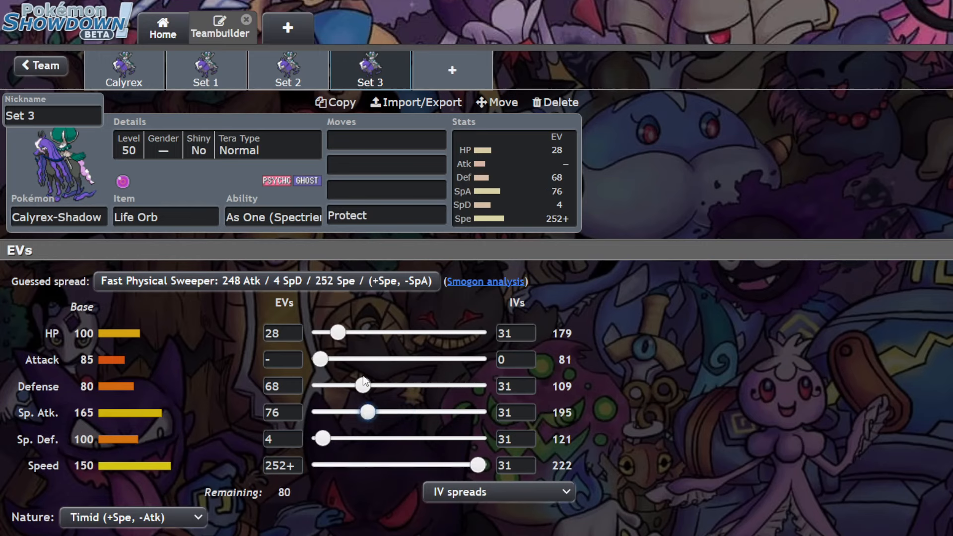
Step: Raise Defense EVs to 116 and settle Special Attack at 100
{"action": "left_click_drag", "start_coordinate": [364, 386], "coordinate": [393, 386]}
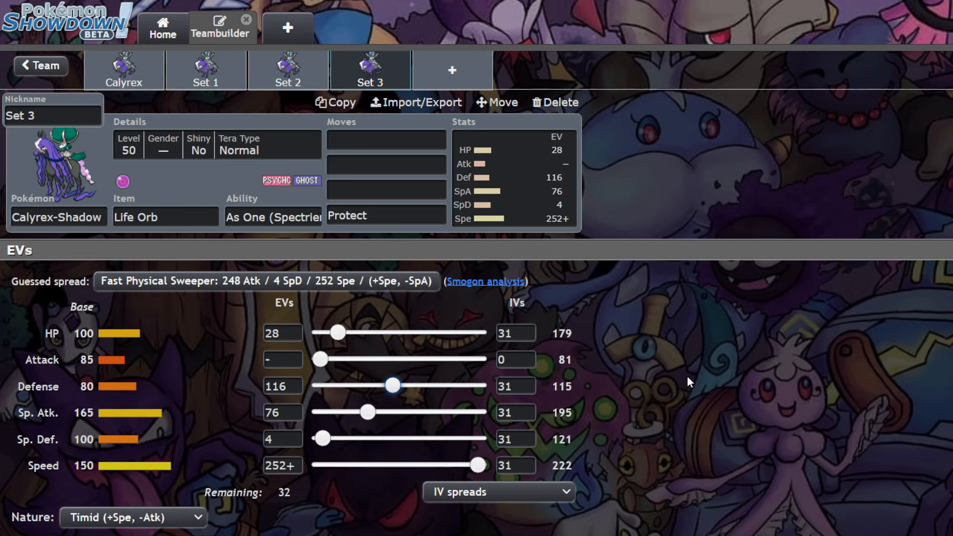
{"action": "mouse_move", "coordinate": [454, 375]}
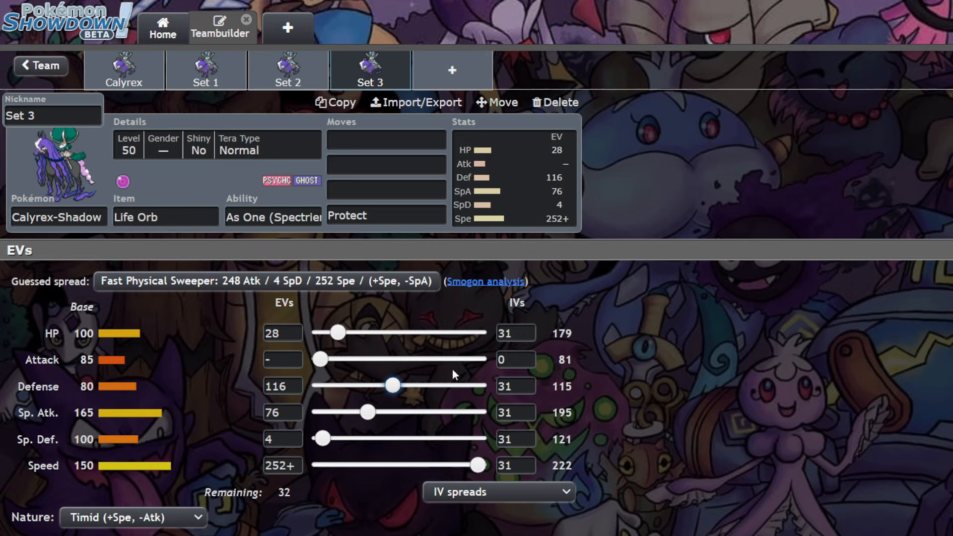
{"action": "left_click_drag", "start_coordinate": [366, 412], "coordinate": [390, 412]}
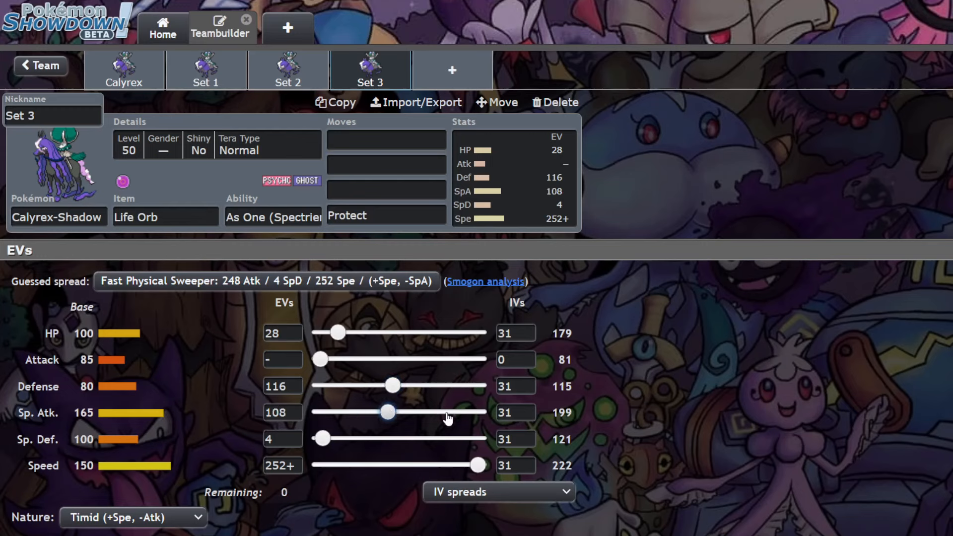
{"action": "left_click_drag", "start_coordinate": [388, 412], "coordinate": [383, 412]}
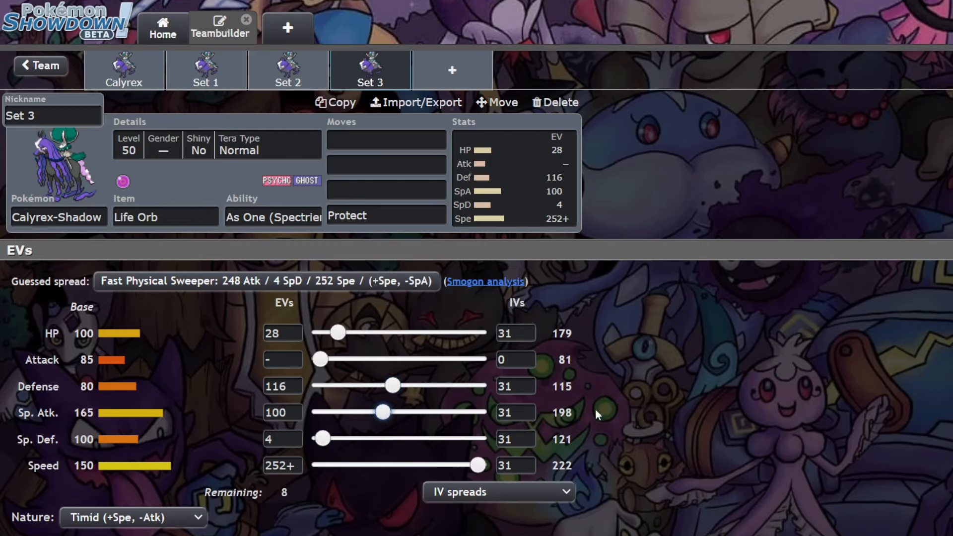
{"action": "mouse_move", "coordinate": [624, 403]}
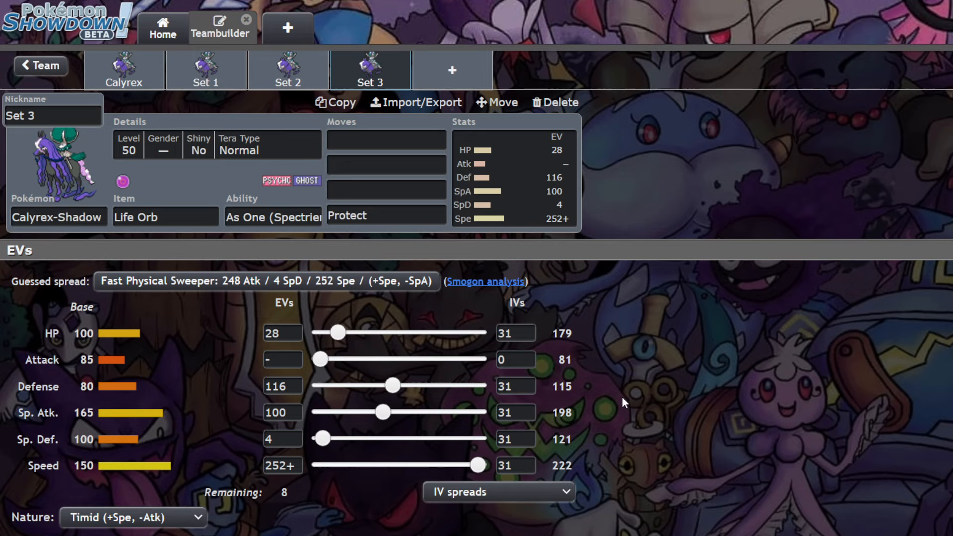
{"action": "mouse_move", "coordinate": [595, 364]}
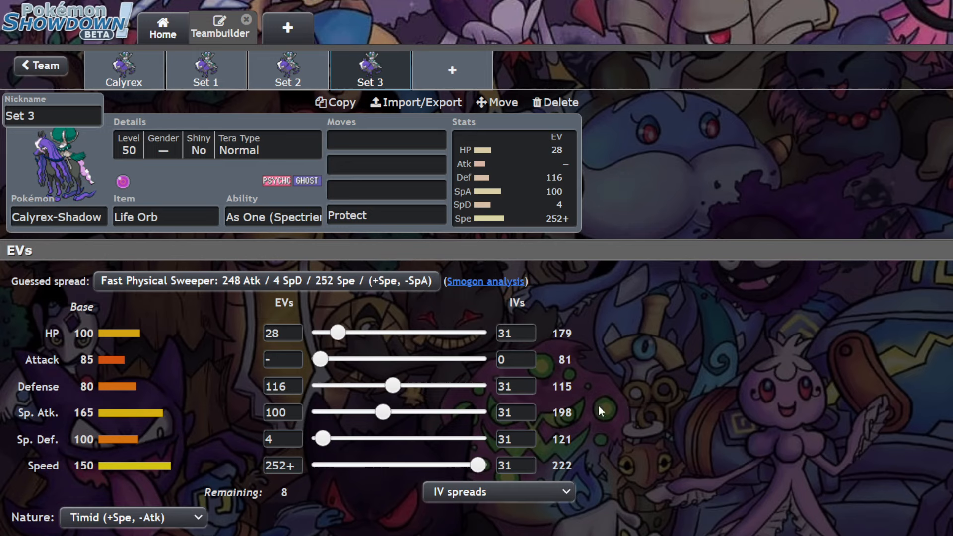
{"action": "left_click", "coordinate": [166, 217]}
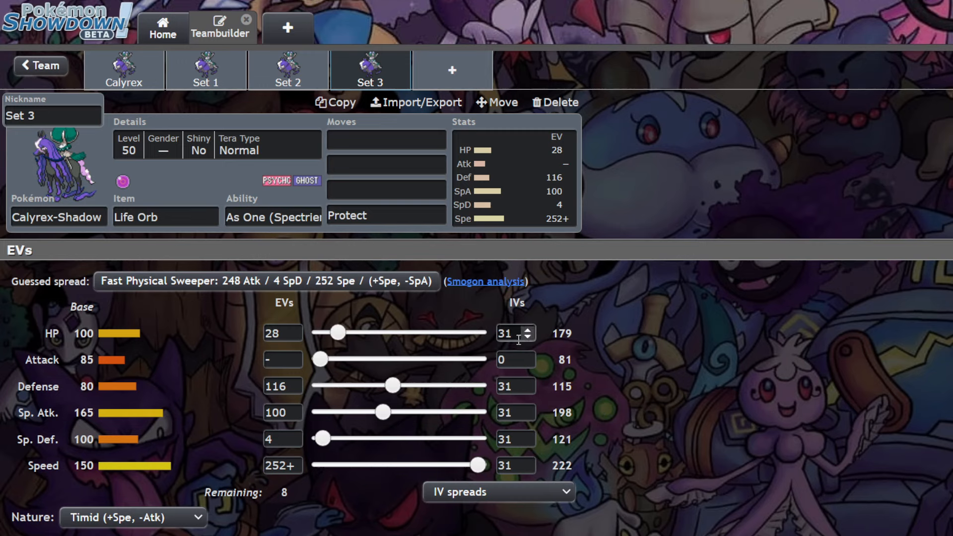
{"action": "mouse_move", "coordinate": [550, 339]}
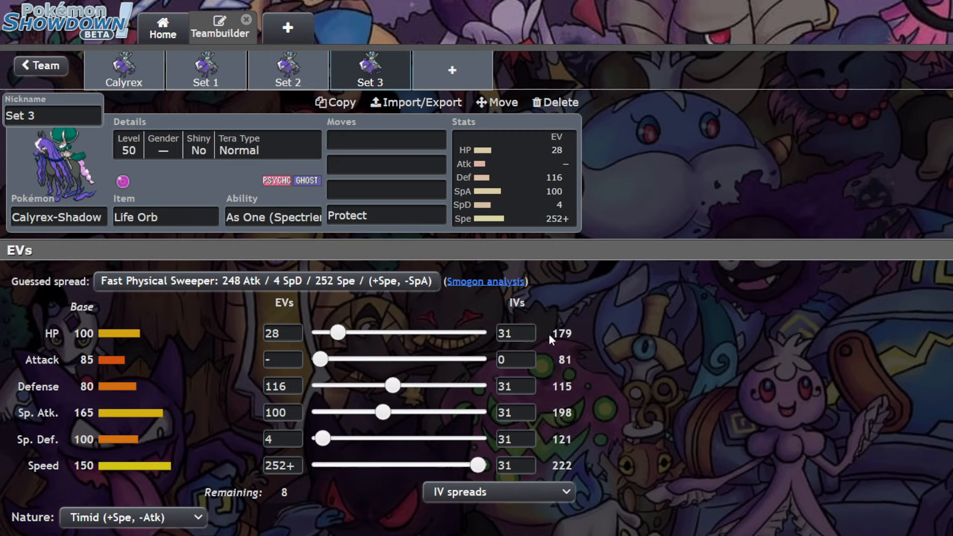
{"action": "mouse_move", "coordinate": [618, 350]}
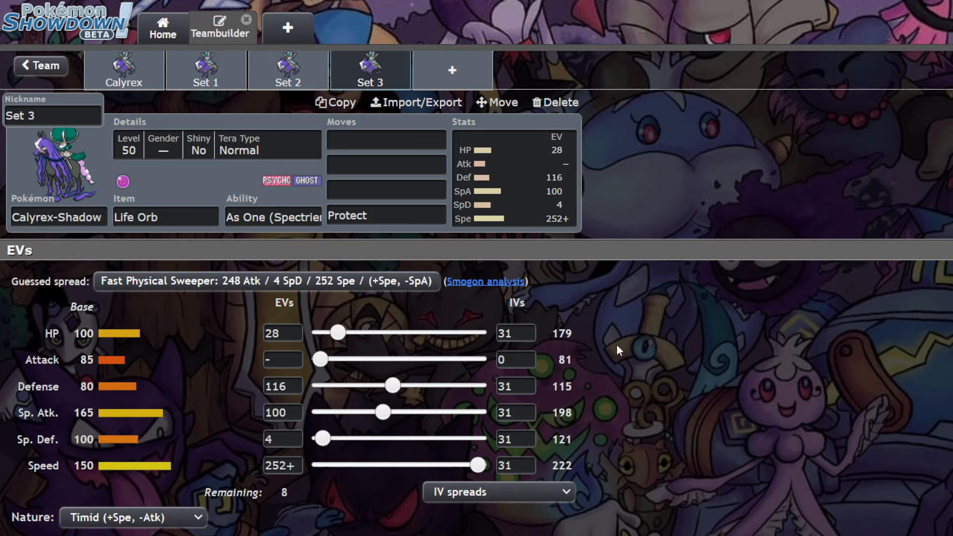
{"action": "mouse_move", "coordinate": [609, 348]}
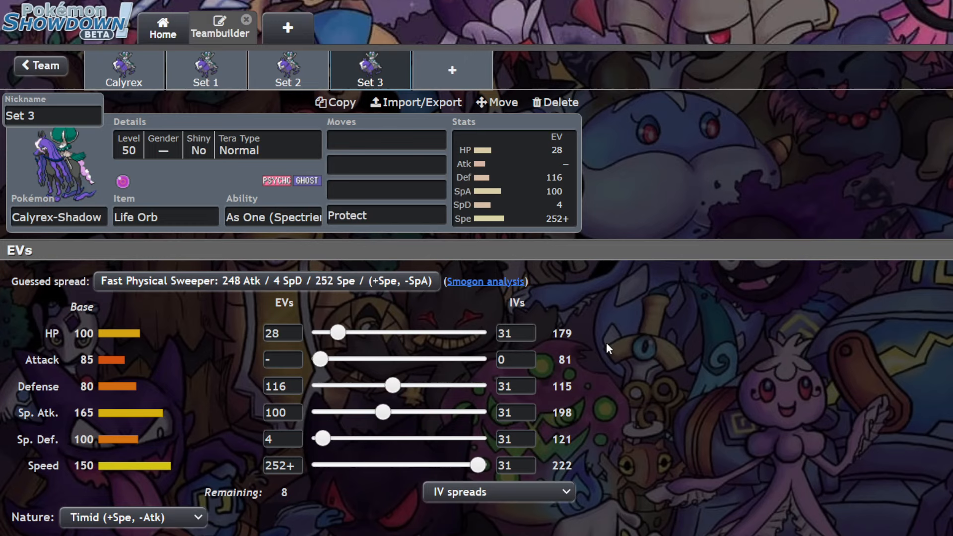
{"action": "left_click_drag", "start_coordinate": [337, 332], "coordinate": [343, 333]}
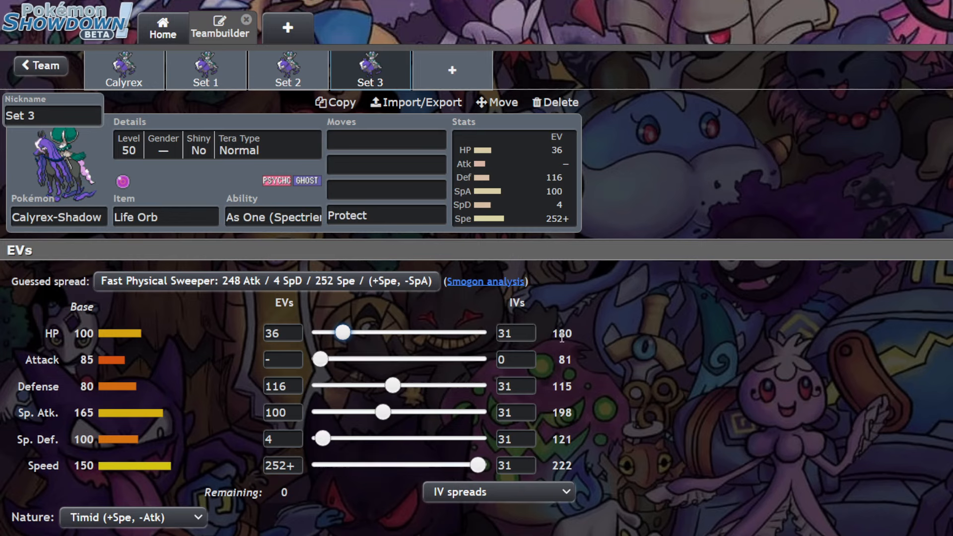
{"action": "mouse_move", "coordinate": [525, 337]}
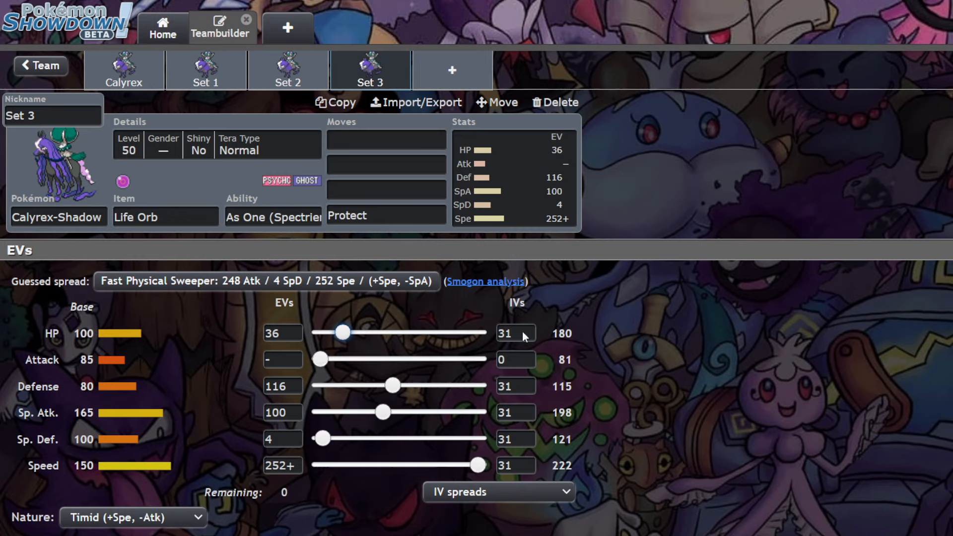
{"action": "left_click_drag", "start_coordinate": [342, 333], "coordinate": [336, 333]}
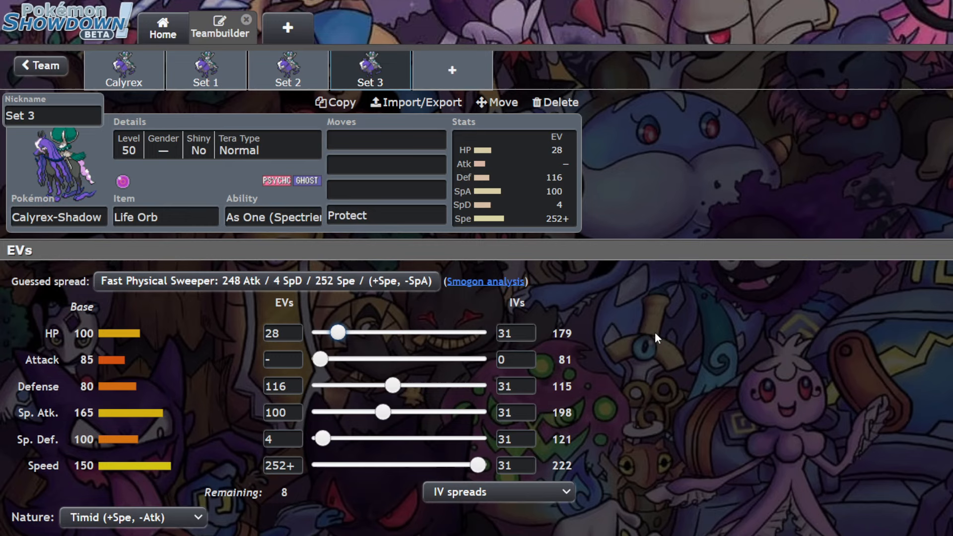
{"action": "mouse_move", "coordinate": [565, 347]}
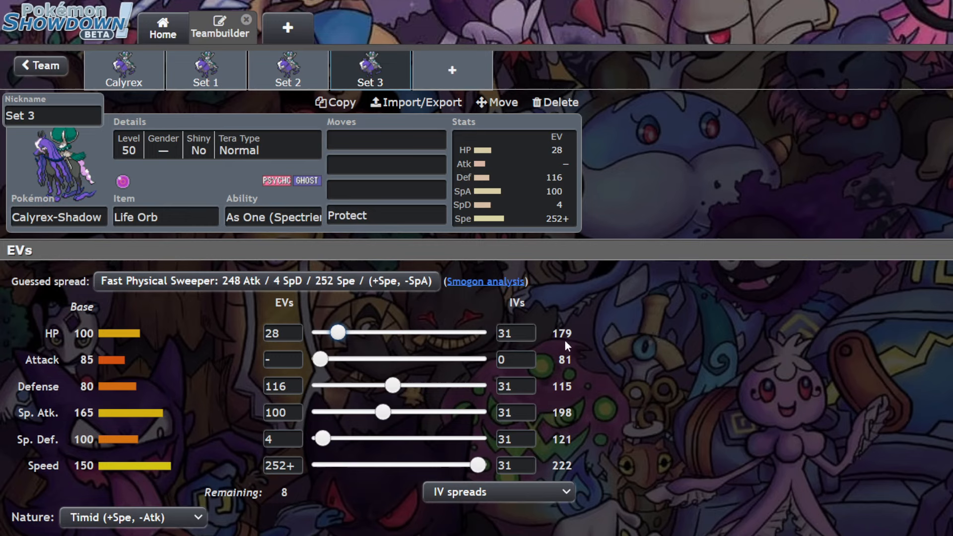
{"action": "mouse_move", "coordinate": [651, 348]}
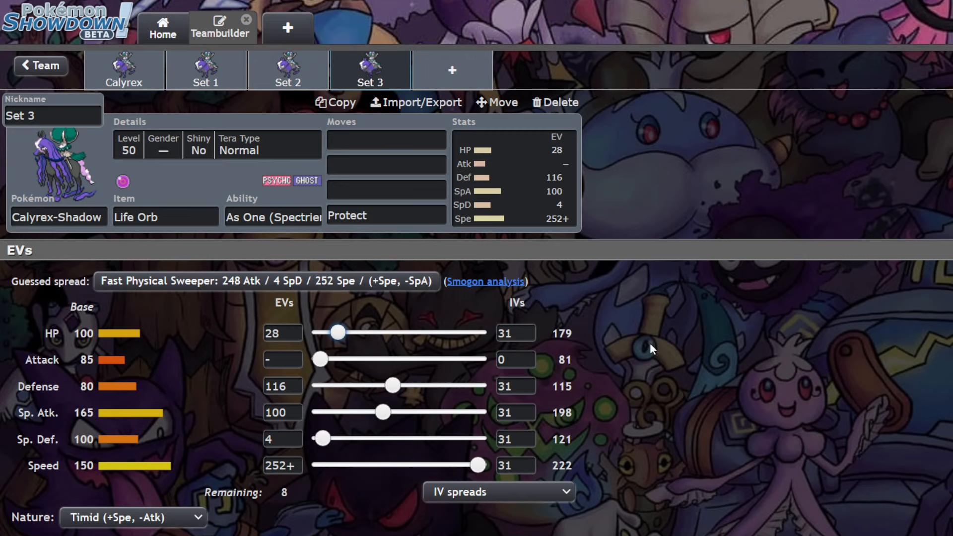
{"action": "left_click", "coordinate": [164, 217]}
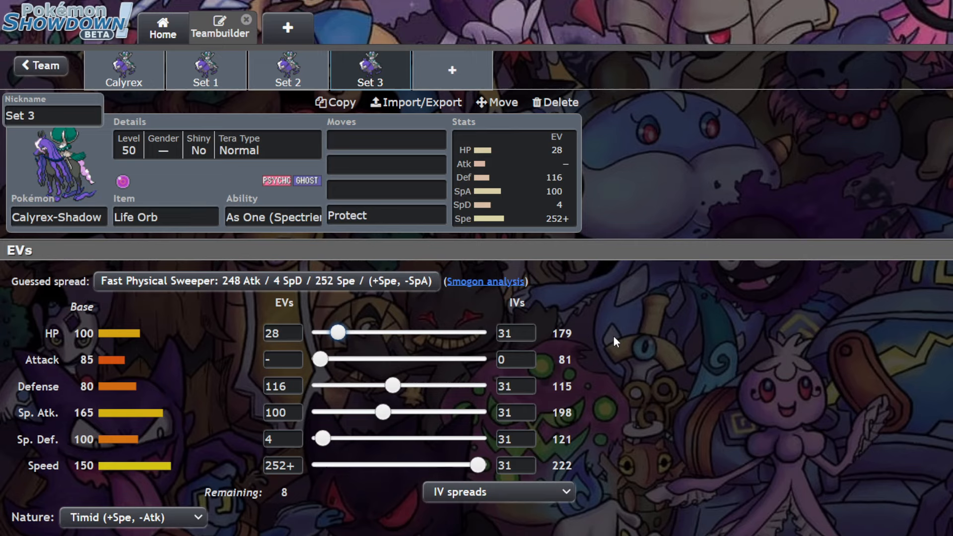
{"action": "mouse_move", "coordinate": [587, 339]}
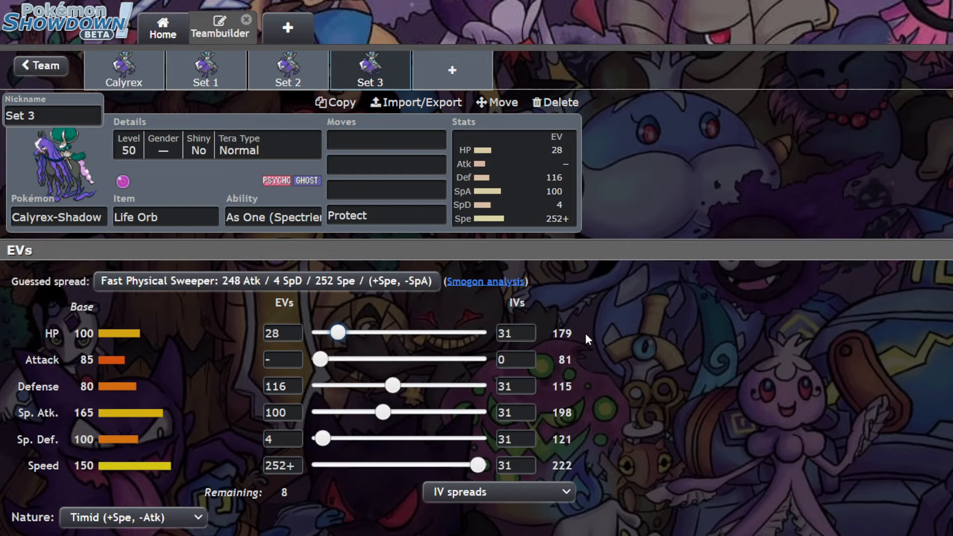
{"action": "mouse_move", "coordinate": [338, 333]}
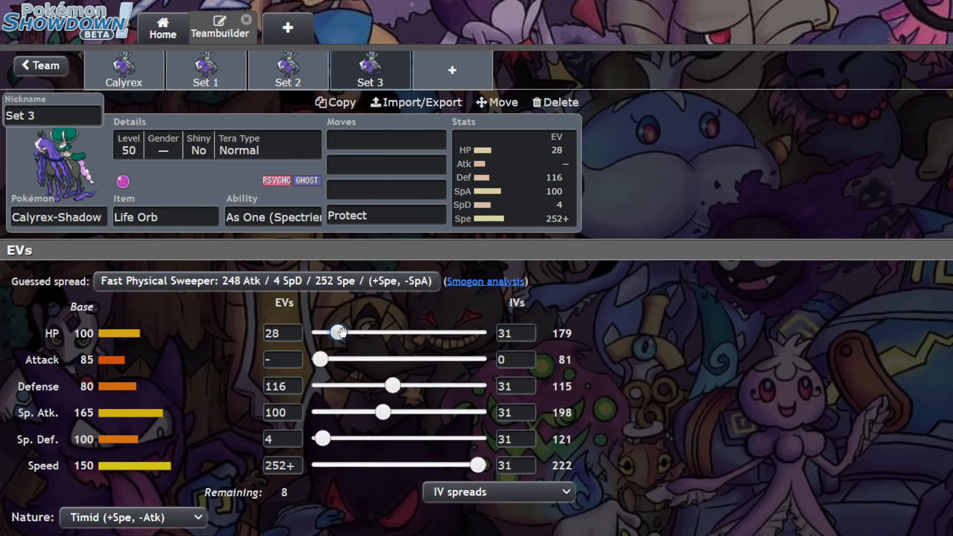
Step: Cut Defense EVs to 68 and raise HP to 44, leaving 40 EVs unspent
{"action": "left_click_drag", "start_coordinate": [337, 332], "coordinate": [342, 332]}
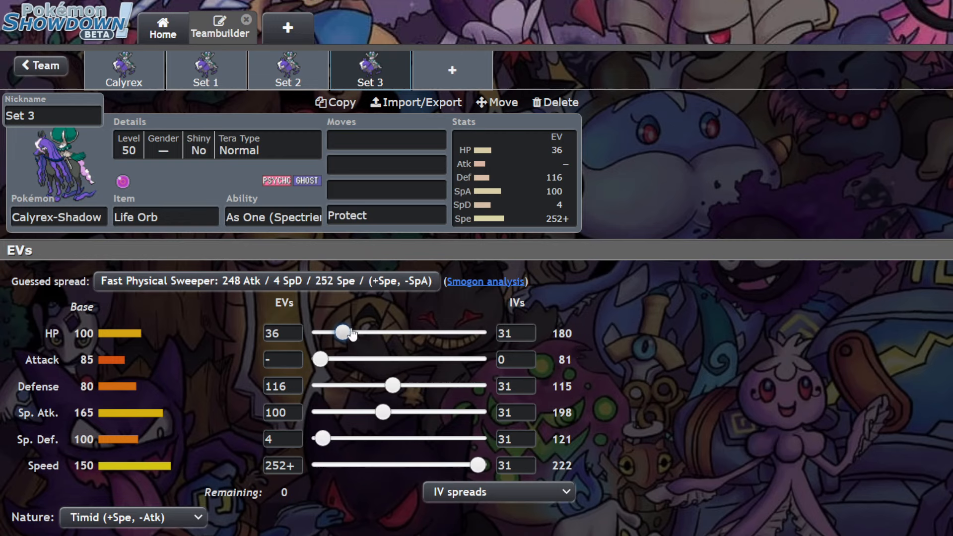
{"action": "left_click_drag", "start_coordinate": [344, 333], "coordinate": [337, 333]}
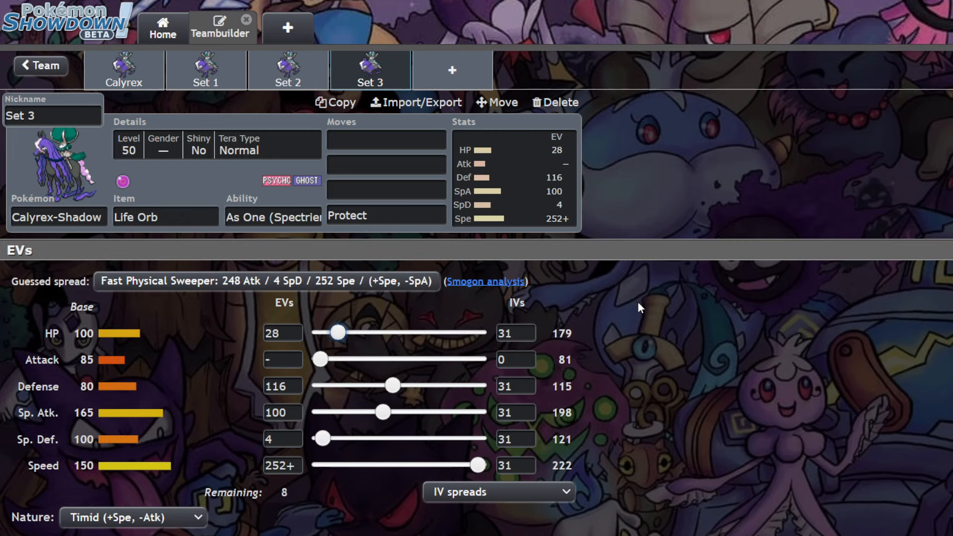
{"action": "mouse_move", "coordinate": [393, 383]}
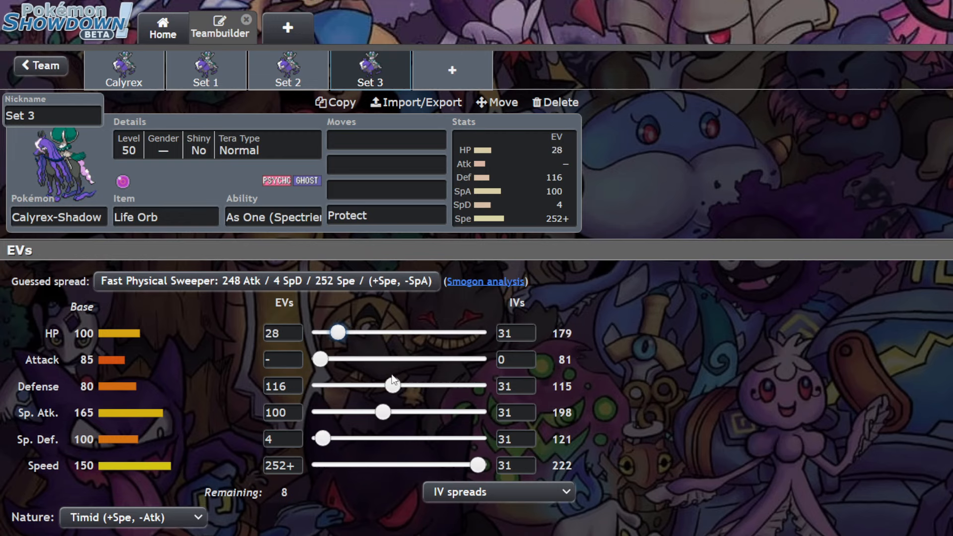
{"action": "left_click_drag", "start_coordinate": [393, 383], "coordinate": [364, 385]}
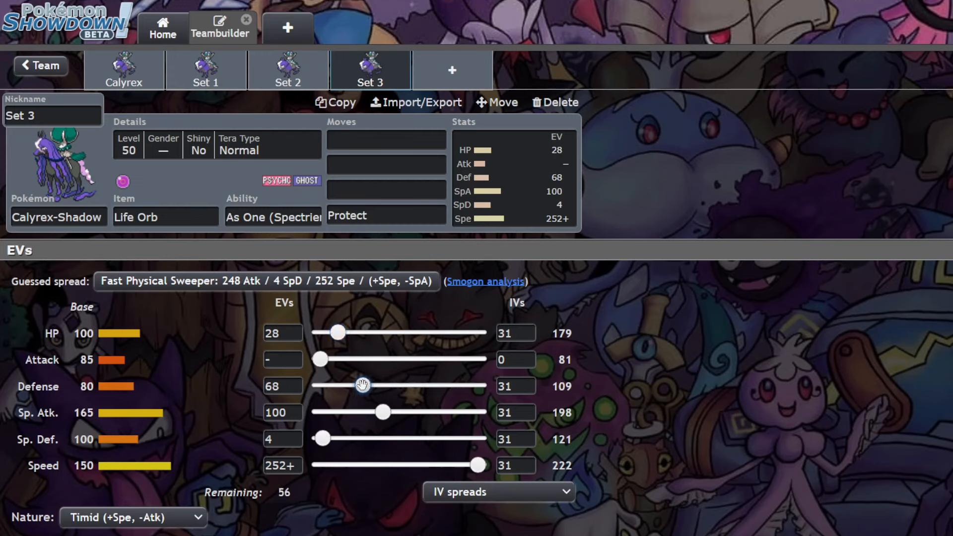
{"action": "left_click_drag", "start_coordinate": [338, 333], "coordinate": [347, 332]}
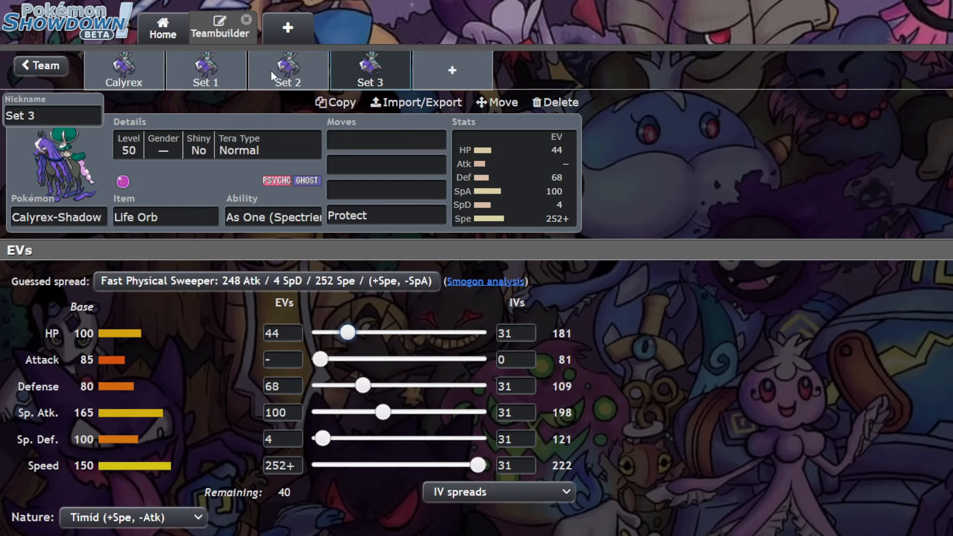
{"action": "left_click", "coordinate": [288, 70]}
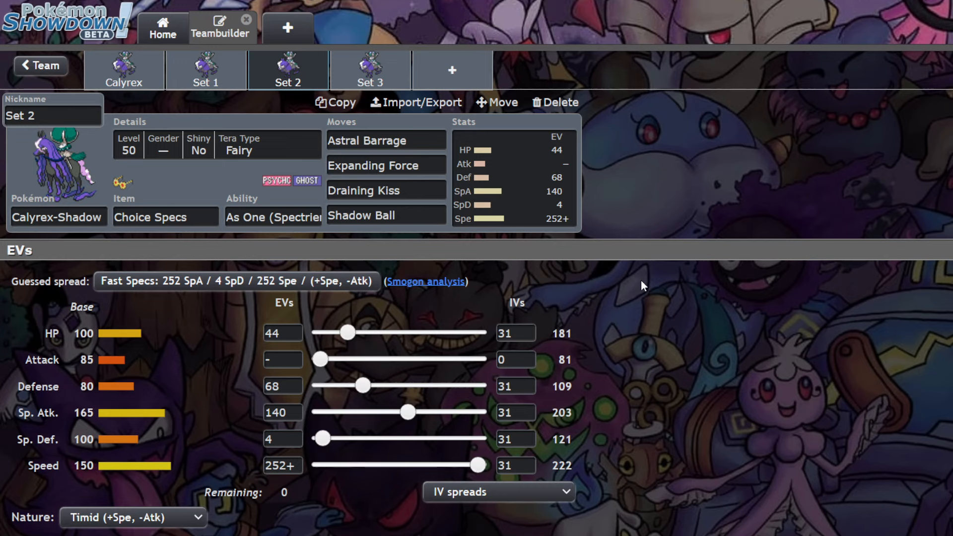
{"action": "mouse_move", "coordinate": [583, 374]}
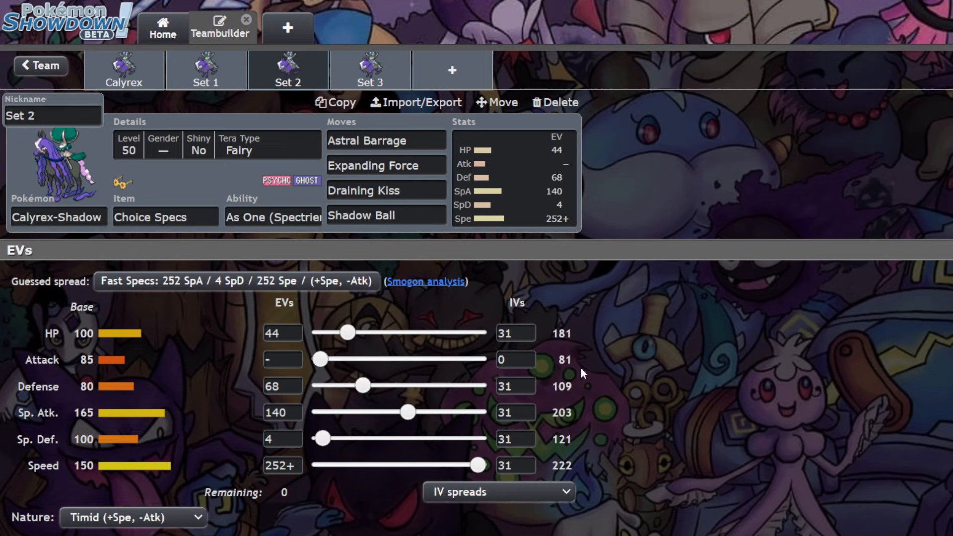
{"action": "mouse_move", "coordinate": [616, 347]}
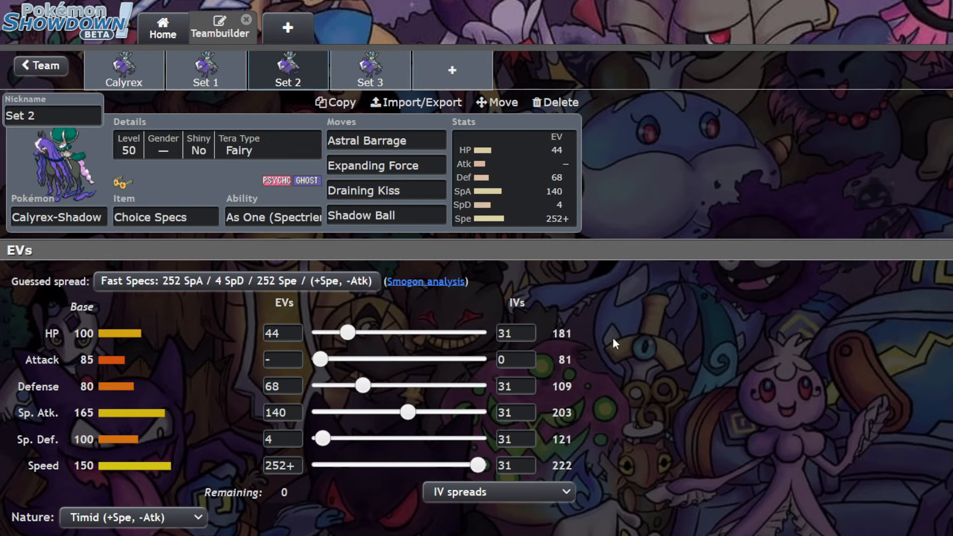
Step: Bring up the move choices for Set 2's first move, Astral Barrage
{"action": "left_click", "coordinate": [385, 140]}
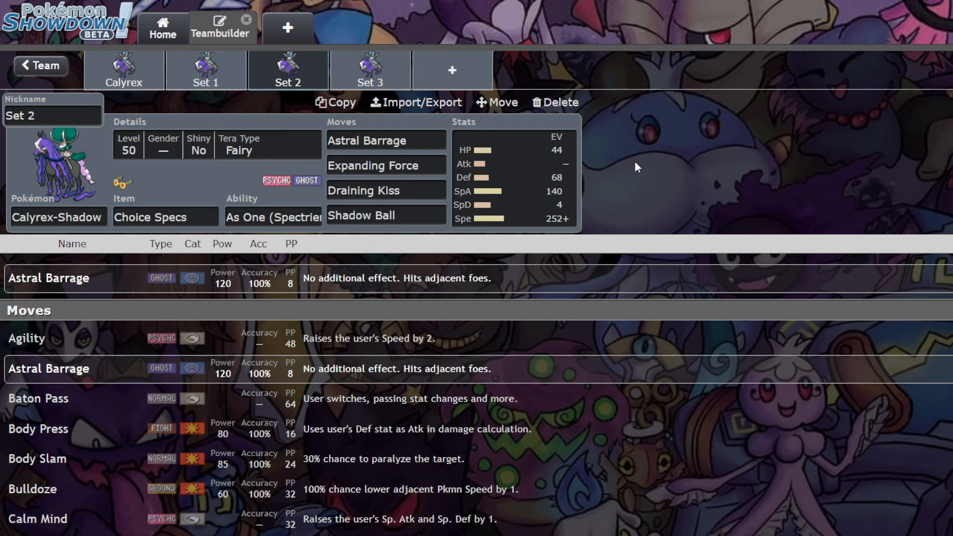
{"action": "mouse_move", "coordinate": [198, 185]}
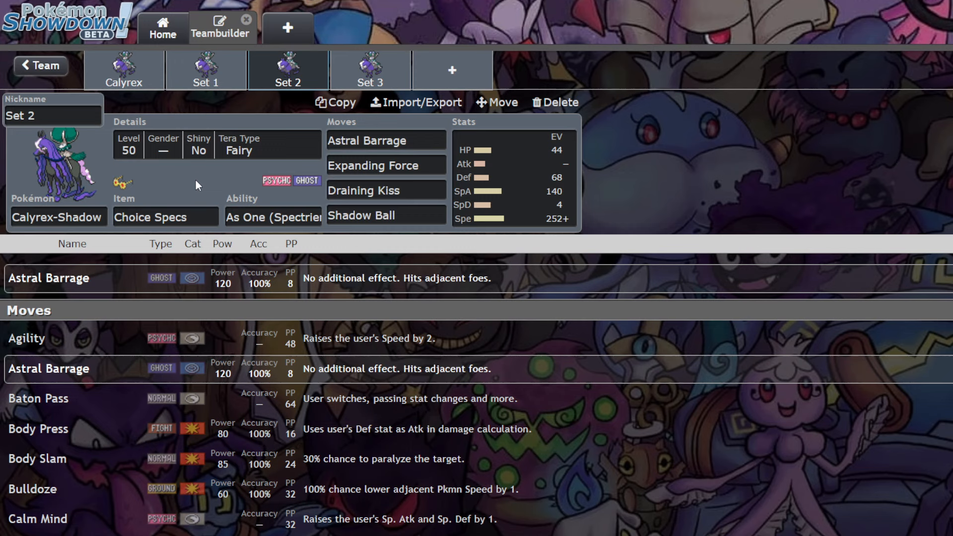
{"action": "mouse_move", "coordinate": [728, 167]}
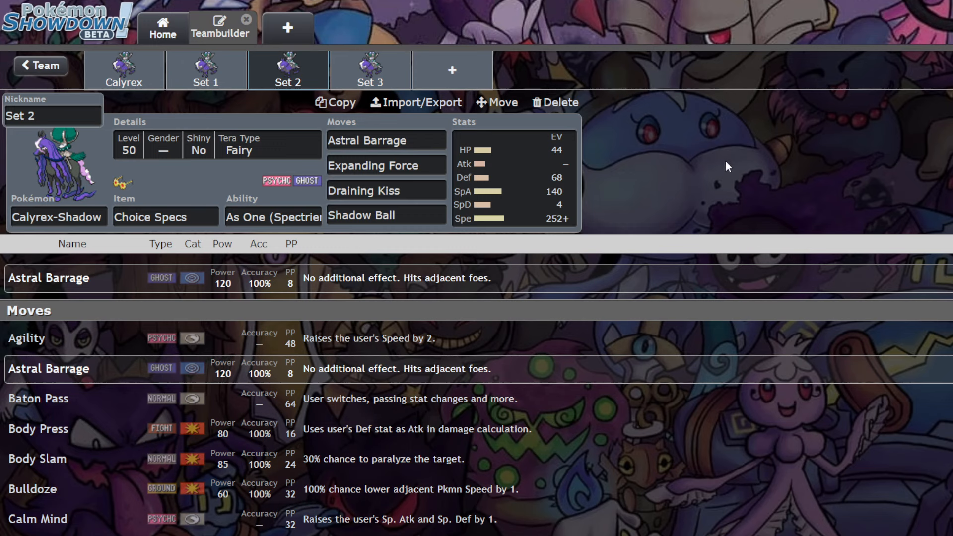